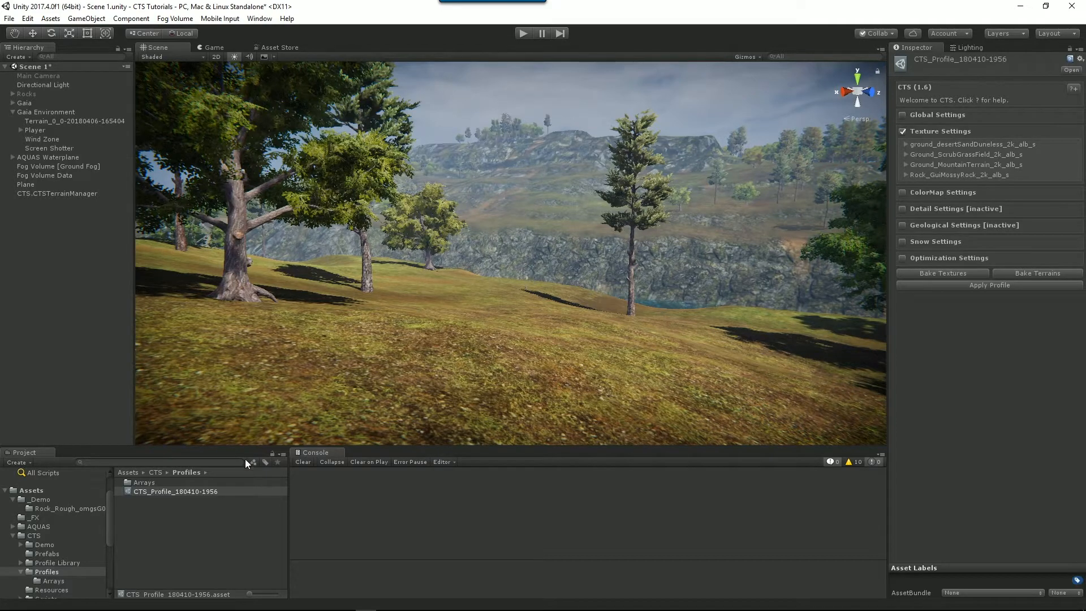
pyautogui.moveTo(910, 151)
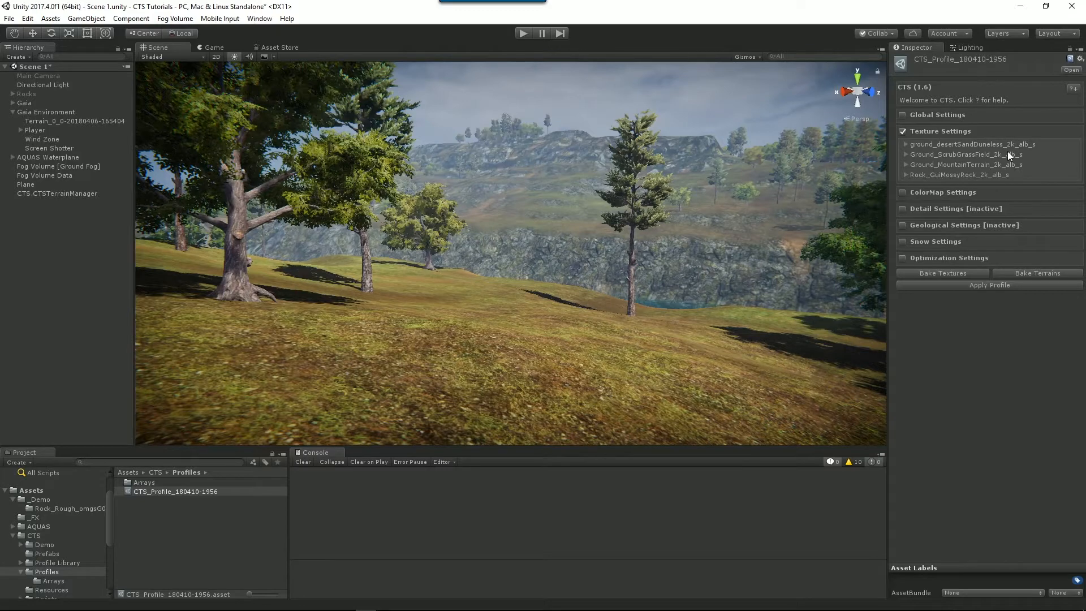
pyautogui.moveTo(892, 170)
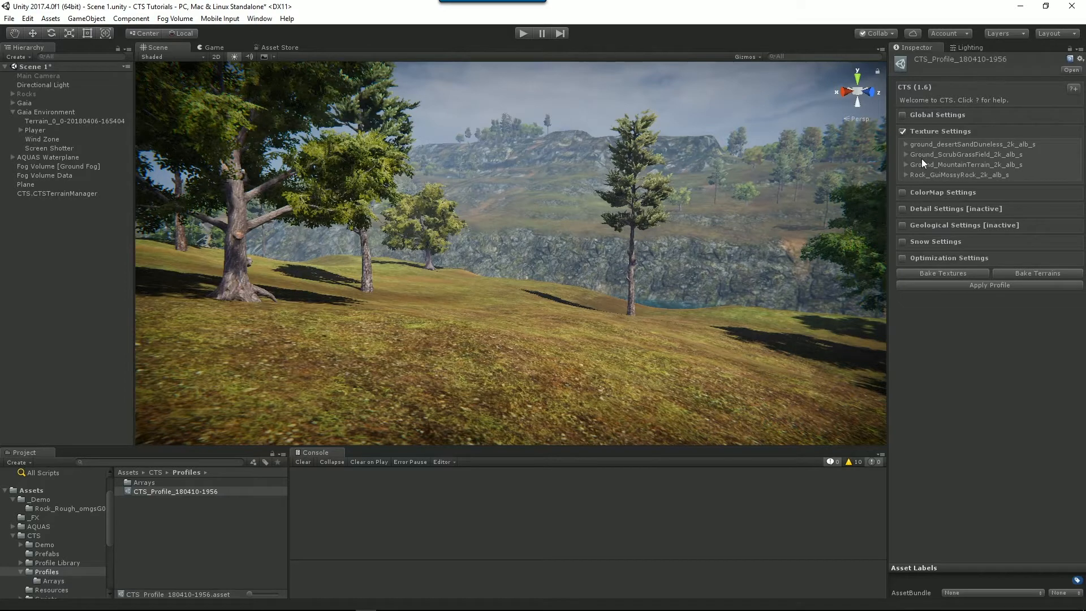
pyautogui.moveTo(783, 229)
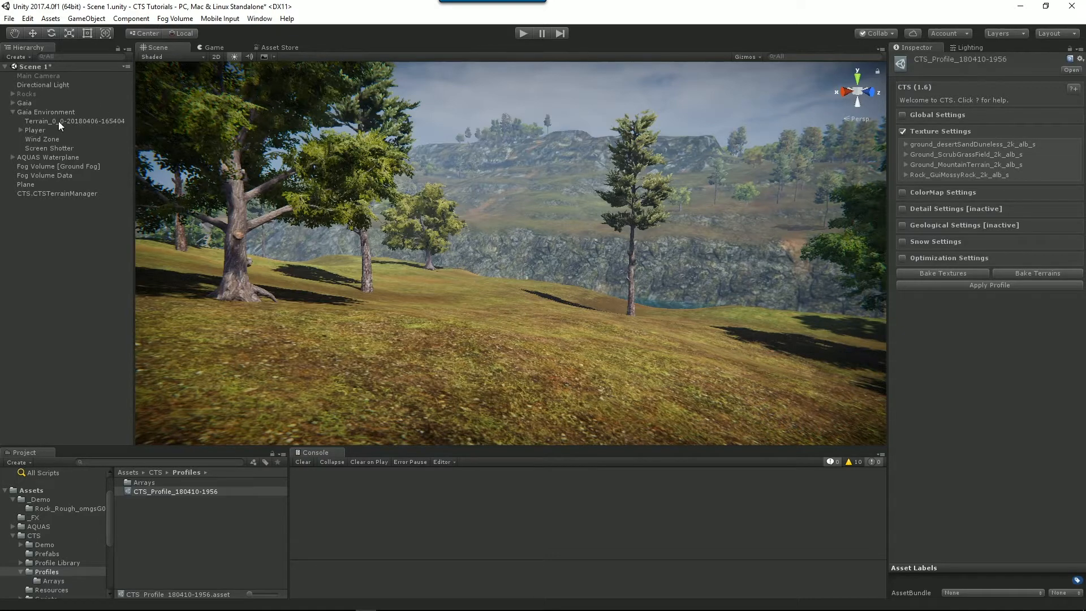
# Step: Add a fifth terrain texture with omgsG_4K_Albedo as splat and omgsG_4K_Normal as its normal map
pyautogui.click(73, 121)
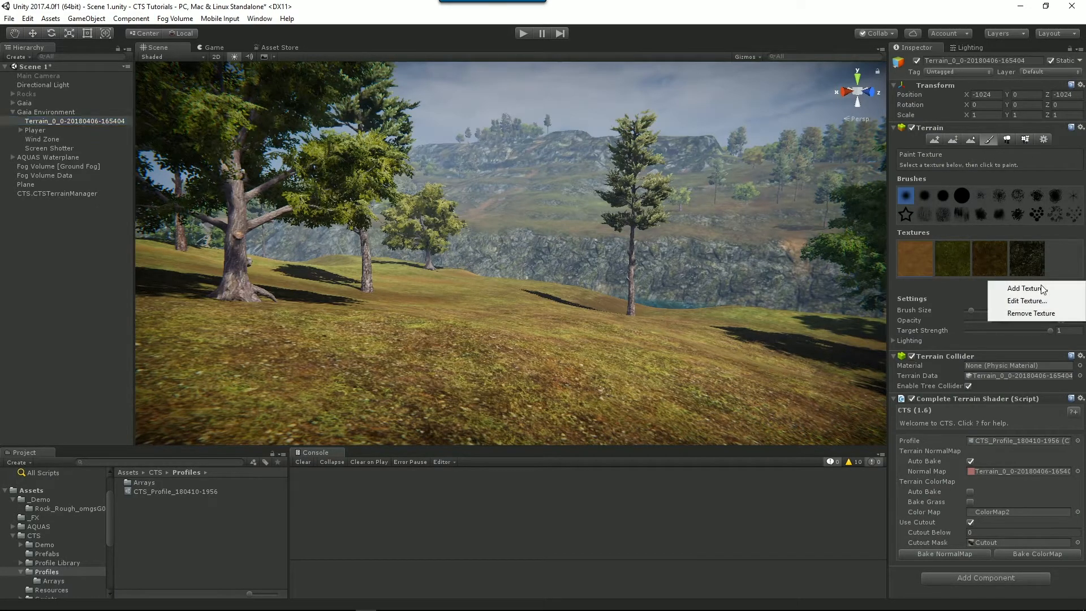
pyautogui.click(1023, 288)
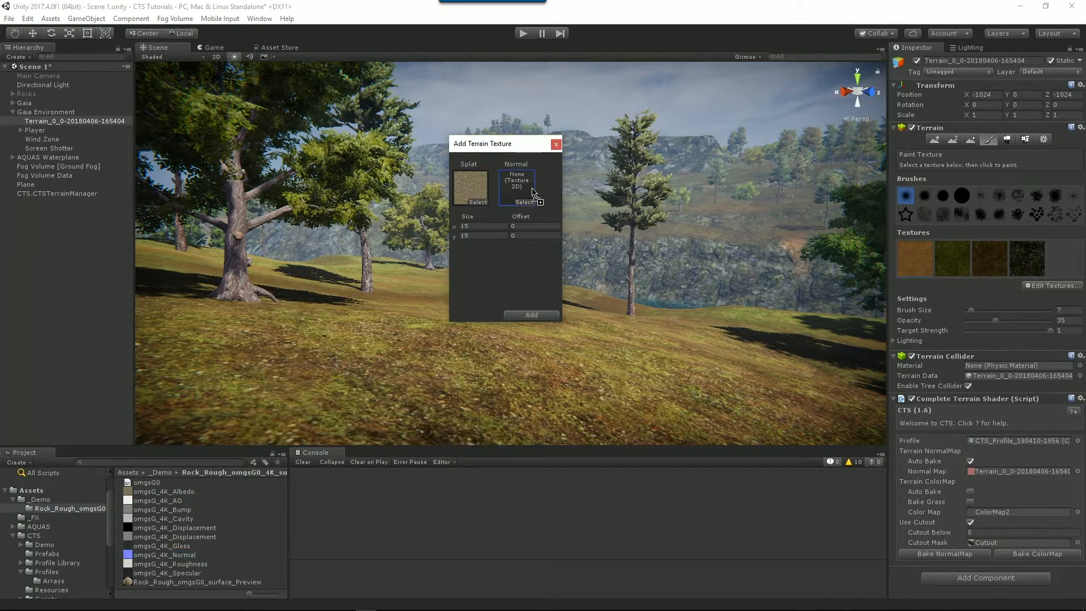
pyautogui.click(539, 199)
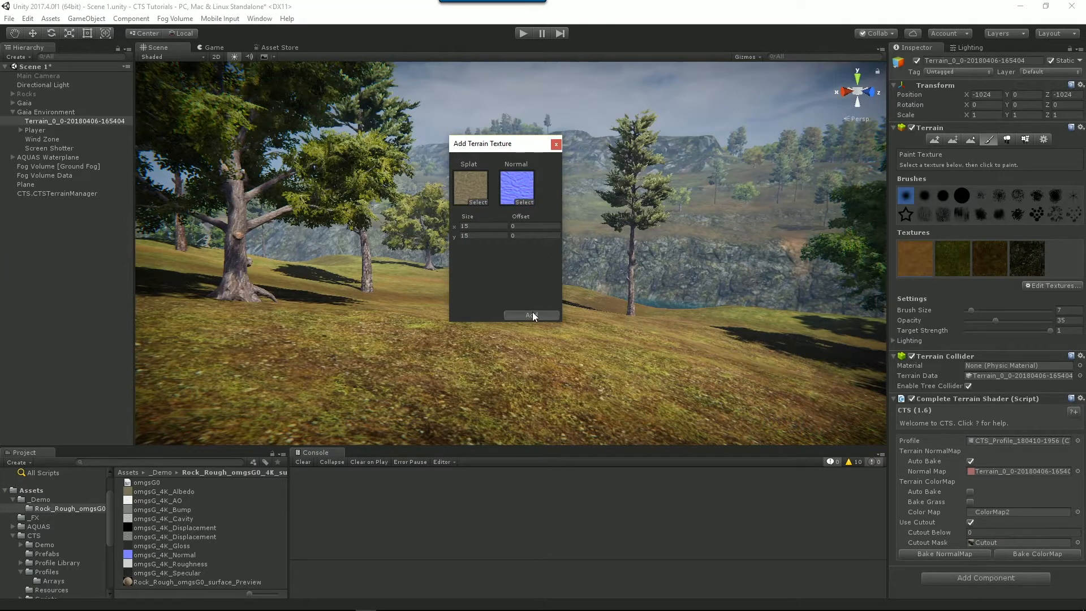
pyautogui.click(532, 315)
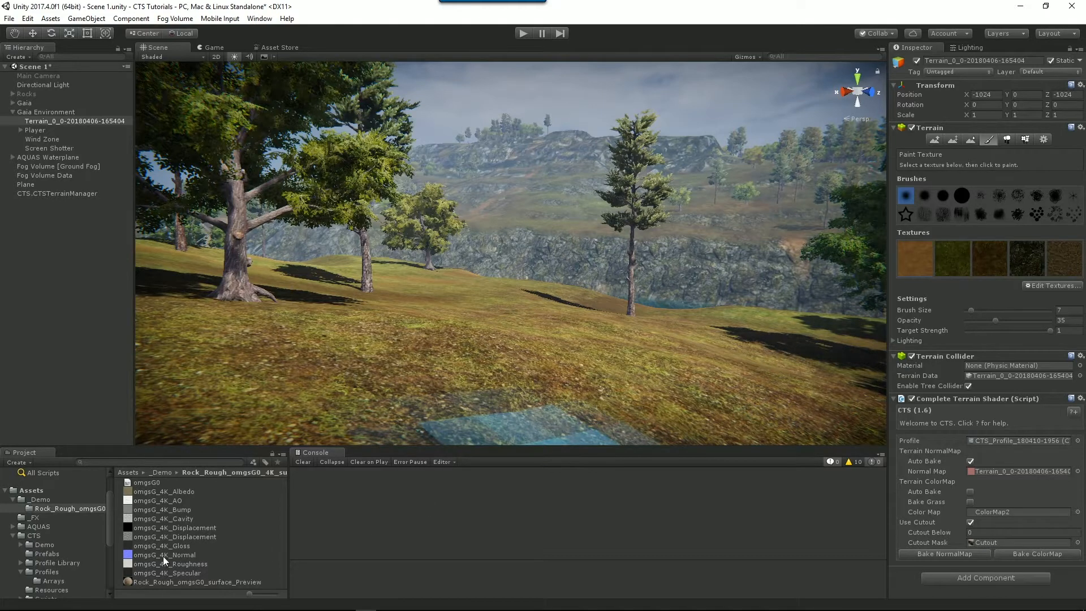
# Step: Check omgsG_4K_Normal's import settings keep Texture Type set to Normal map
pyautogui.click(164, 554)
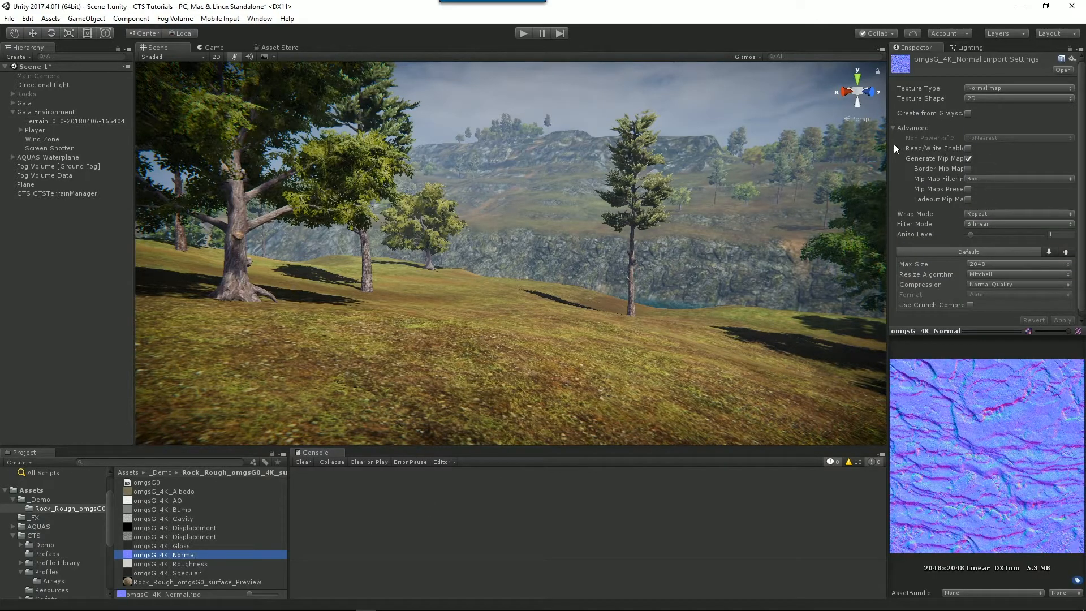
pyautogui.click(1016, 88)
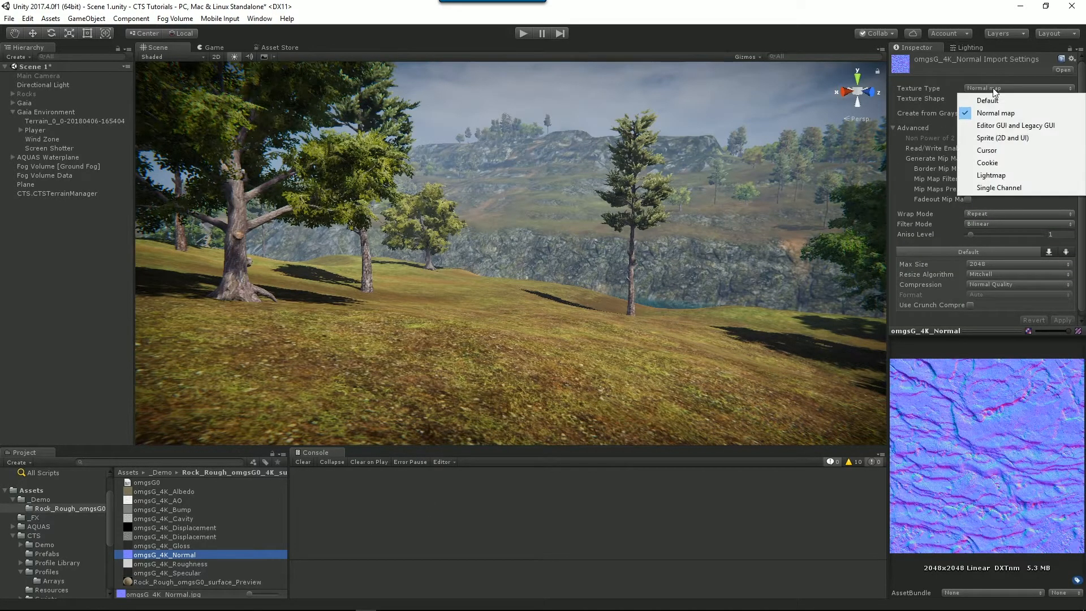
pyautogui.click(996, 113)
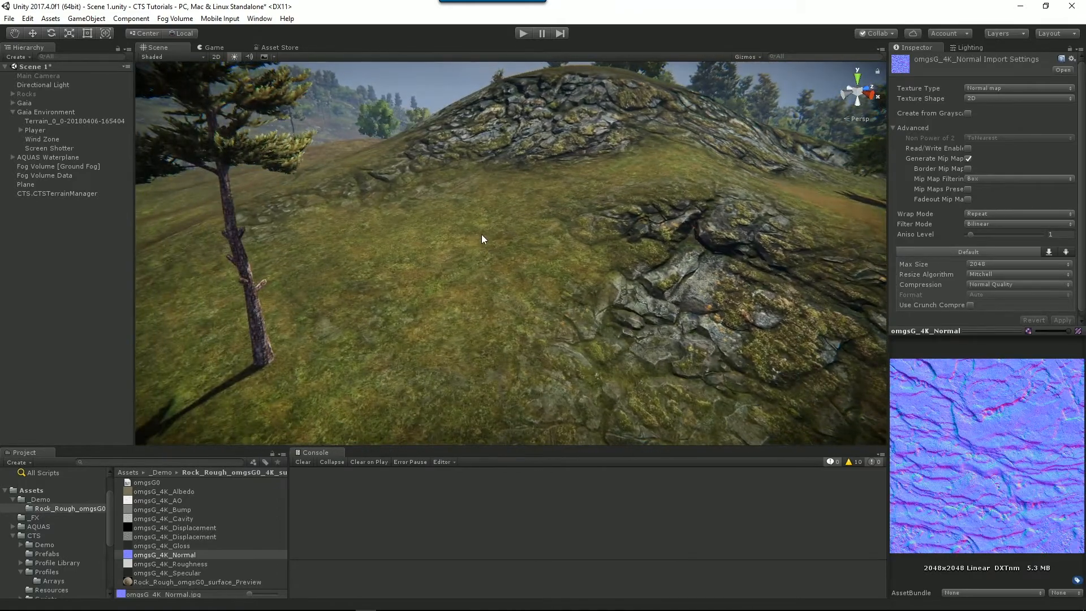
# Step: Paint the new rock texture onto the grassy slope, leaving a dark unbaked patch
pyautogui.click(75, 121)
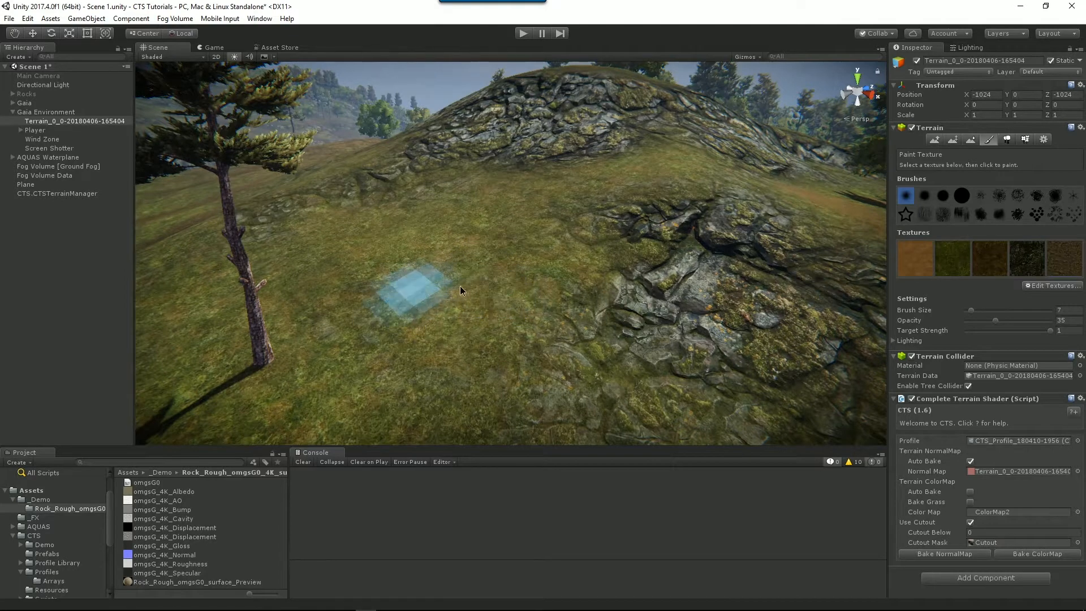
pyautogui.click(457, 297)
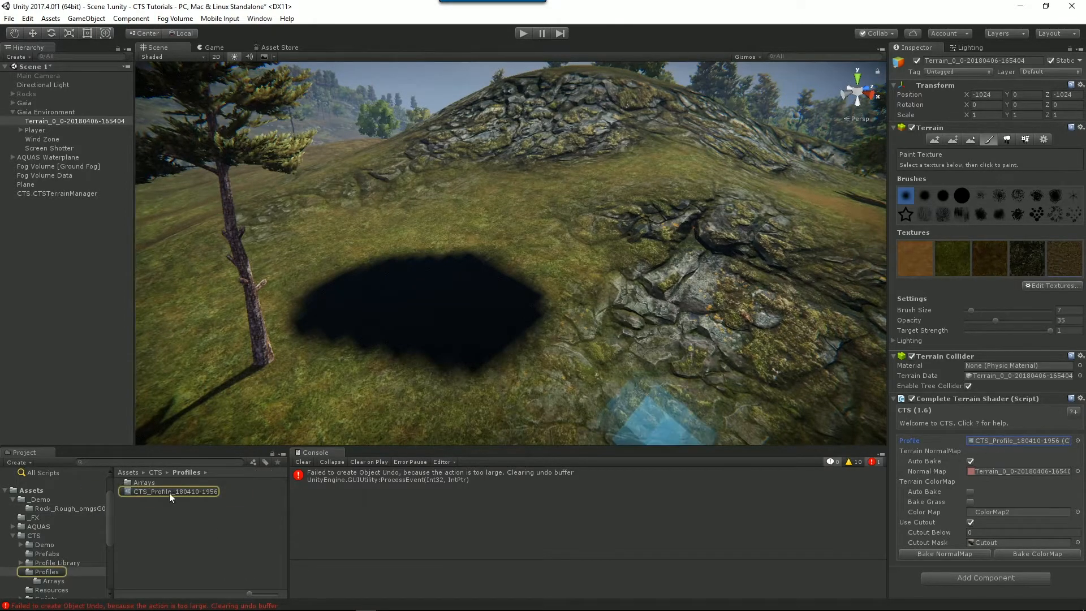
pyautogui.click(175, 491)
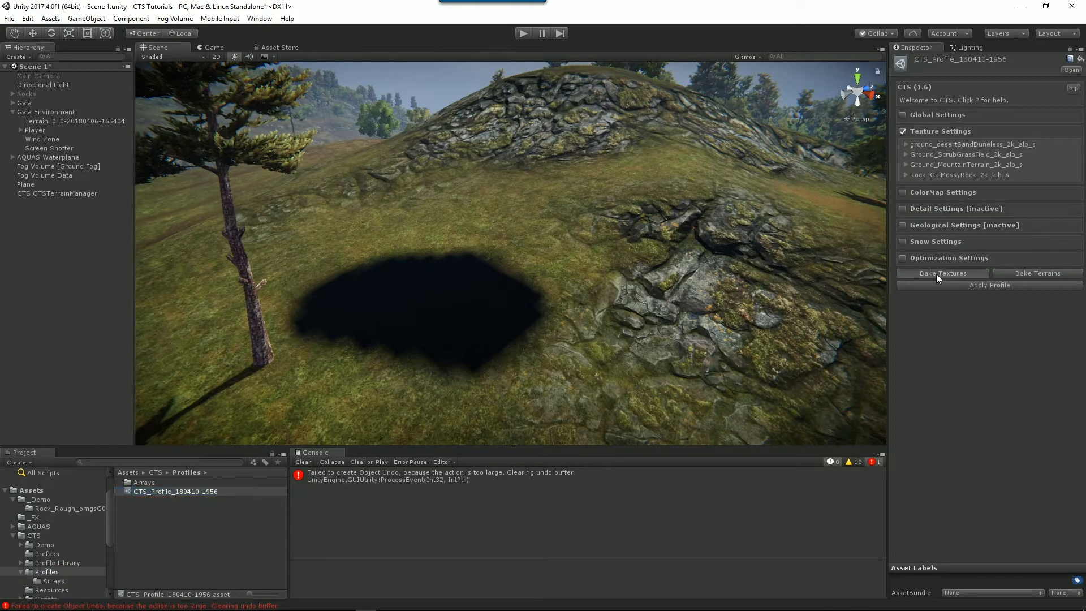
pyautogui.click(942, 272)
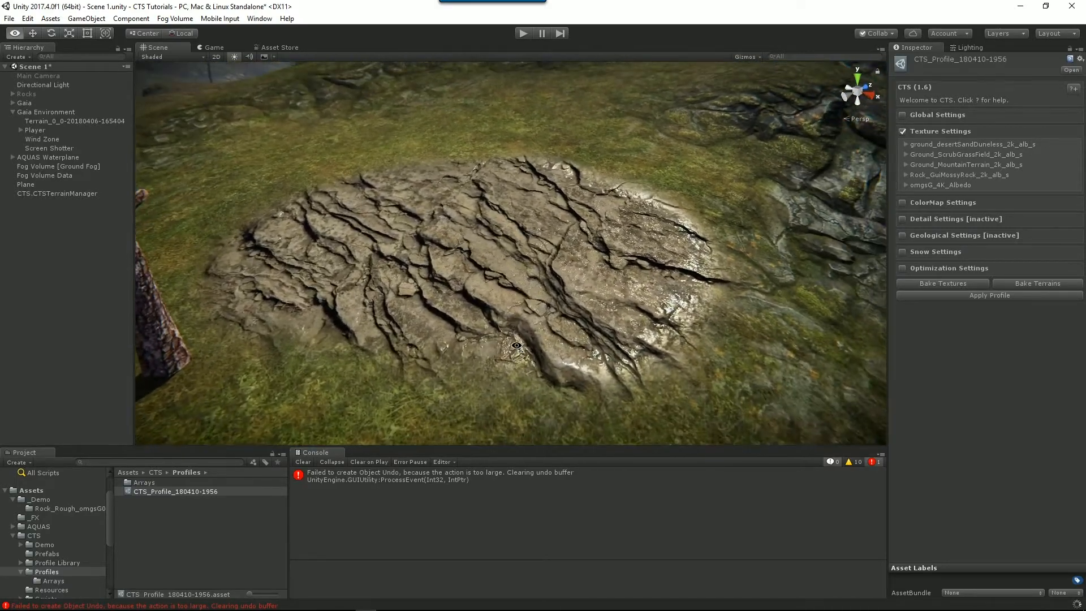
pyautogui.moveTo(516, 347); pyautogui.dragTo(613, 350)
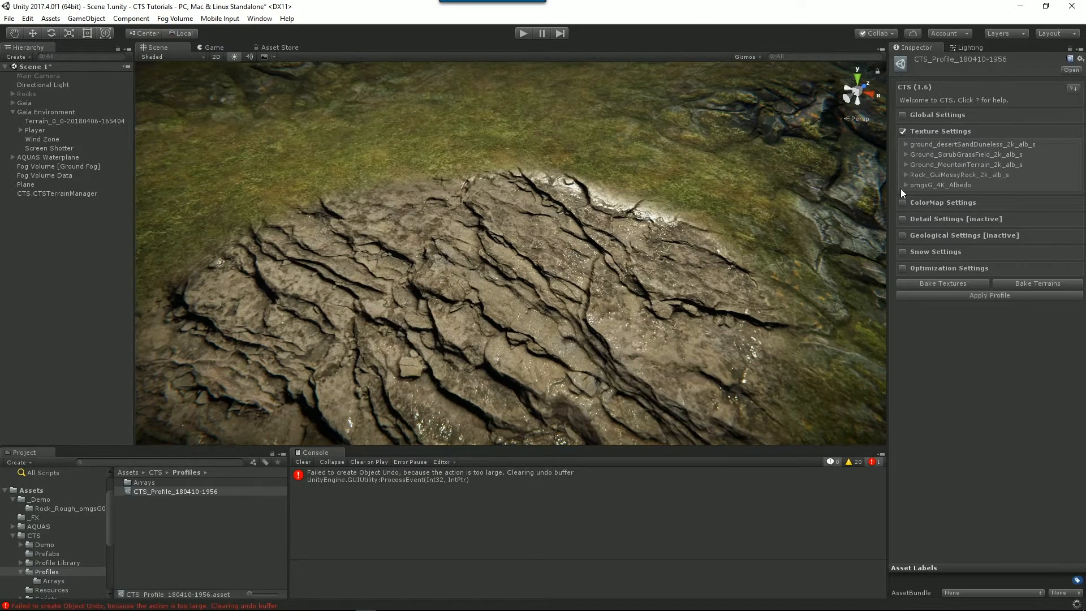
# Step: Expand the omgsG_4K_Albedo profile entry, then view the albedo's 2048×2048 import settings
pyautogui.click(906, 185)
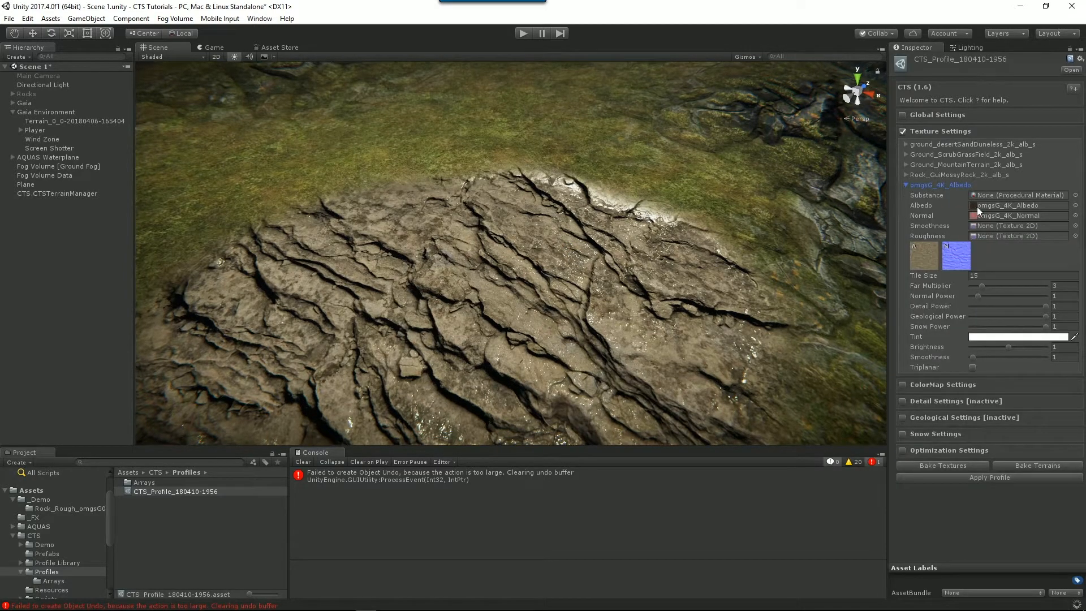
pyautogui.moveTo(983, 225)
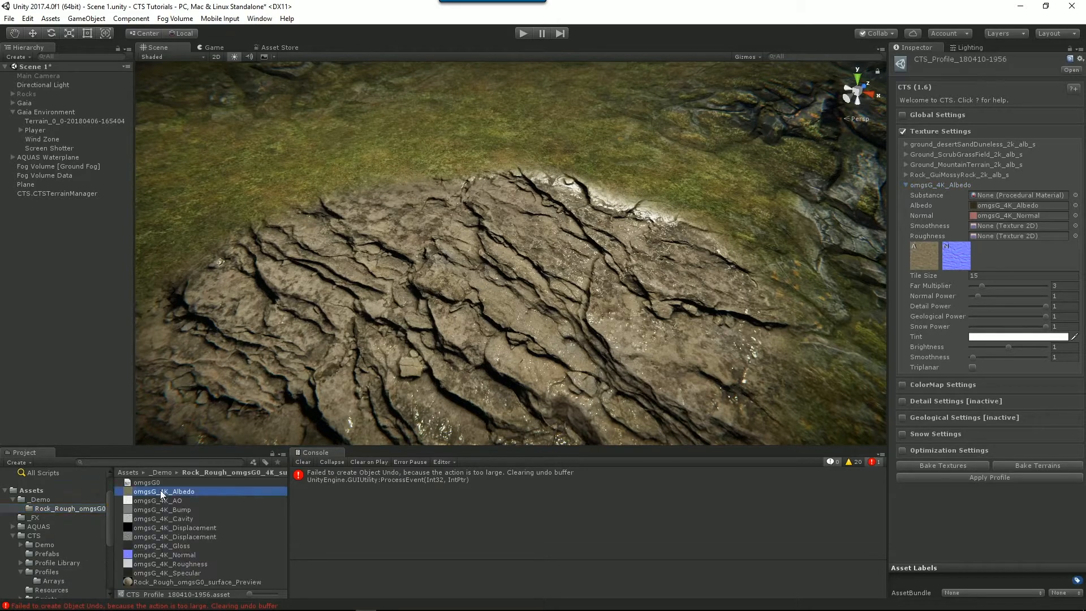
pyautogui.click(163, 491)
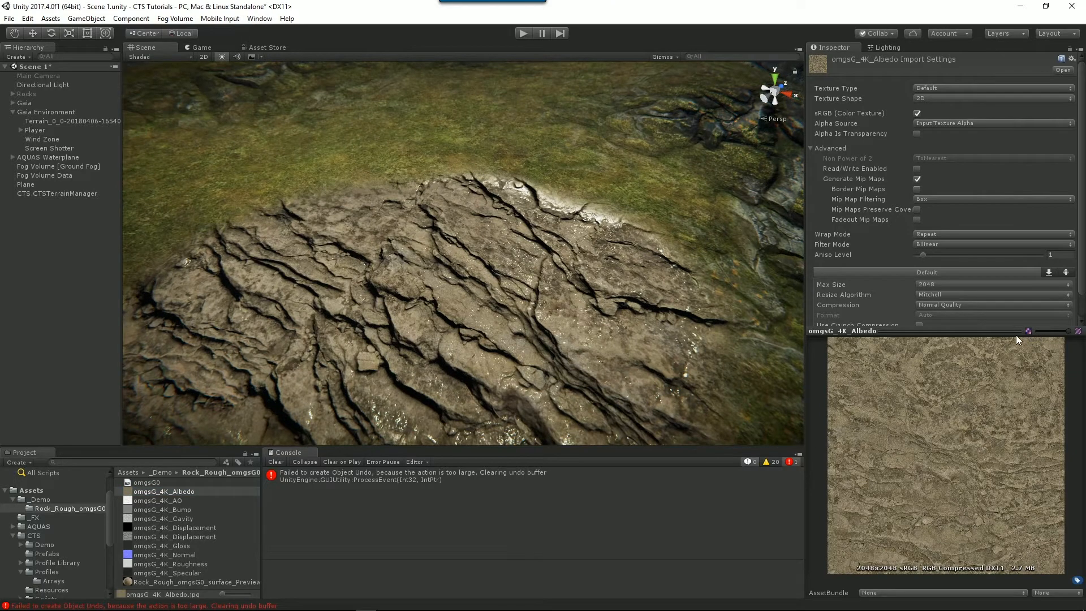
pyautogui.moveTo(962, 366)
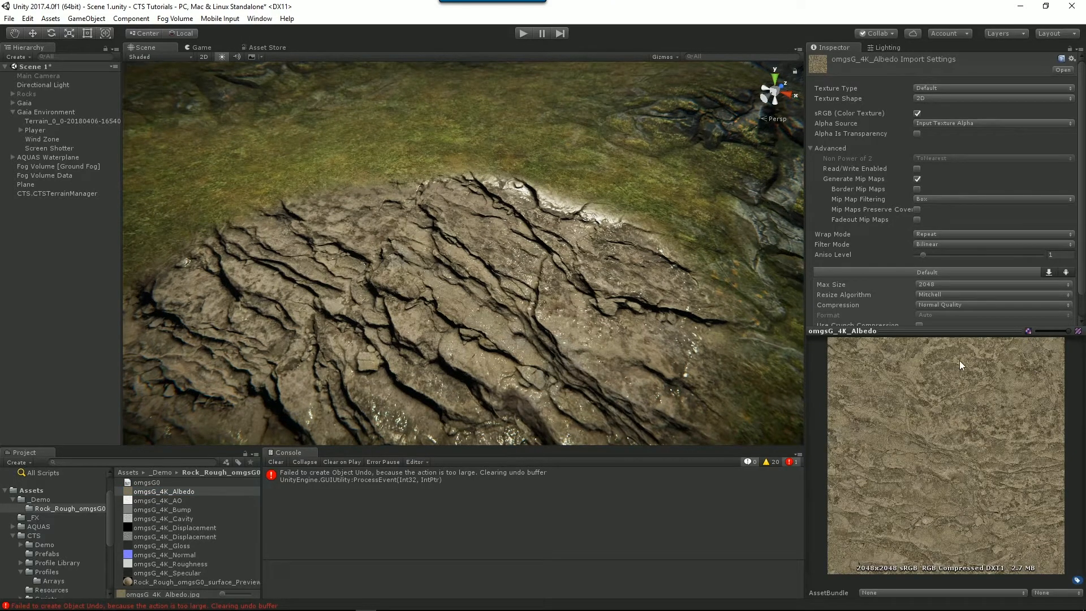
pyautogui.moveTo(923, 373)
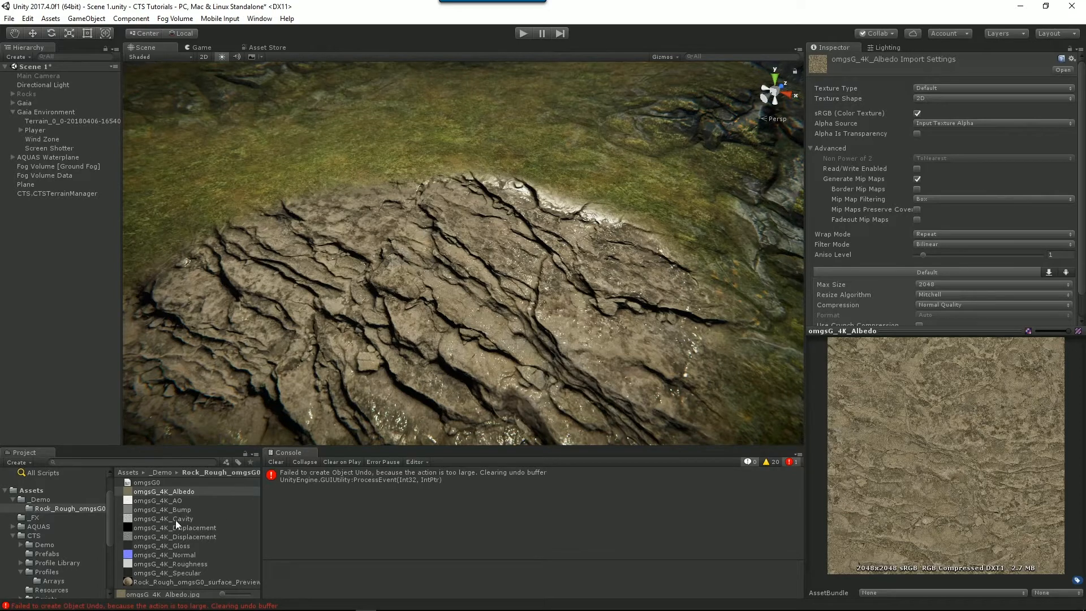
pyautogui.moveTo(98, 133)
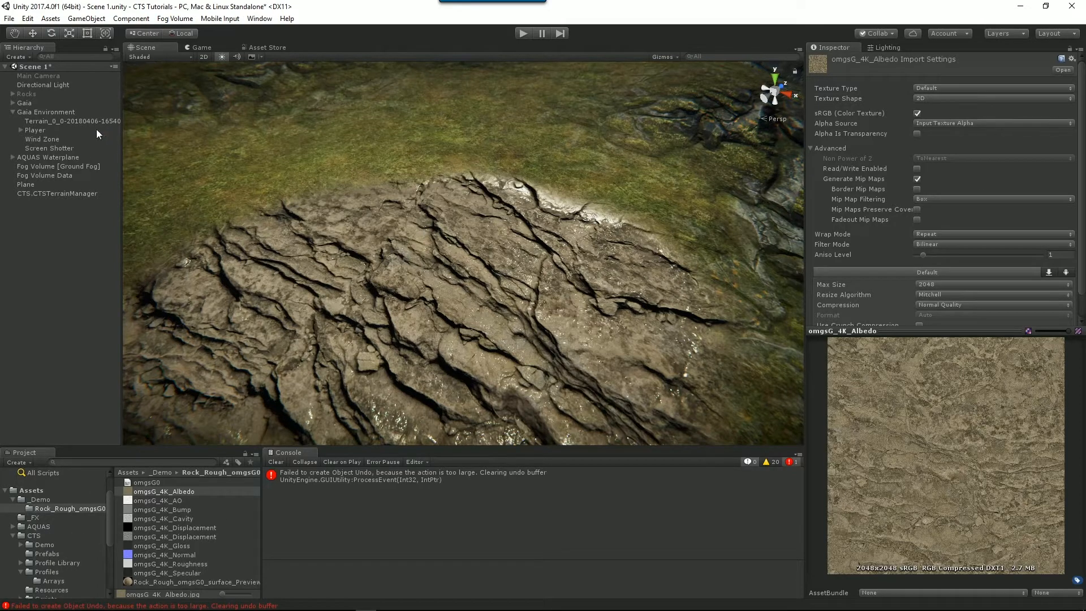
# Step: Reopen the CTS profile and read its help descriptions for the rock entry's maps and values
pyautogui.click(72, 121)
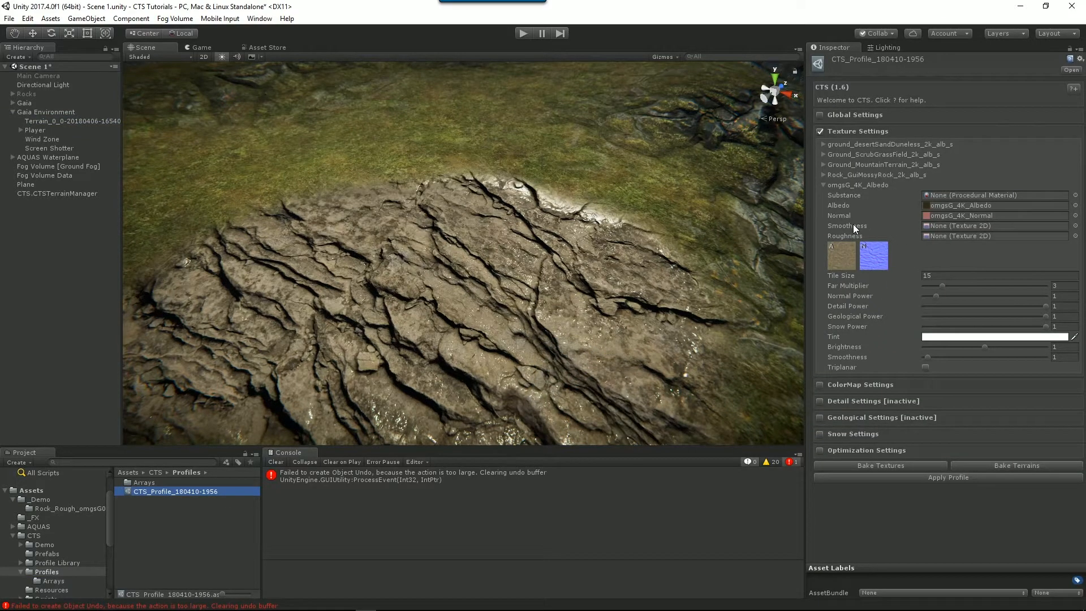
pyautogui.moveTo(848, 226)
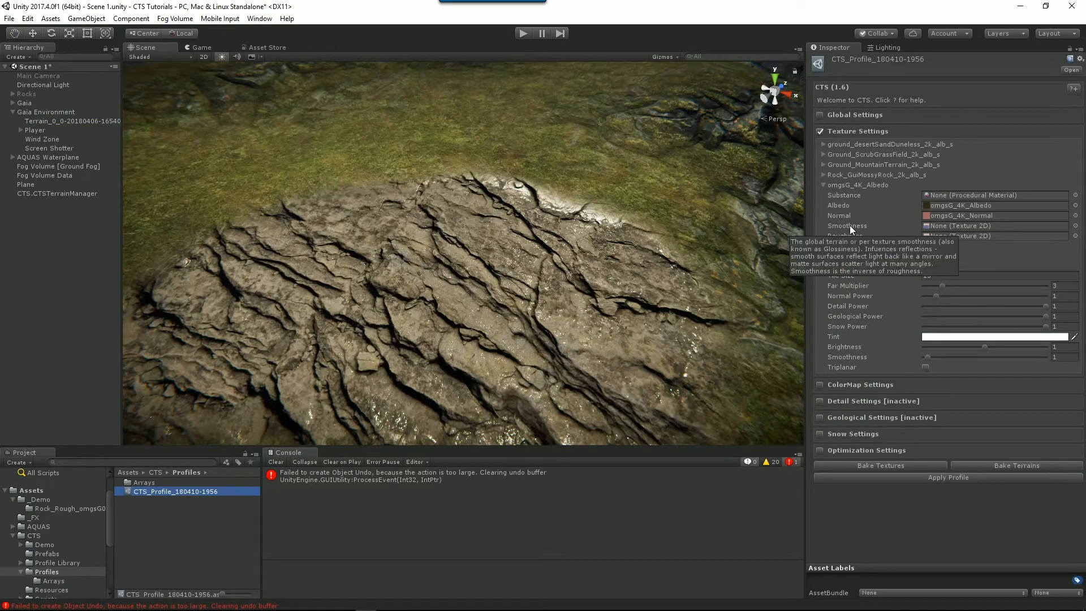
pyautogui.click(1066, 88)
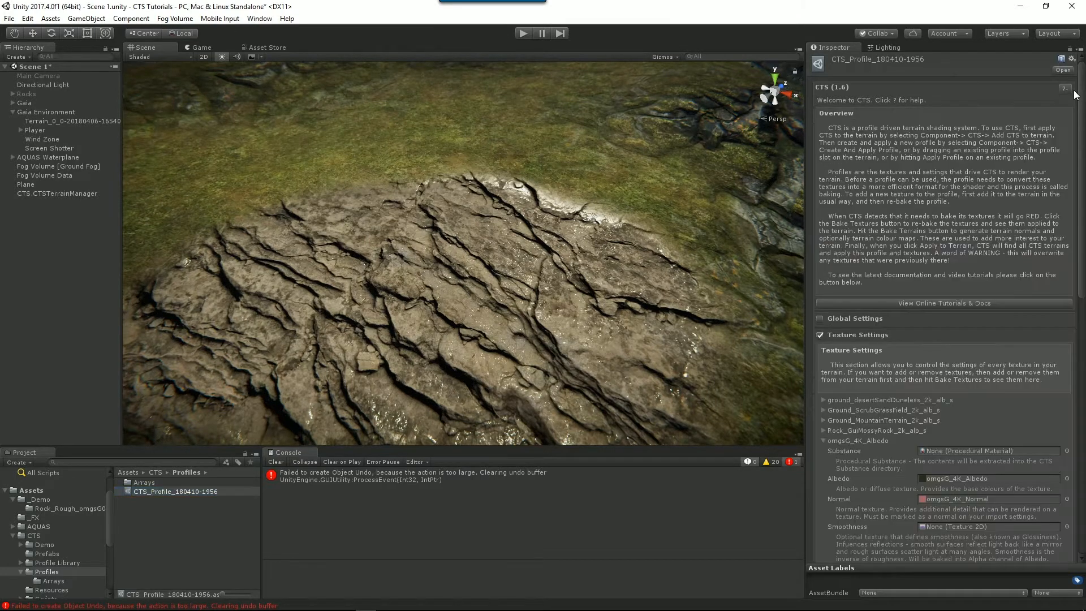
pyautogui.scroll(-3)
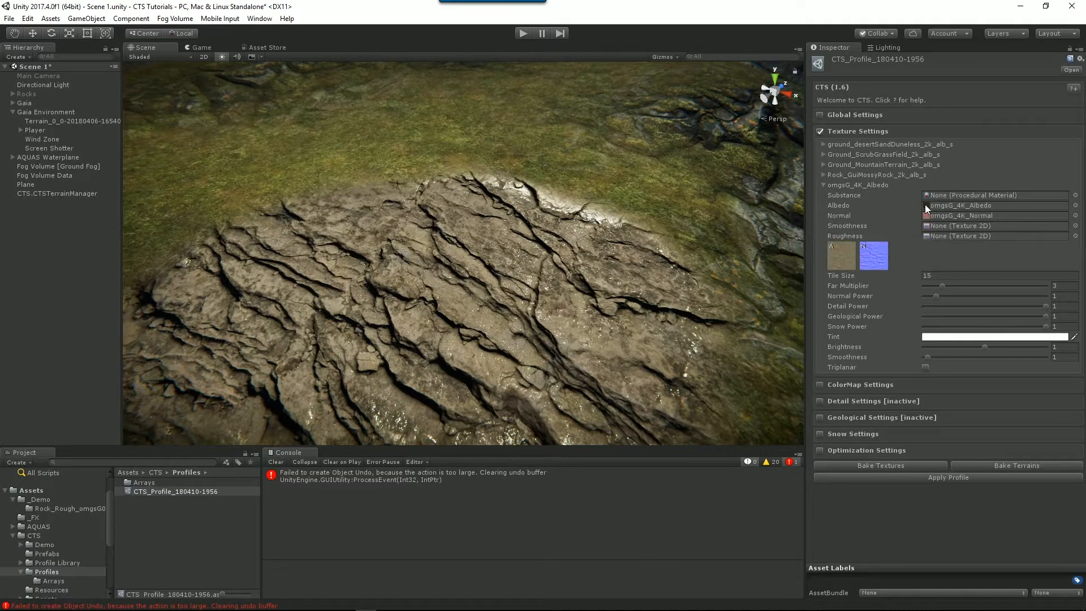
pyautogui.moveTo(849, 227)
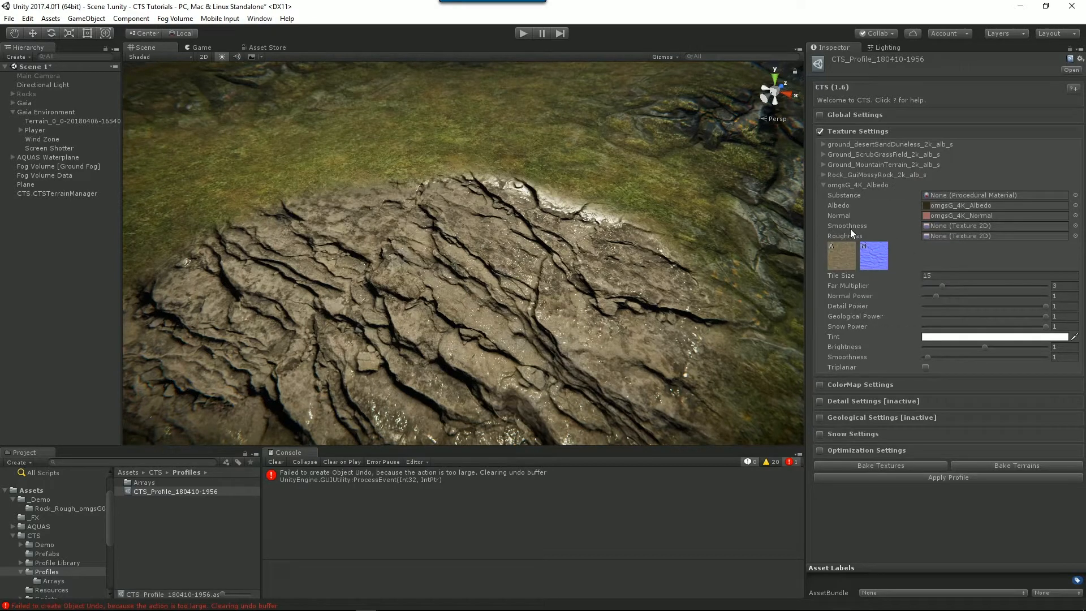
pyautogui.moveTo(930, 232)
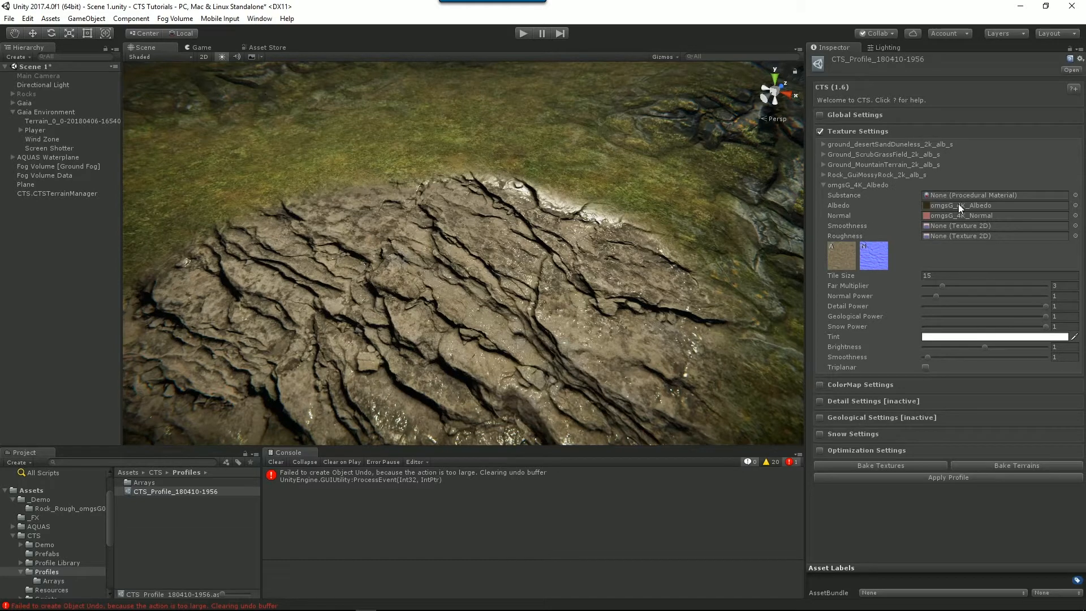
# Step: Assign omgsG_4K_Gloss from the Rock_Rough_omgsG0 folder as the rock's smoothness map and rebake
pyautogui.click(275, 461)
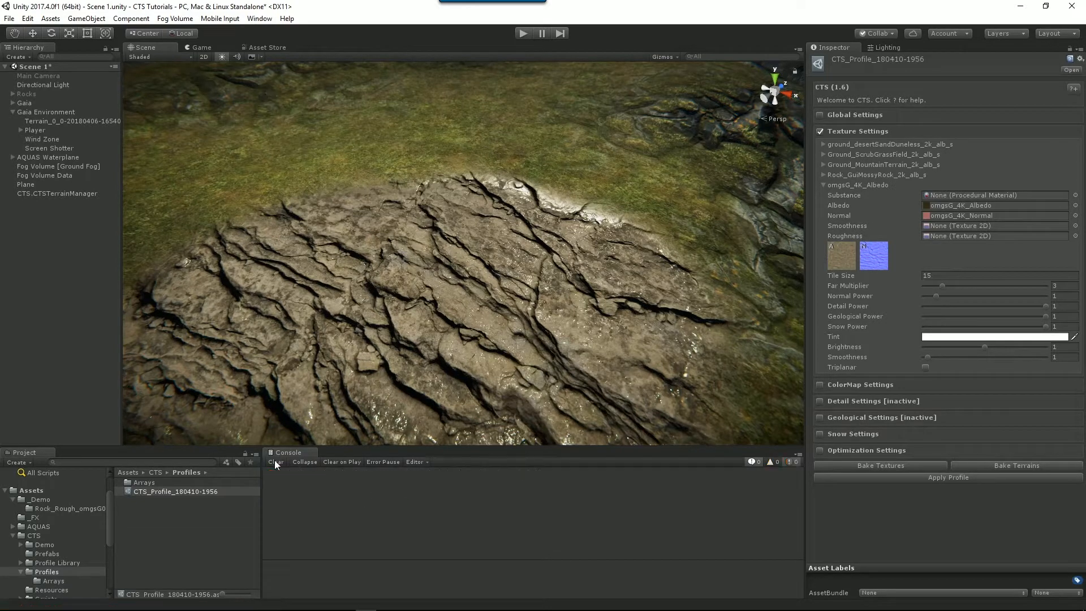
pyautogui.click(69, 508)
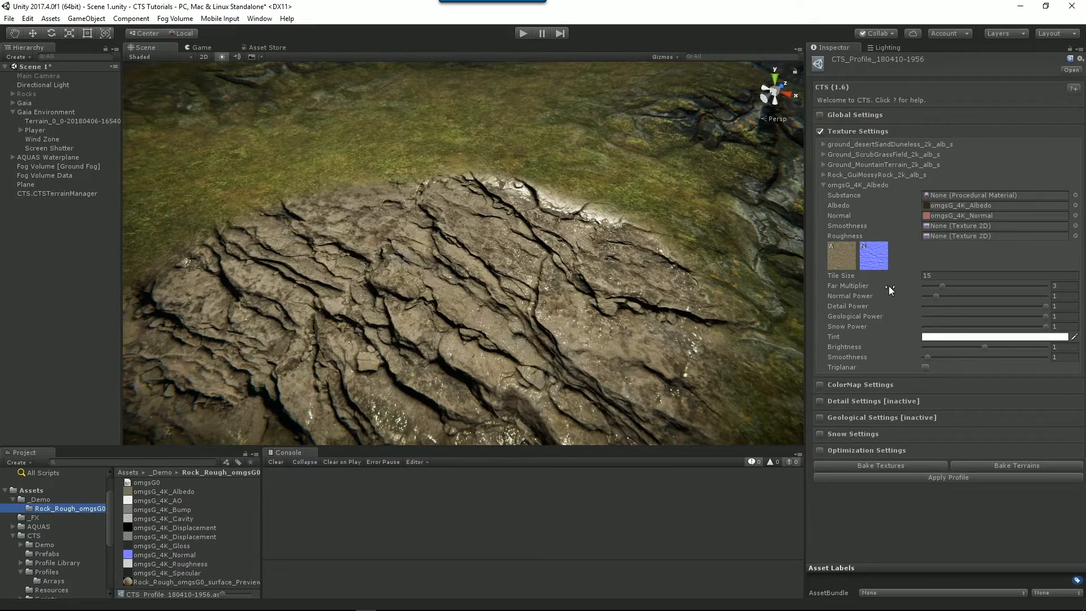
pyautogui.moveTo(846, 226)
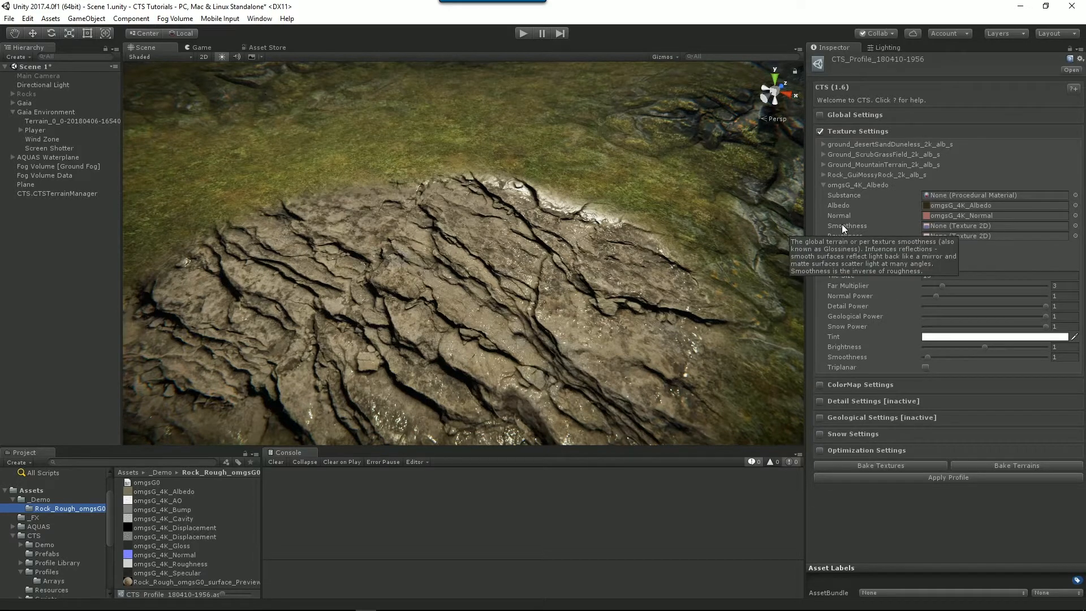
pyautogui.moveTo(718, 281)
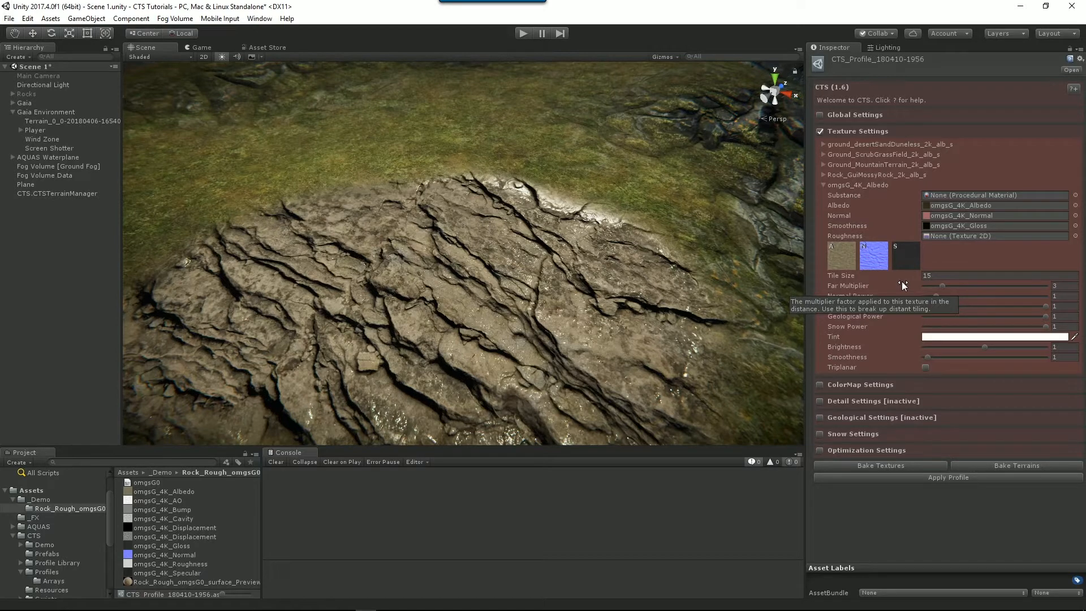
pyautogui.click(880, 465)
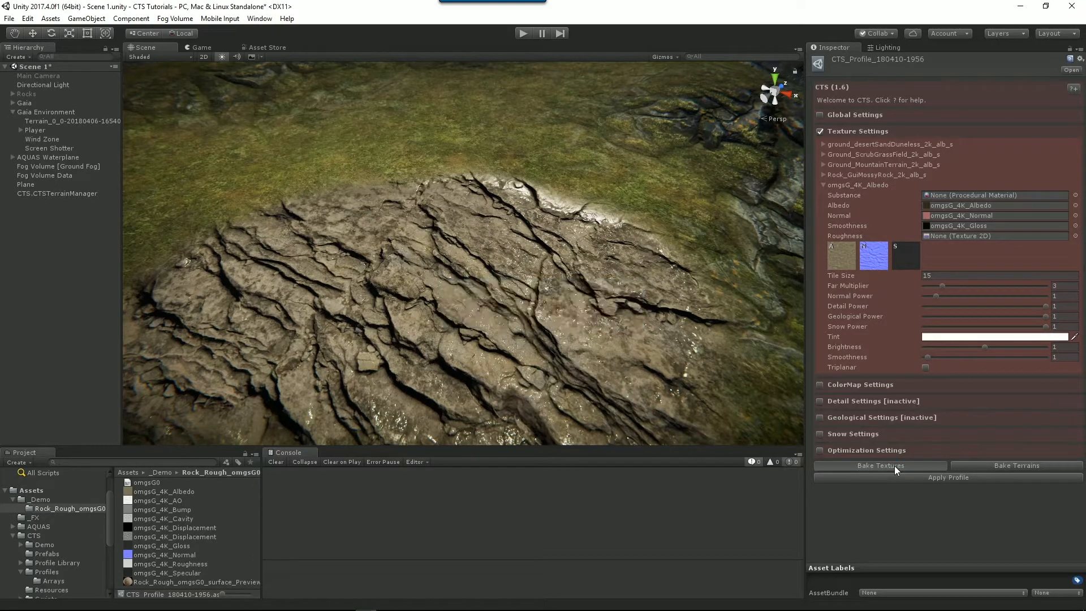
pyautogui.moveTo(880, 465)
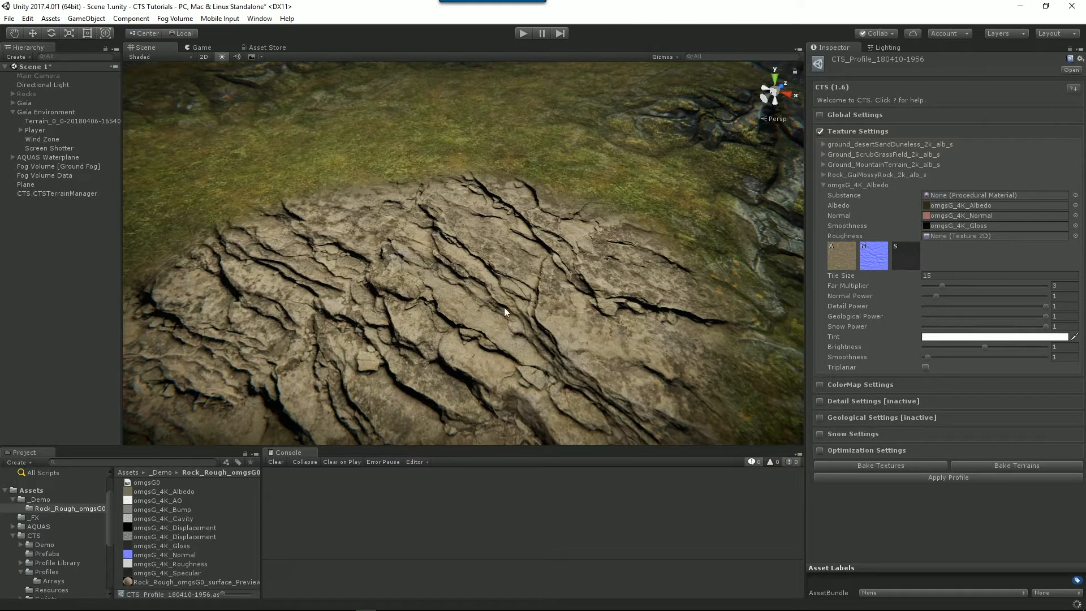
pyautogui.moveTo(620, 367)
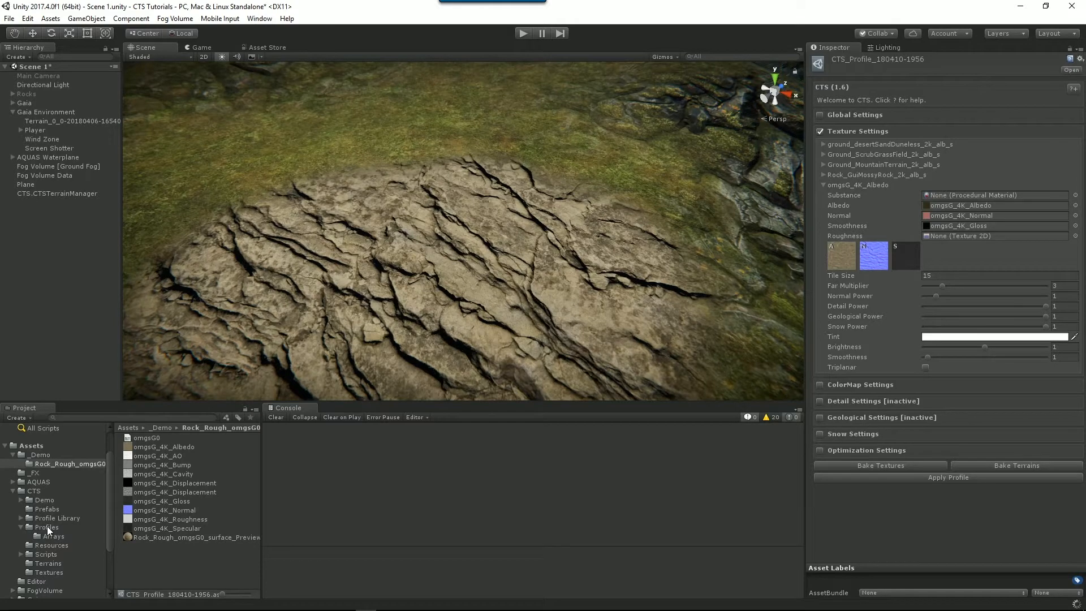
# Step: Inspect the baked Albedos and Normals texture arrays in CTS > Profiles > Arrays
pyautogui.click(45, 527)
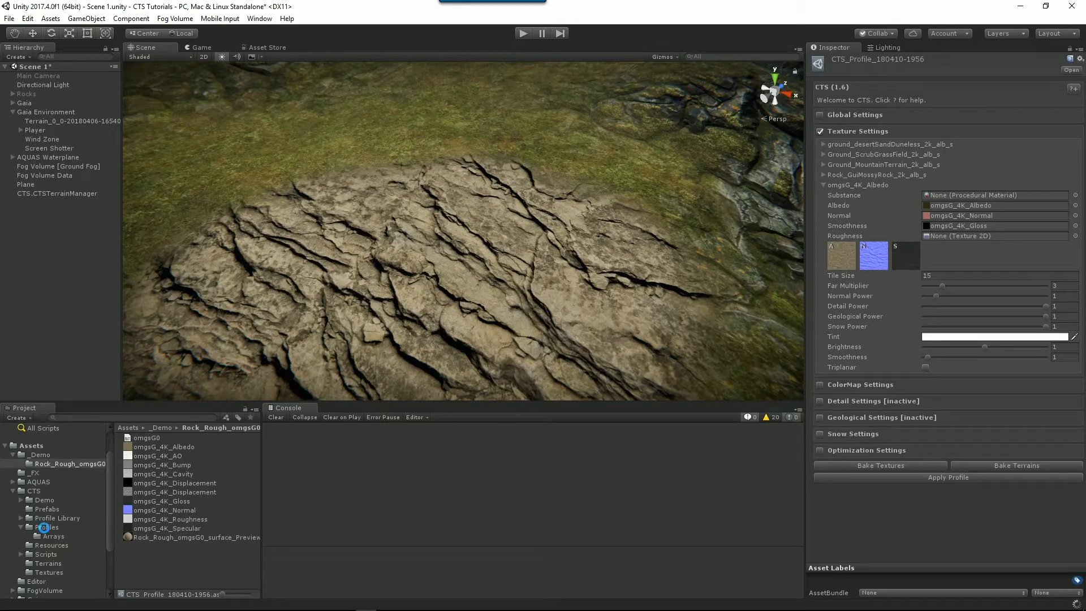
pyautogui.click(47, 527)
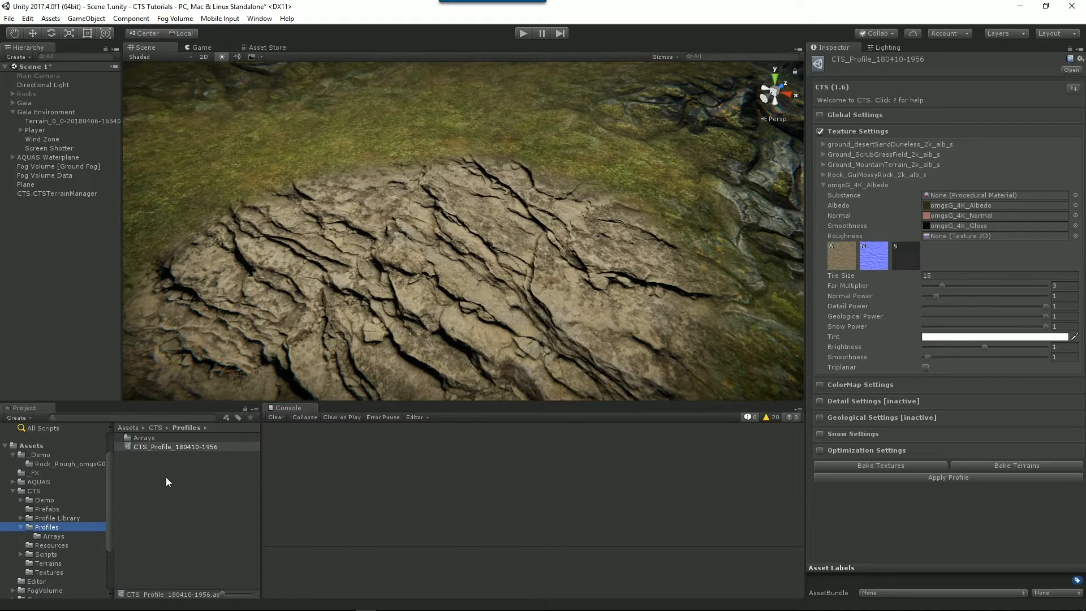
pyautogui.click(53, 536)
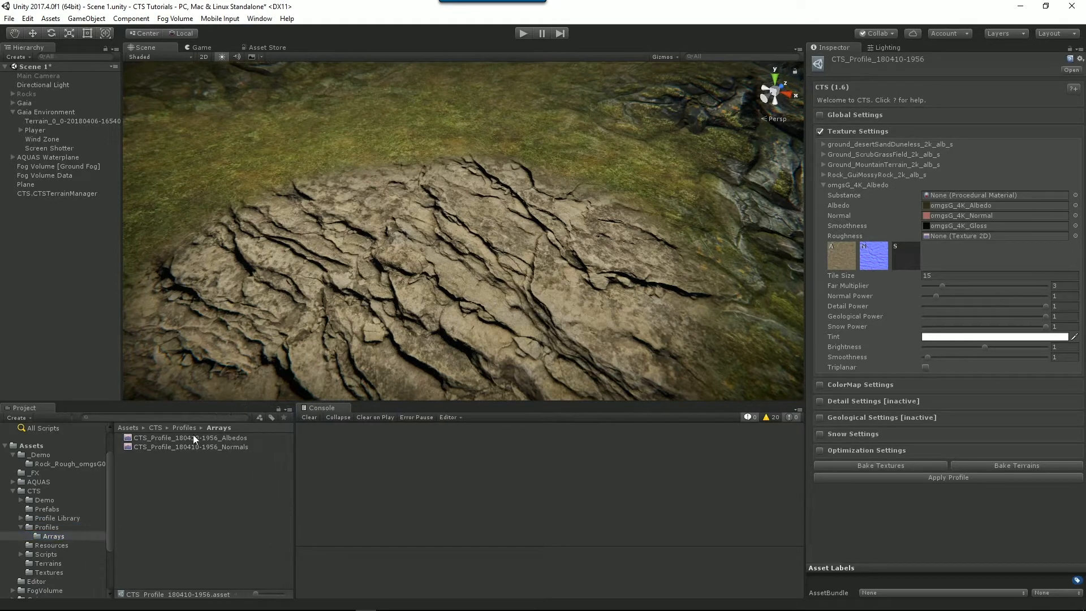
pyautogui.click(190, 437)
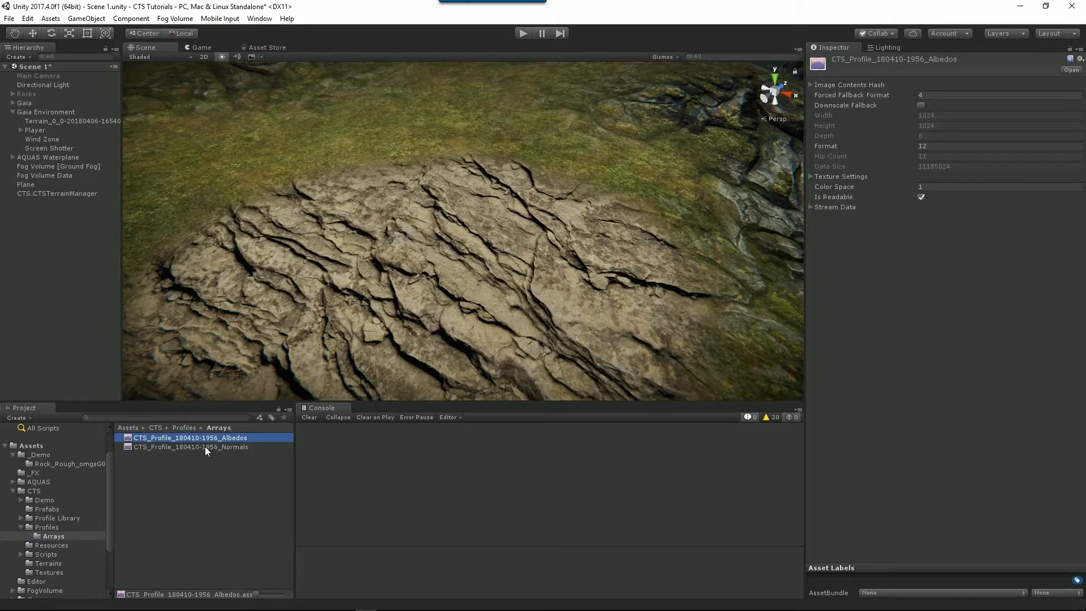
pyautogui.click(190, 447)
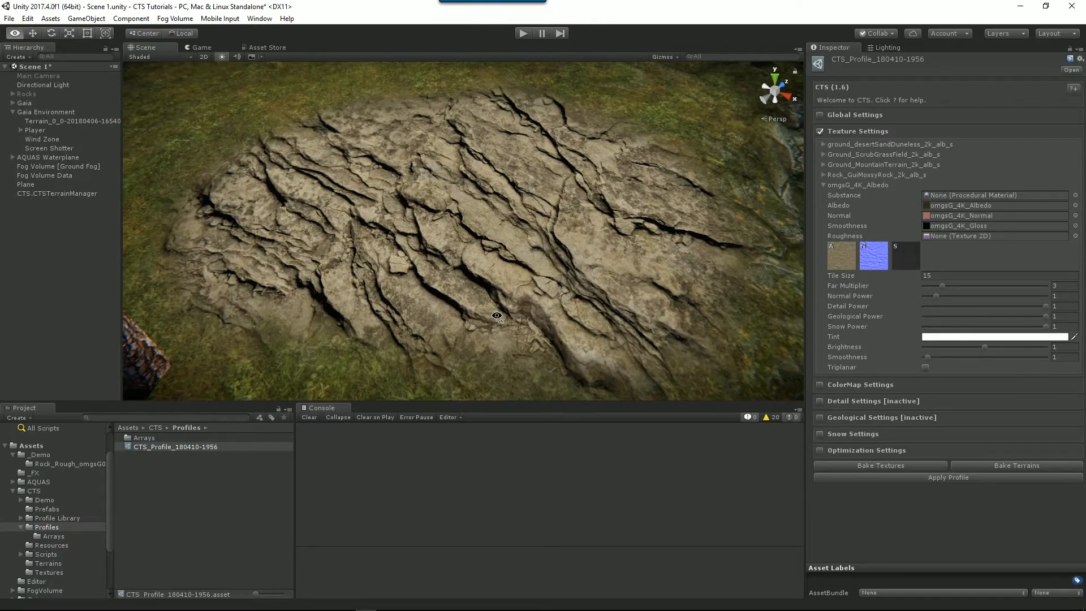
# Step: Raise the omgsG rock texture's Tile Size from 15 to 15.24
pyautogui.moveTo(496, 316); pyautogui.dragTo(655, 283)
pyautogui.write('.24')
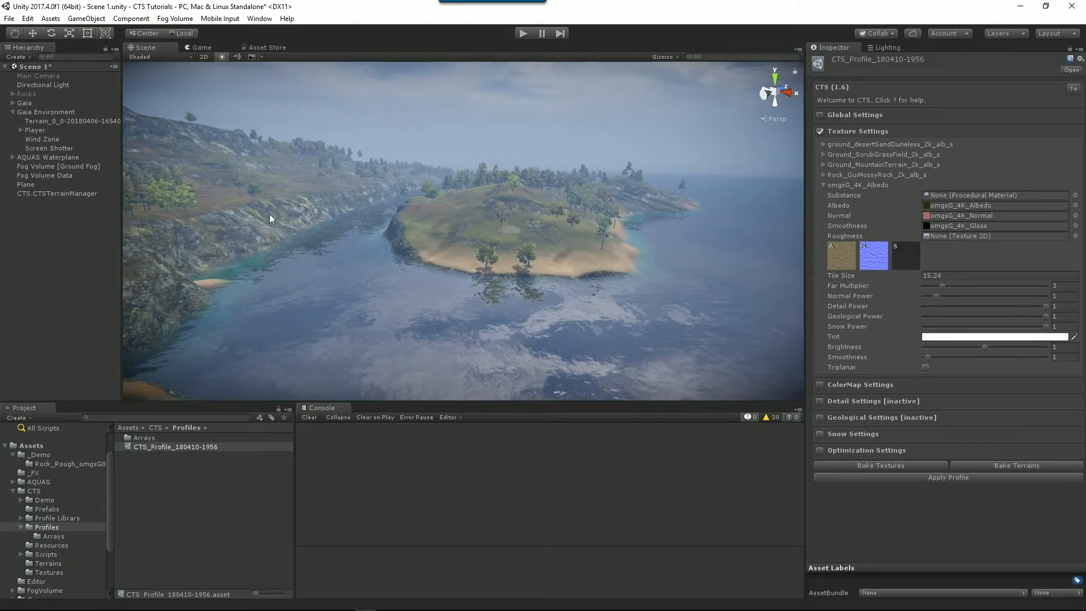
pyautogui.moveTo(153, 308)
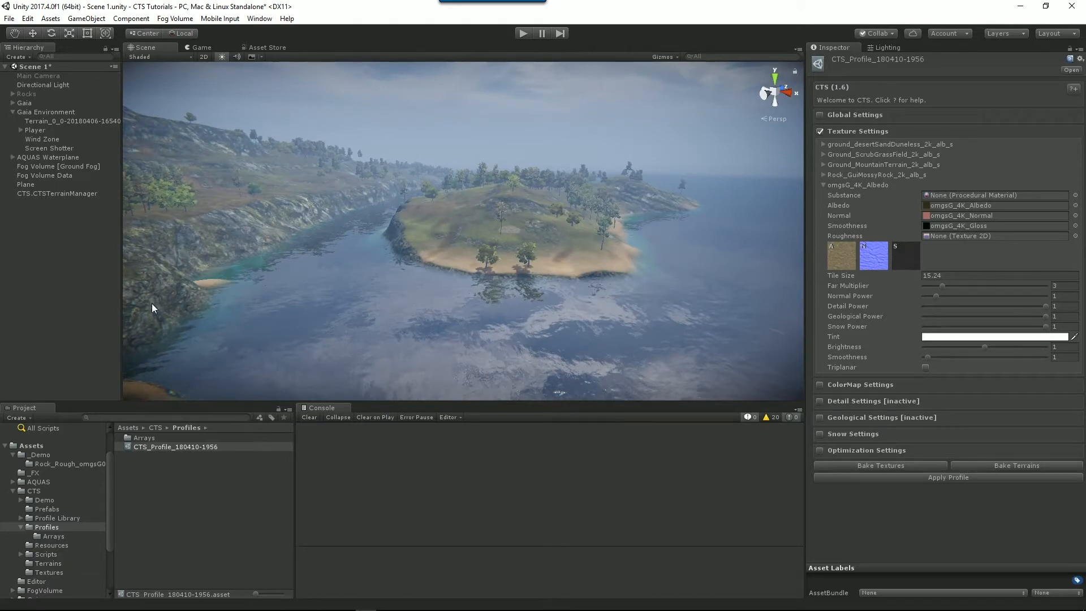
pyautogui.moveTo(592, 213)
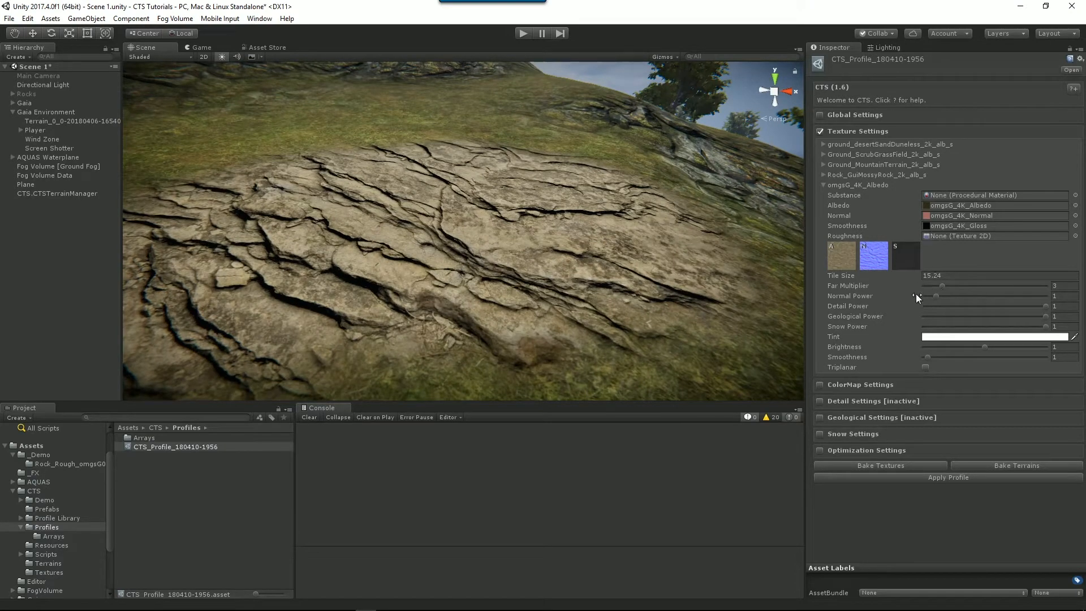
# Step: Test the rock's Normal Power and reset it to 1, then enable Geological Settings with Close Power 1.11
pyautogui.moveTo(942, 296); pyautogui.dragTo(936, 295)
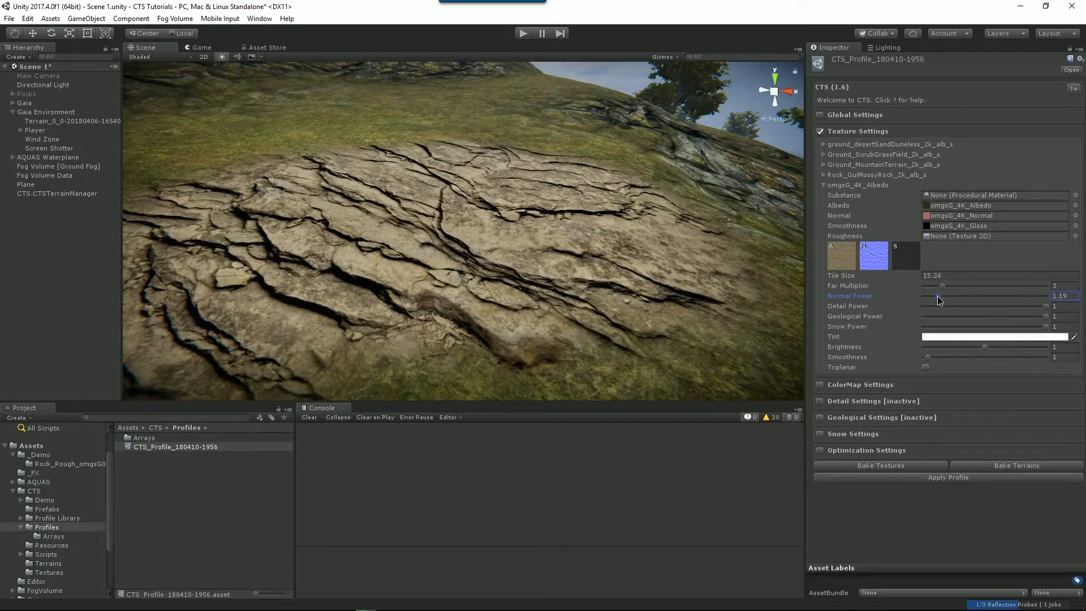
pyautogui.moveTo(942, 295); pyautogui.dragTo(937, 296)
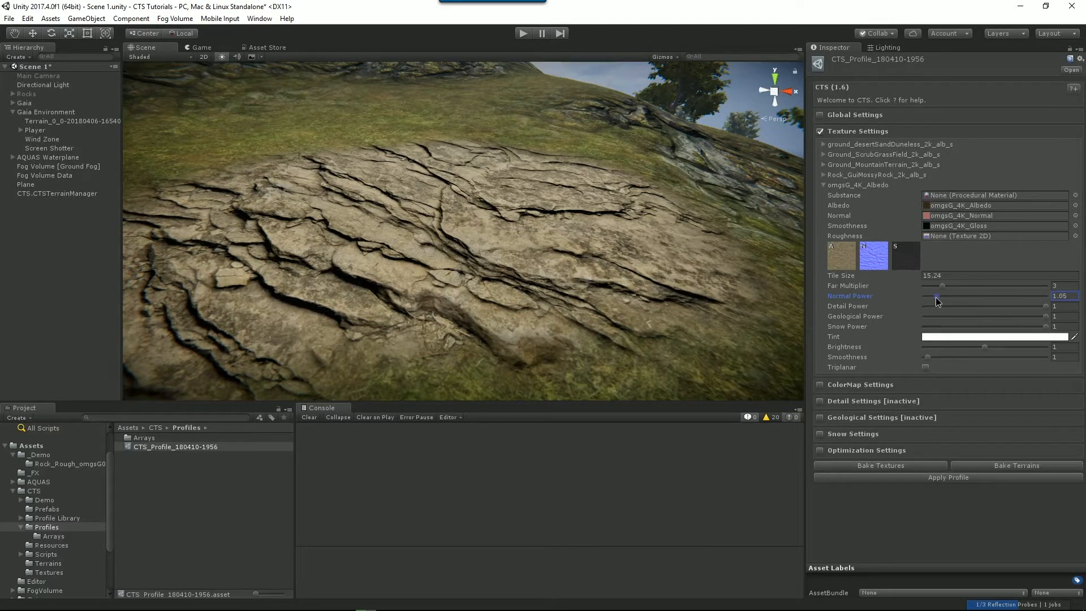
pyautogui.moveTo(937, 295); pyautogui.dragTo(933, 296)
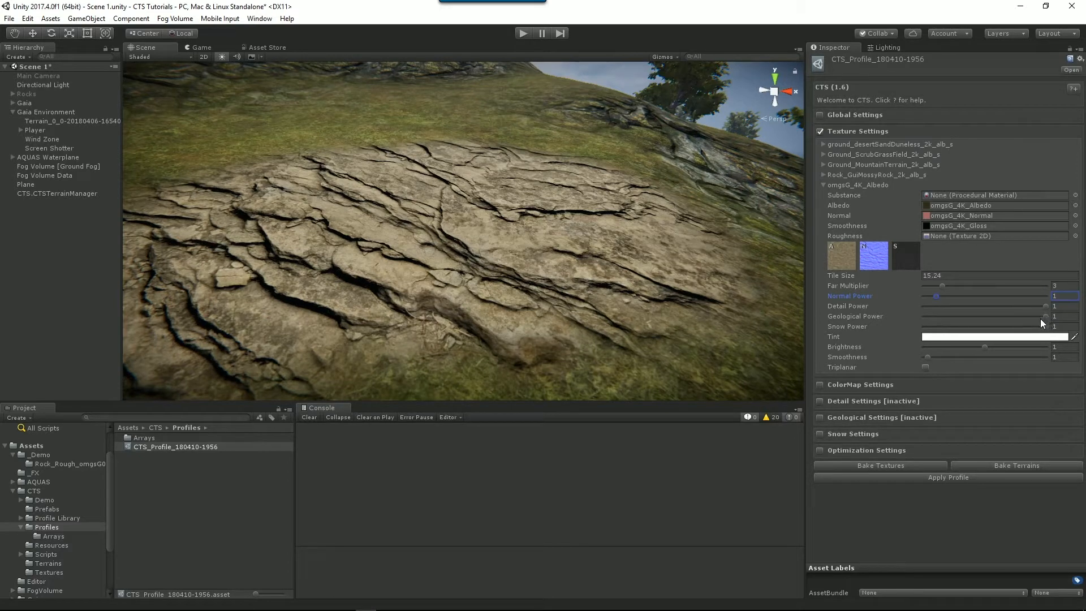
pyautogui.click(820, 417)
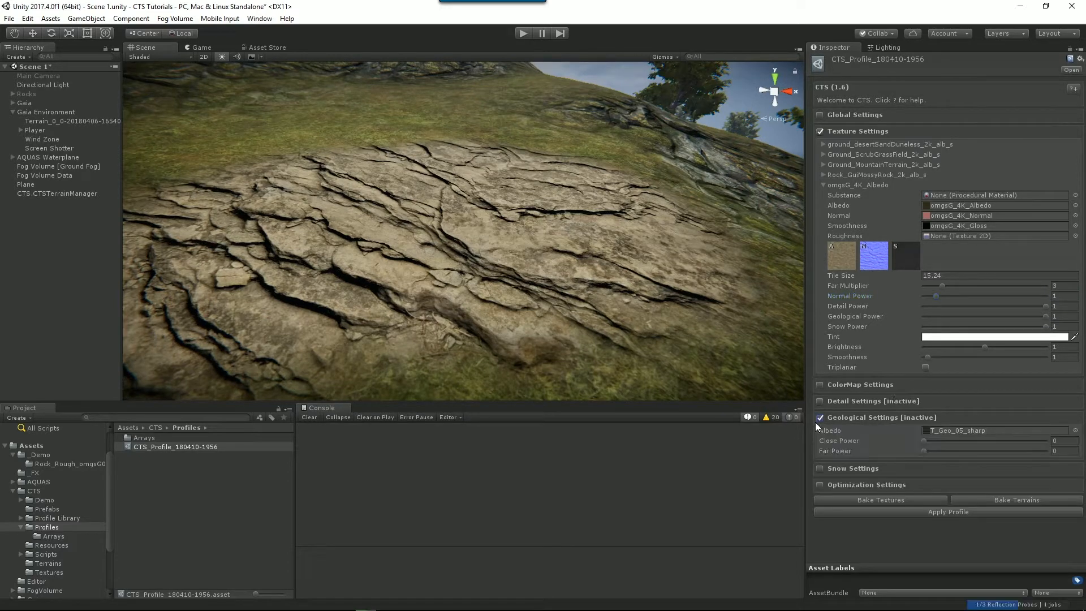
pyautogui.click(819, 417)
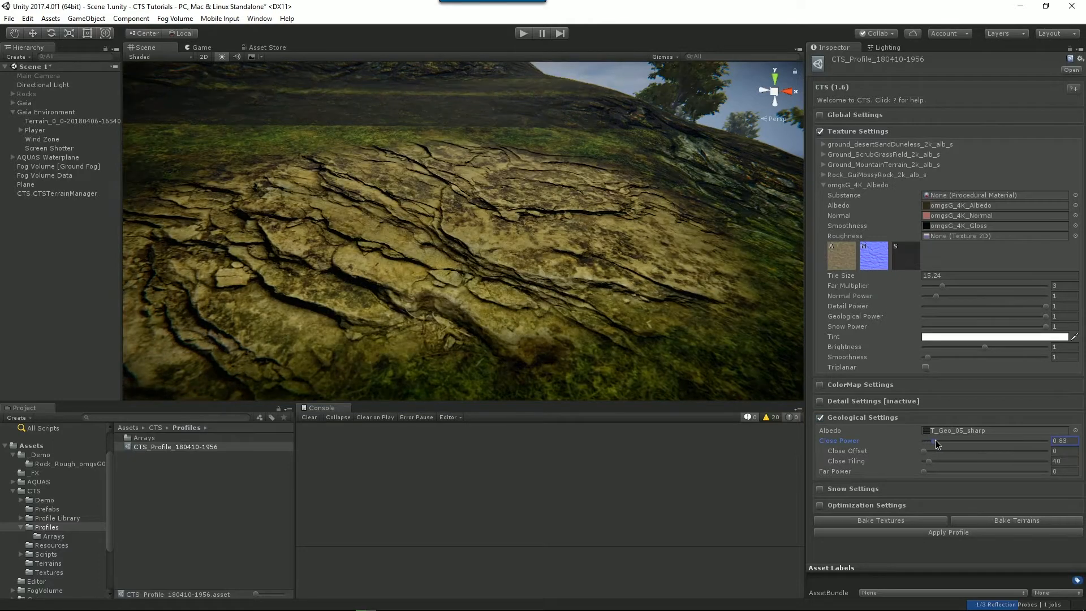
pyautogui.moveTo(925, 441); pyautogui.dragTo(937, 441)
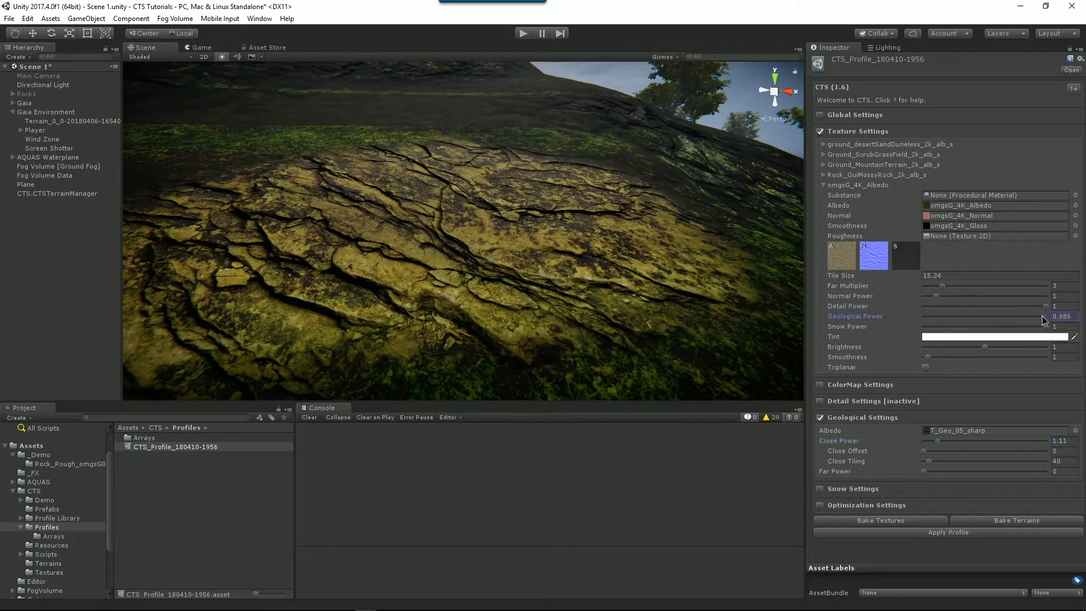
# Step: Set the rock texture's Geological Power to about 0.425
pyautogui.moveTo(1042, 316); pyautogui.dragTo(924, 315)
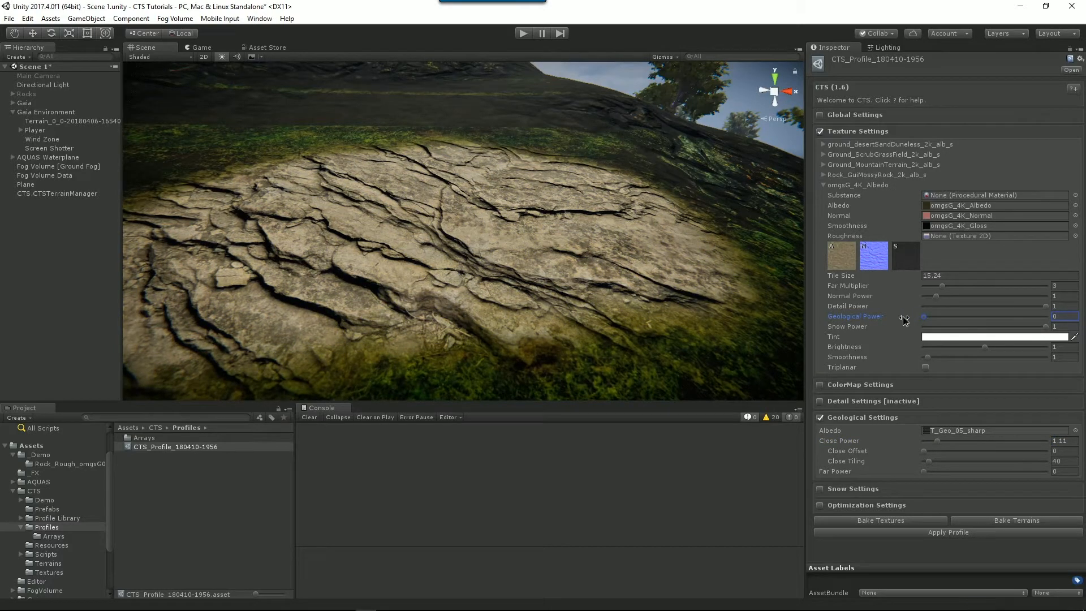
pyautogui.moveTo(924, 317); pyautogui.dragTo(970, 317)
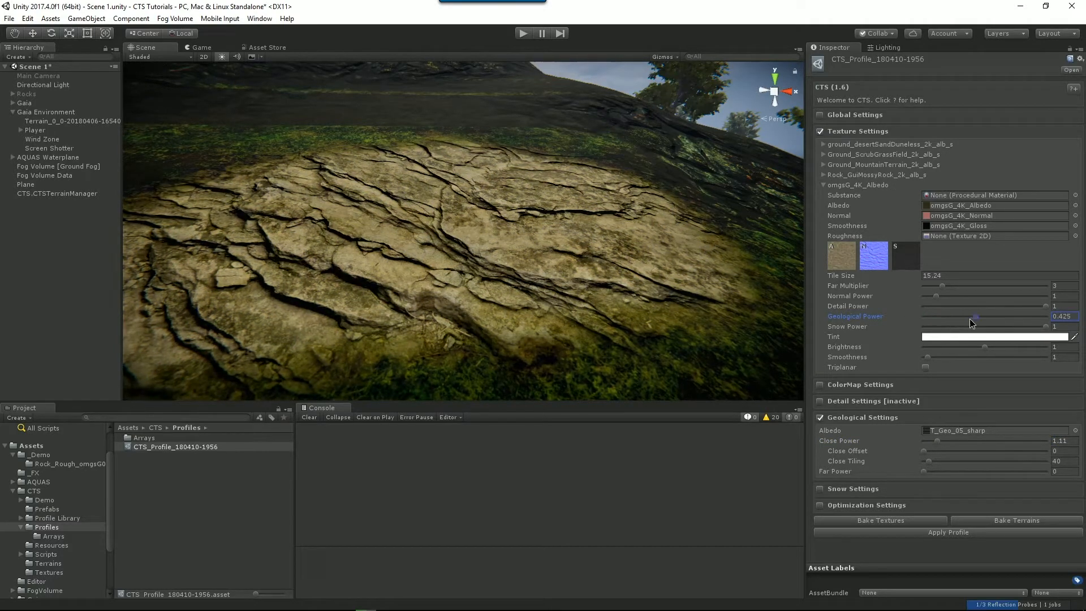
pyautogui.moveTo(977, 316); pyautogui.dragTo(928, 317)
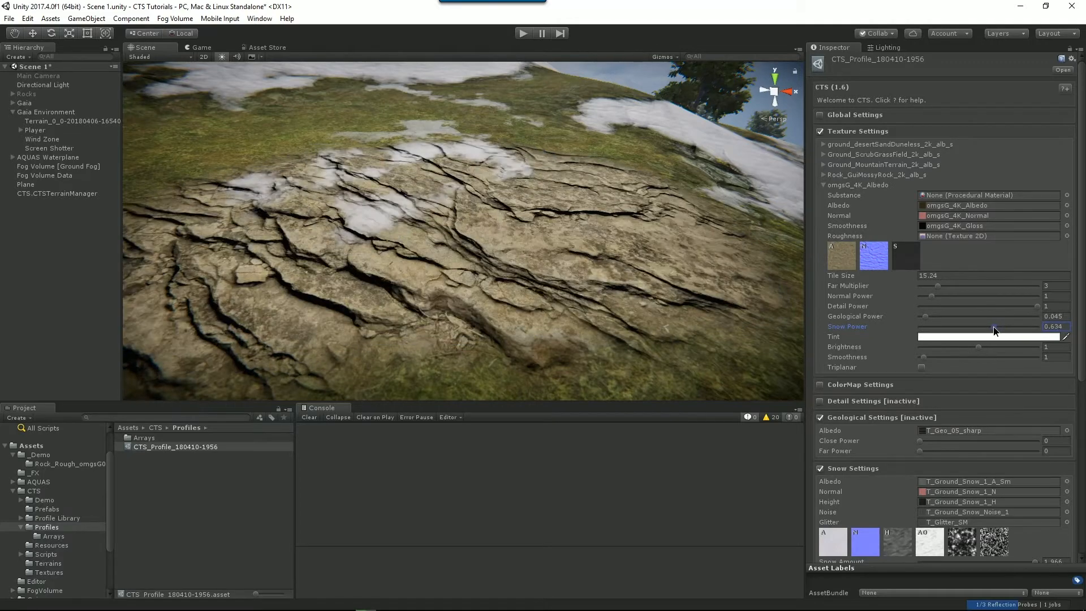
# Step: Try lower and heavier snow on the omgsG_4K rock texture, then remove its snow entirely
pyautogui.moveTo(995, 326); pyautogui.dragTo(963, 326)
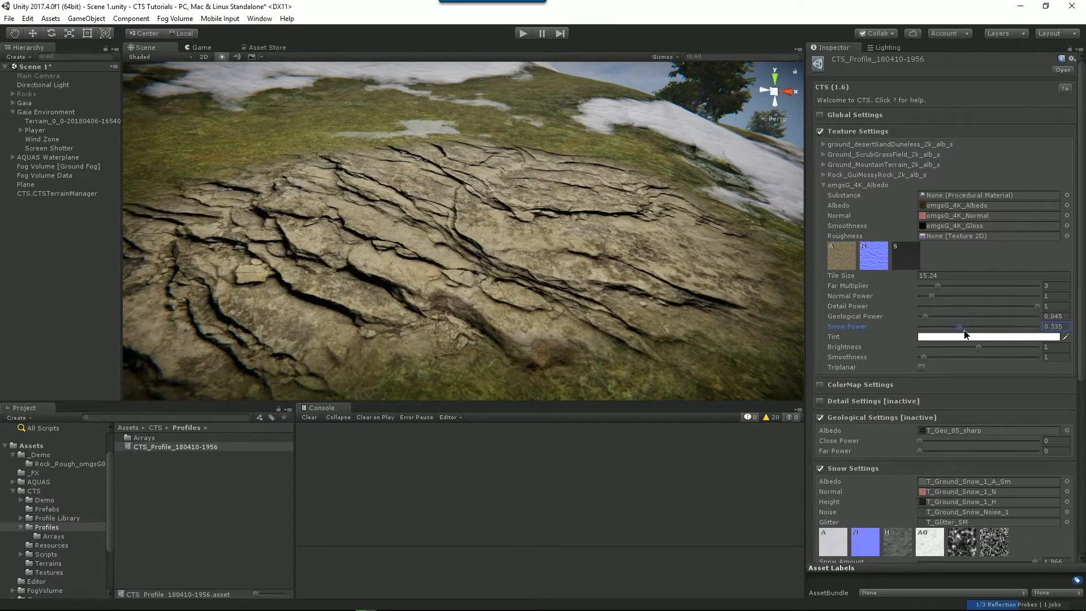
pyautogui.moveTo(962, 326); pyautogui.dragTo(943, 326)
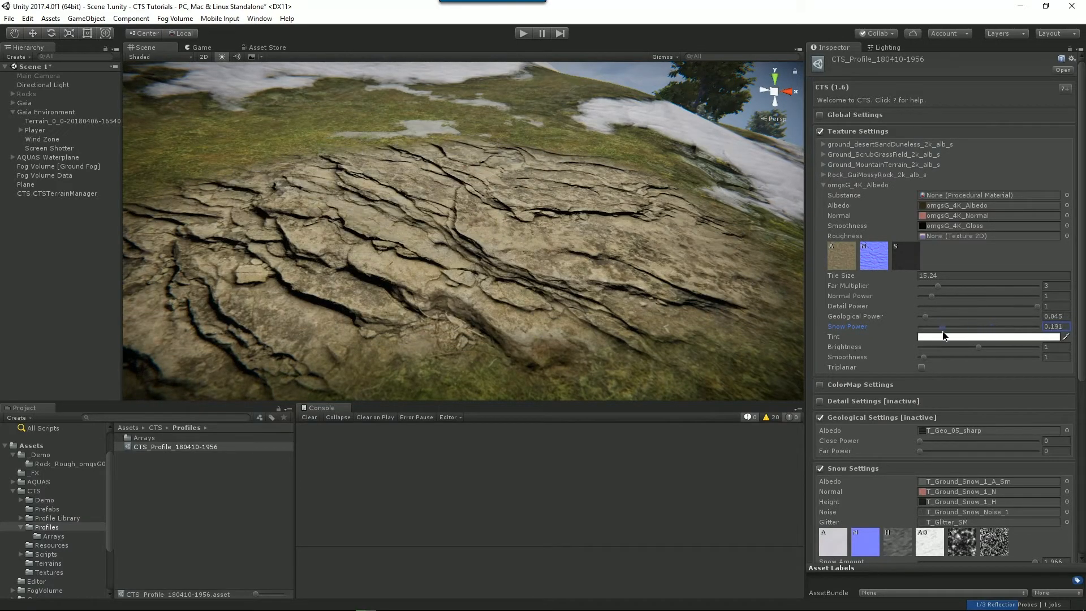
pyautogui.moveTo(942, 326); pyautogui.dragTo(1001, 326)
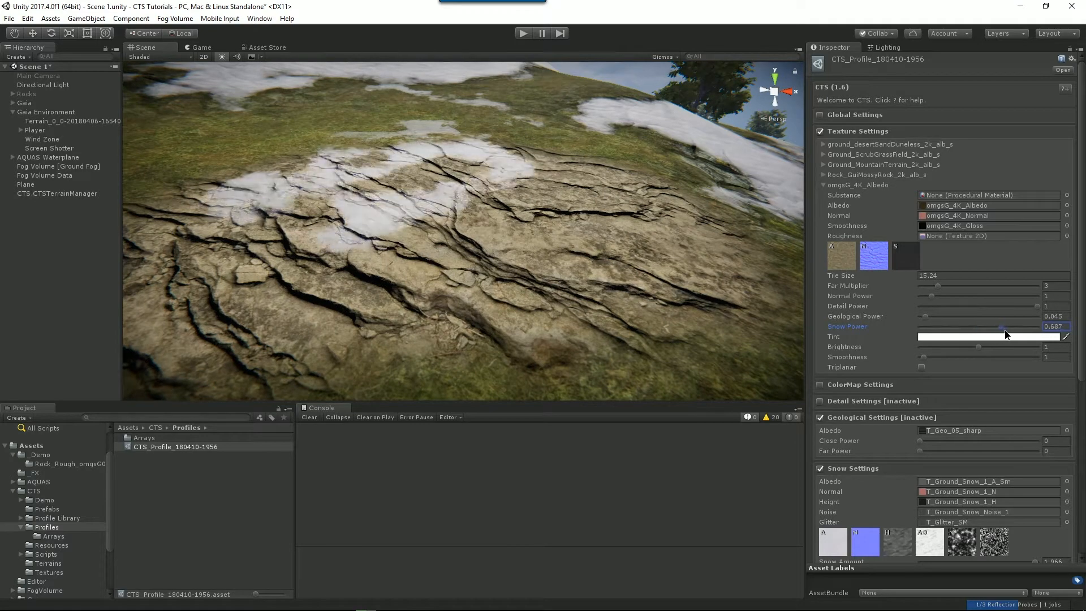
pyautogui.moveTo(1001, 330); pyautogui.dragTo(915, 330)
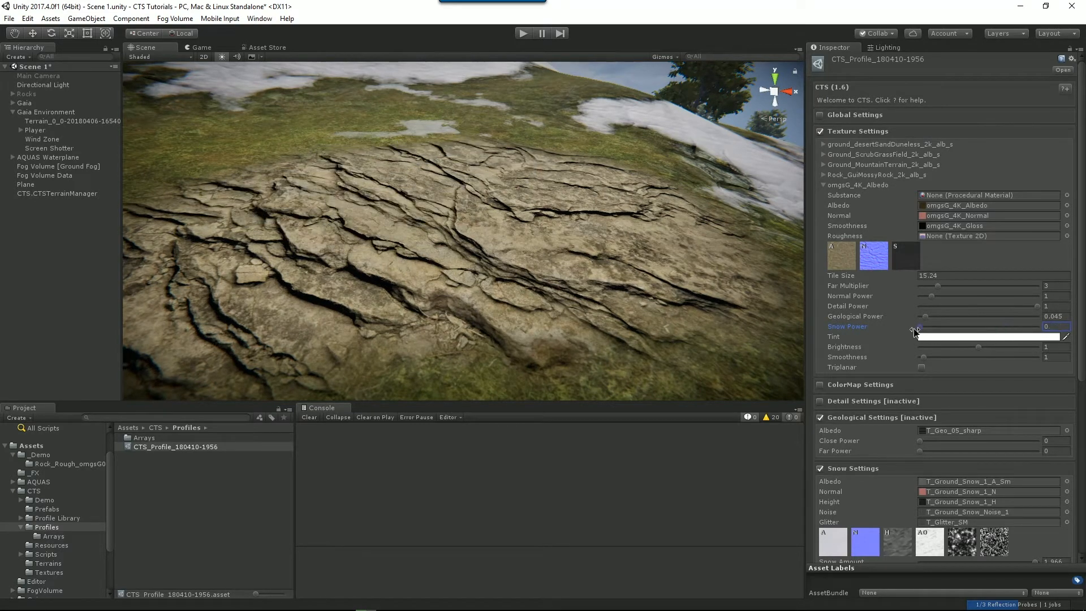
# Step: Keep the rock texture's tint white and lower its brightness to about 0.8
pyautogui.click(985, 336)
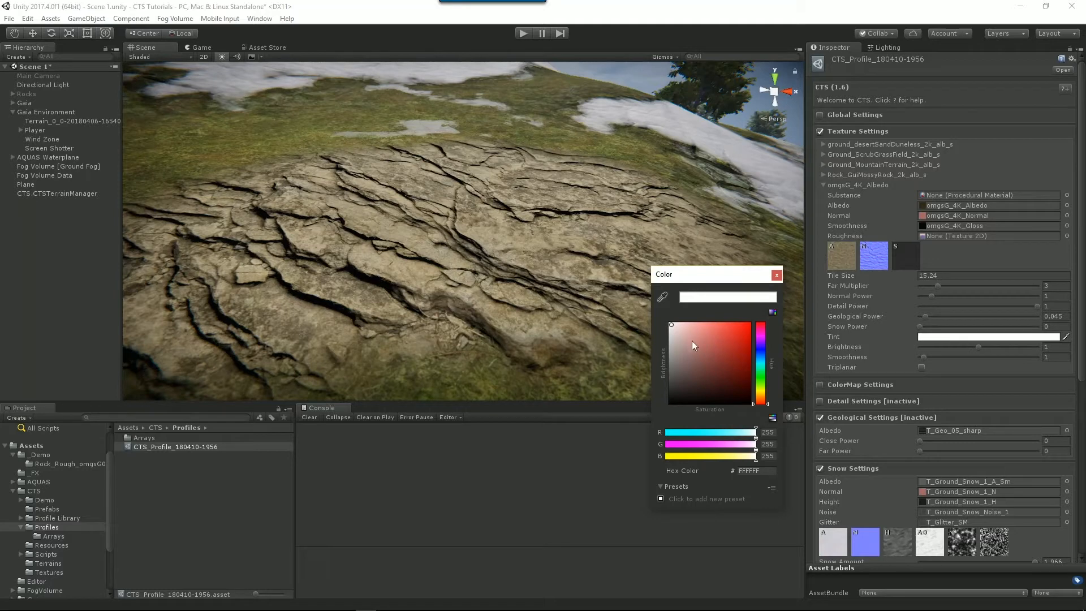
pyautogui.click(742, 328)
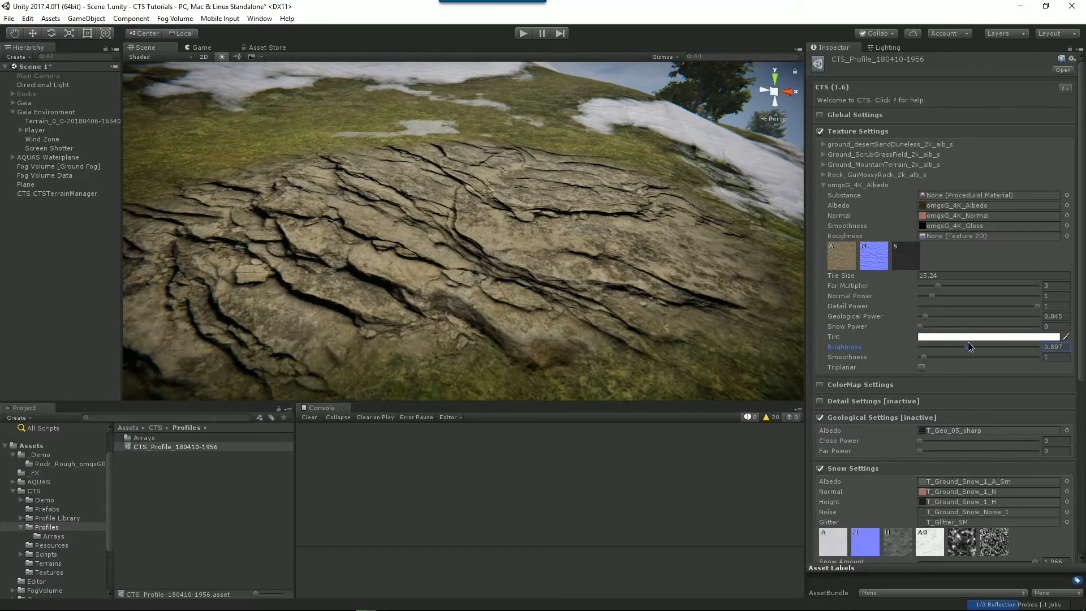
pyautogui.moveTo(970, 346); pyautogui.dragTo(1046, 346)
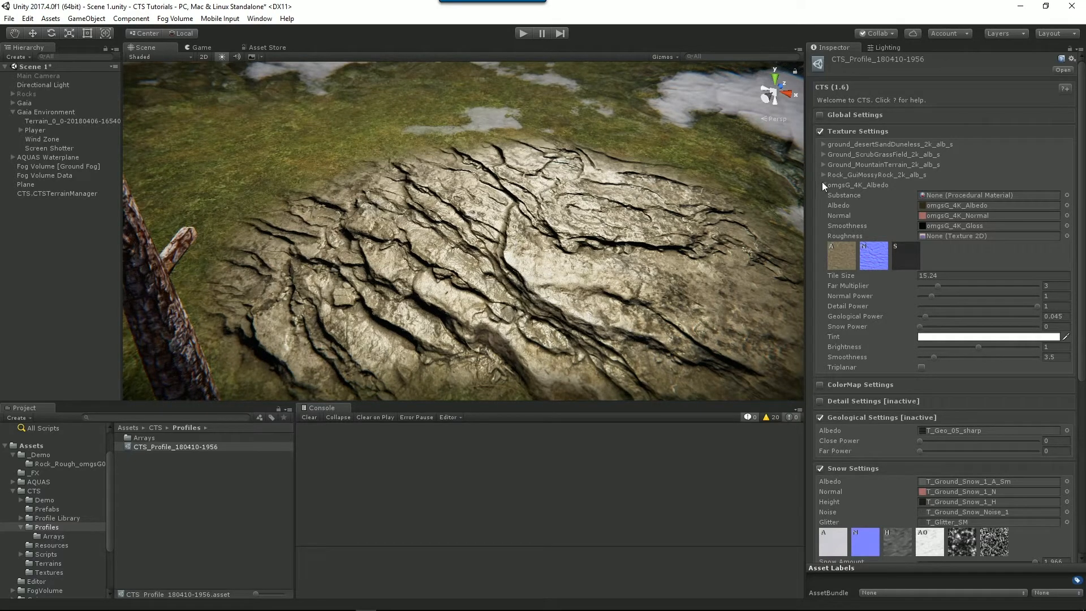
pyautogui.moveTo(711, 229)
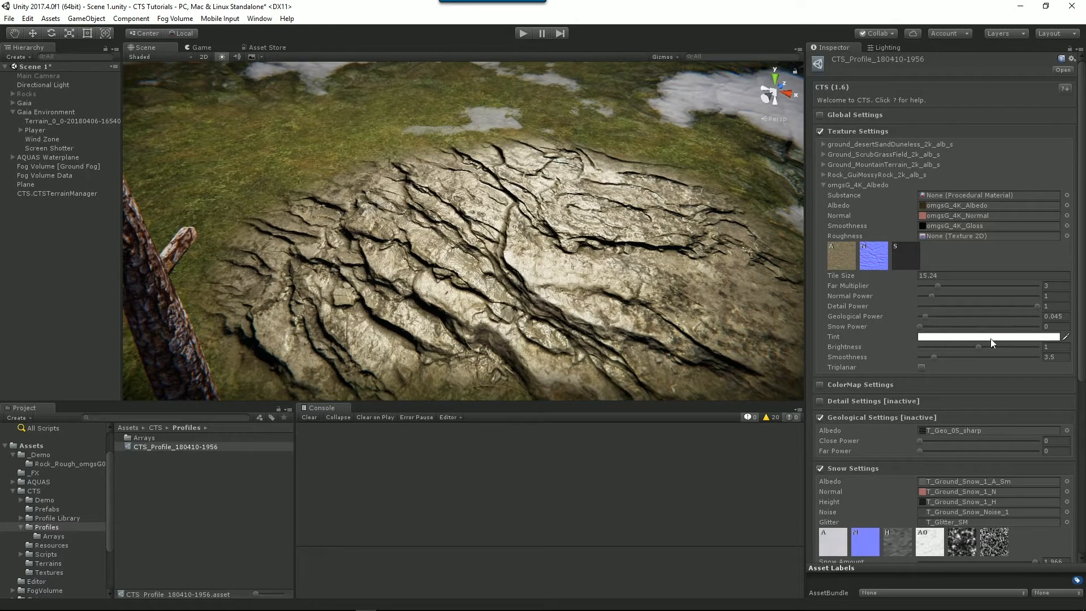
# Step: Collapse and re-expand the omgsG_4K_Albedo texture entry to refresh its settings
pyautogui.click(825, 184)
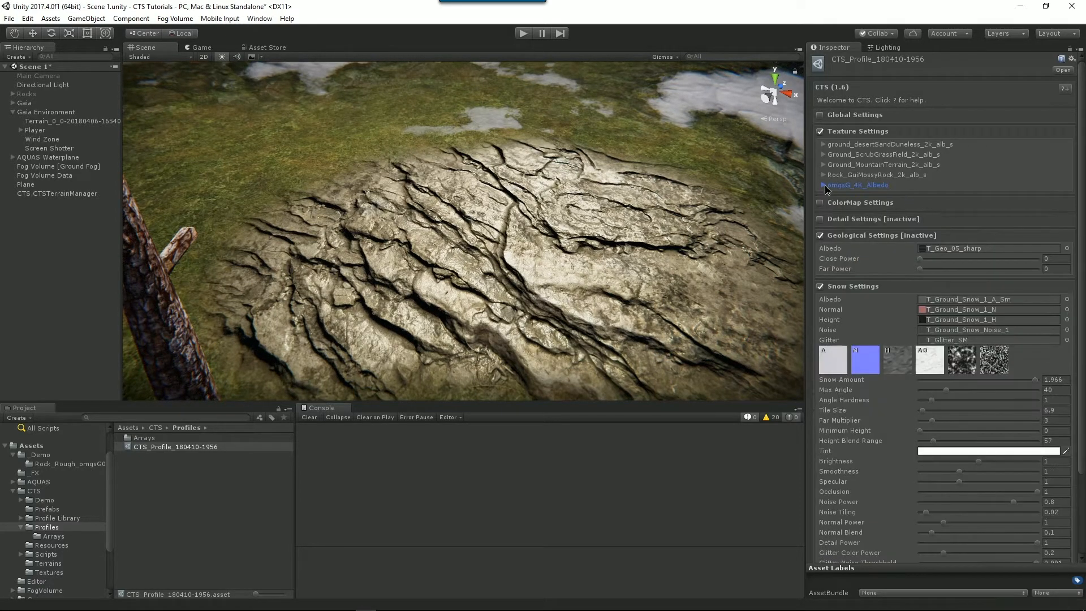
pyautogui.click(856, 185)
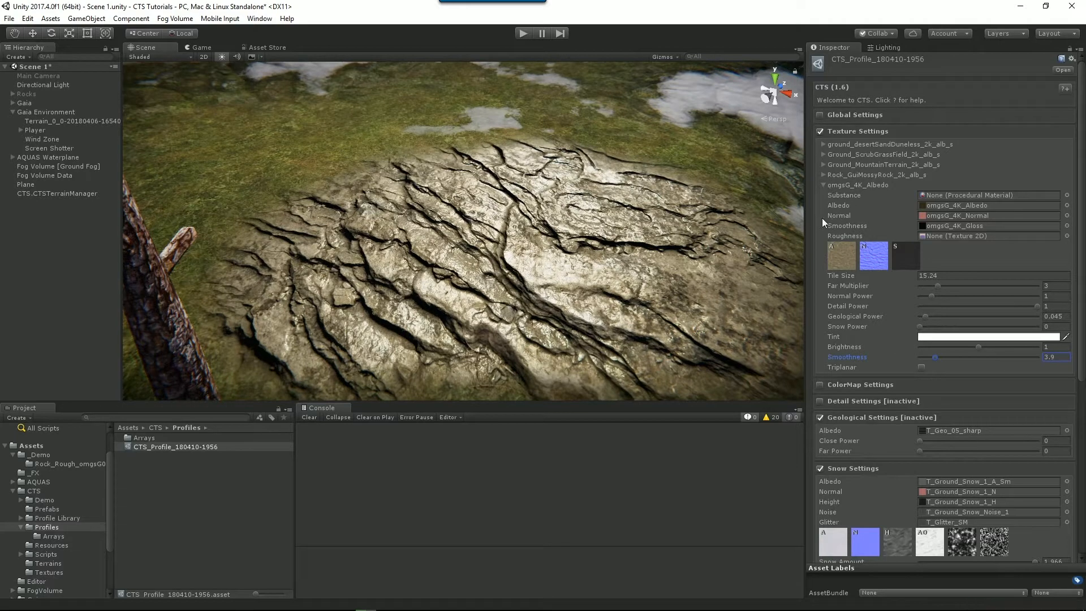
pyautogui.moveTo(700, 340)
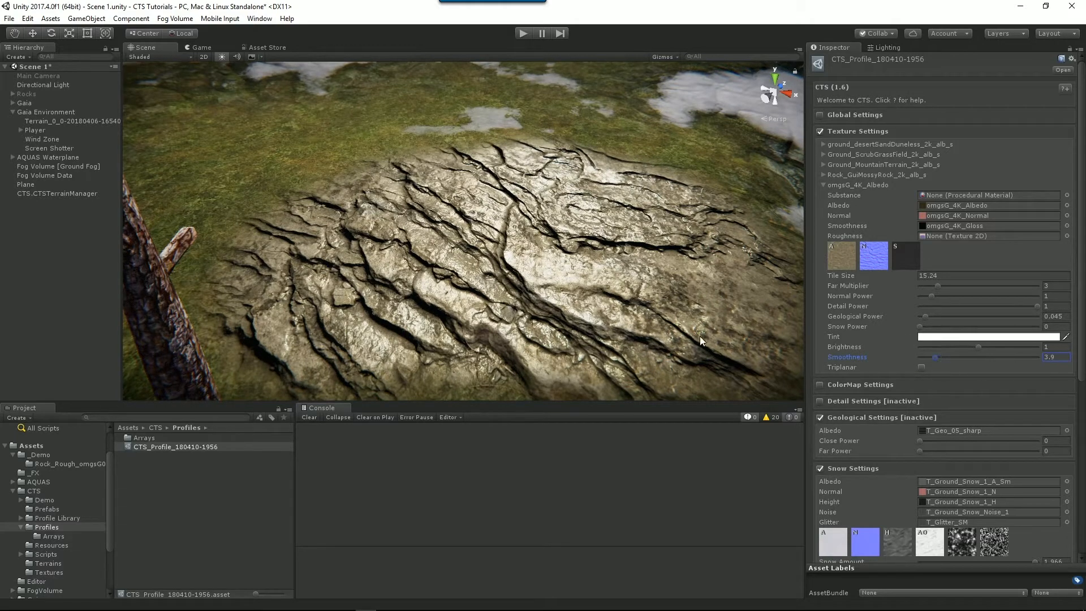
pyautogui.moveTo(619, 330)
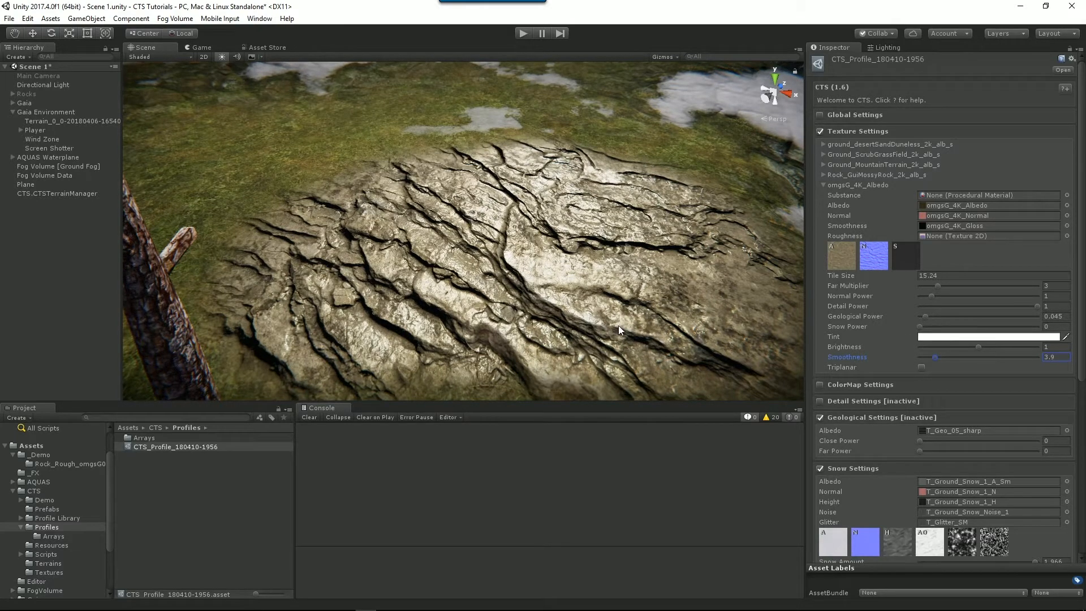
pyautogui.moveTo(555, 296)
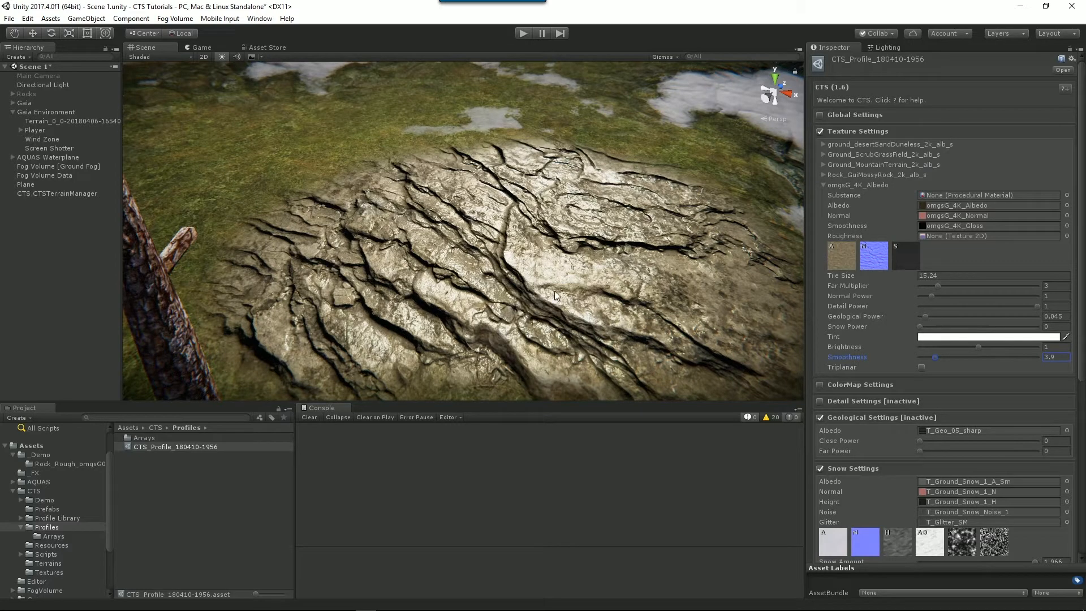
pyautogui.moveTo(588, 303)
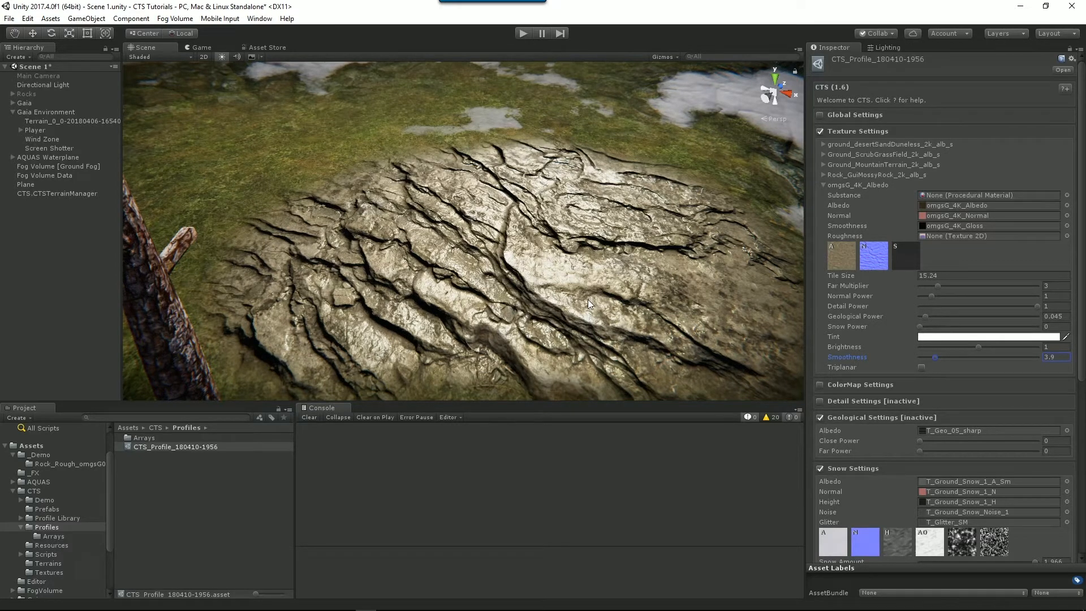
pyautogui.moveTo(881, 233)
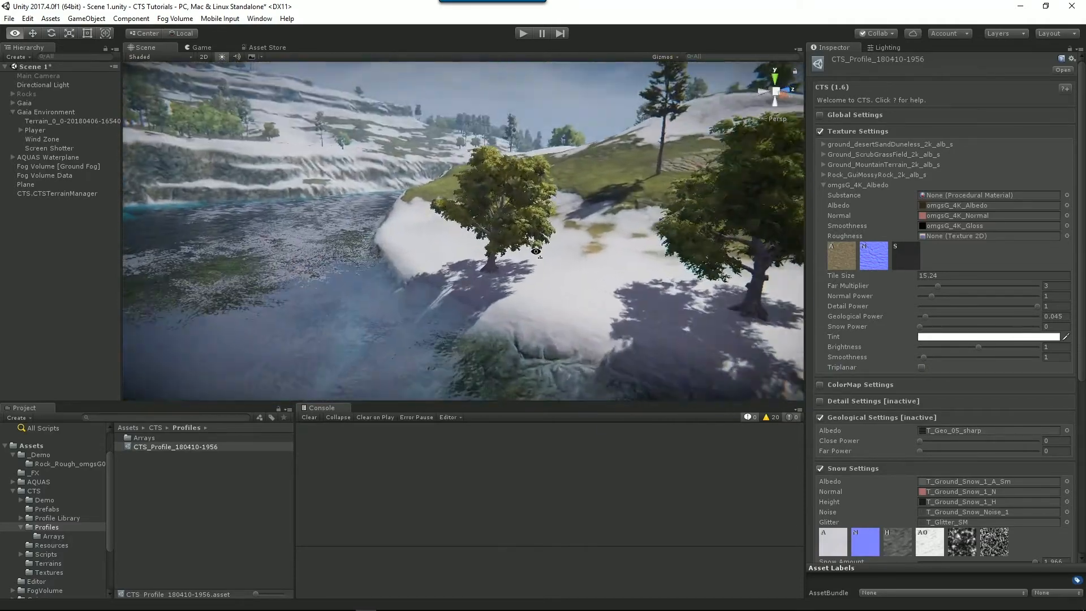
# Step: Set the CTS profile's Snow Amount to 0 over a snowy rocky area
pyautogui.moveTo(535, 251); pyautogui.dragTo(698, 264)
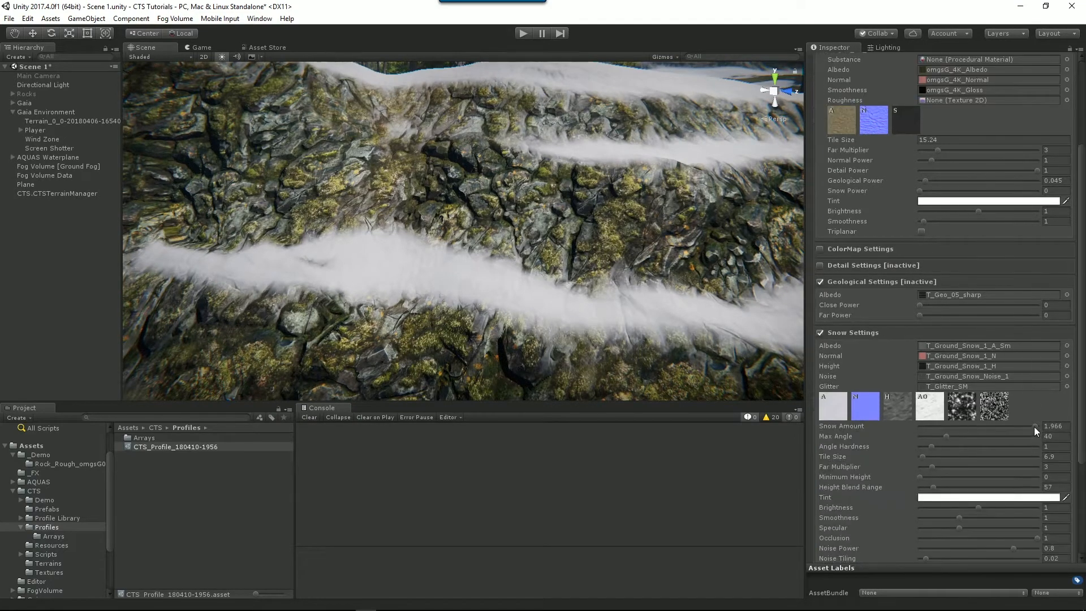
pyautogui.moveTo(1032, 431); pyautogui.dragTo(920, 431)
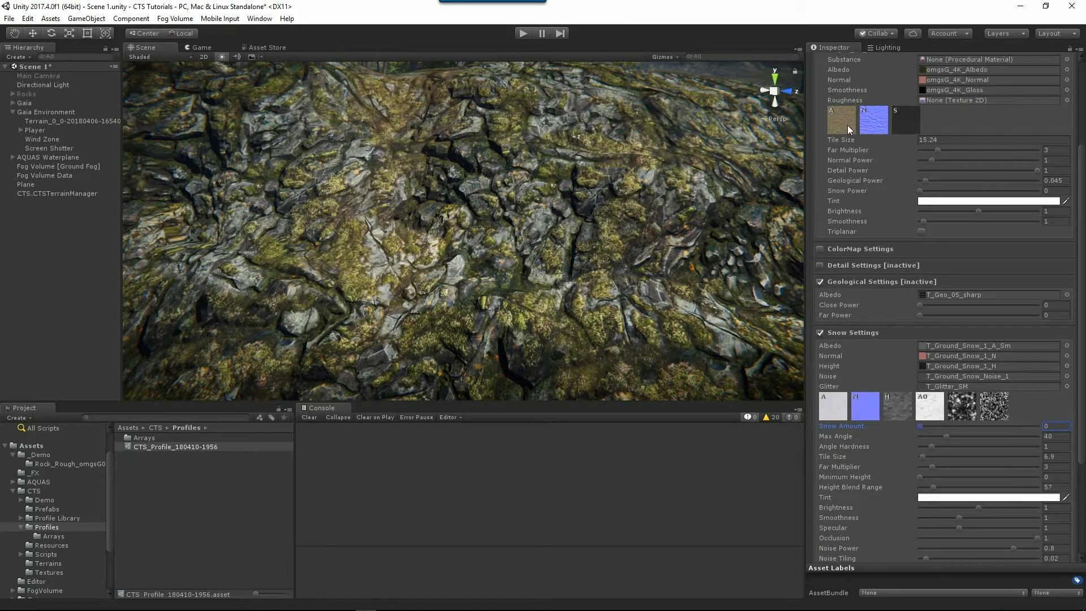
# Step: Paint the omgsG_4K rock texture onto the hillside, then return to the CTS profile
pyautogui.click(67, 121)
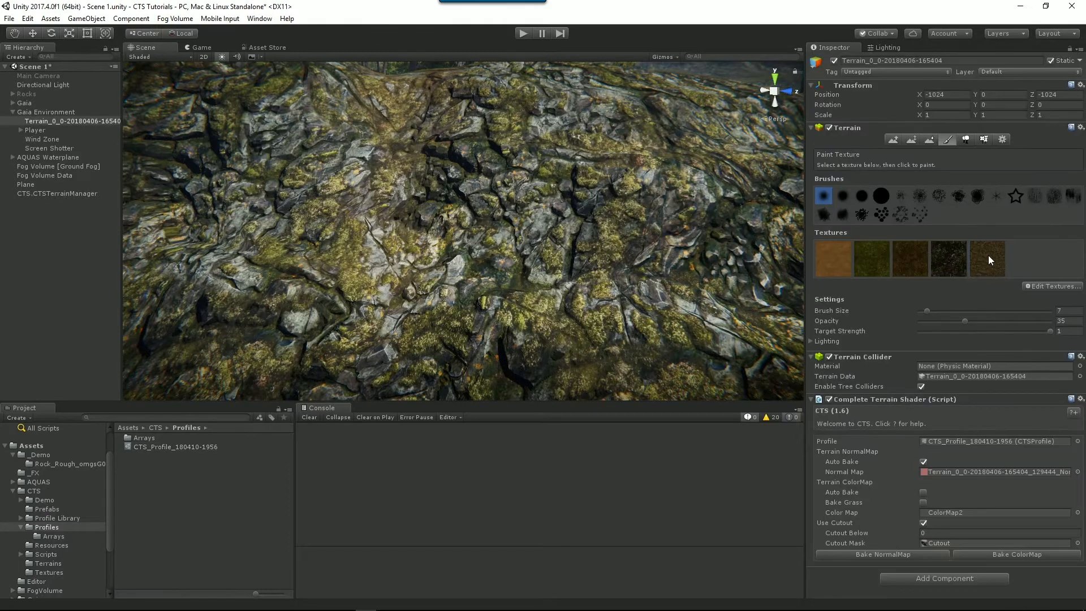
pyautogui.click(560, 256)
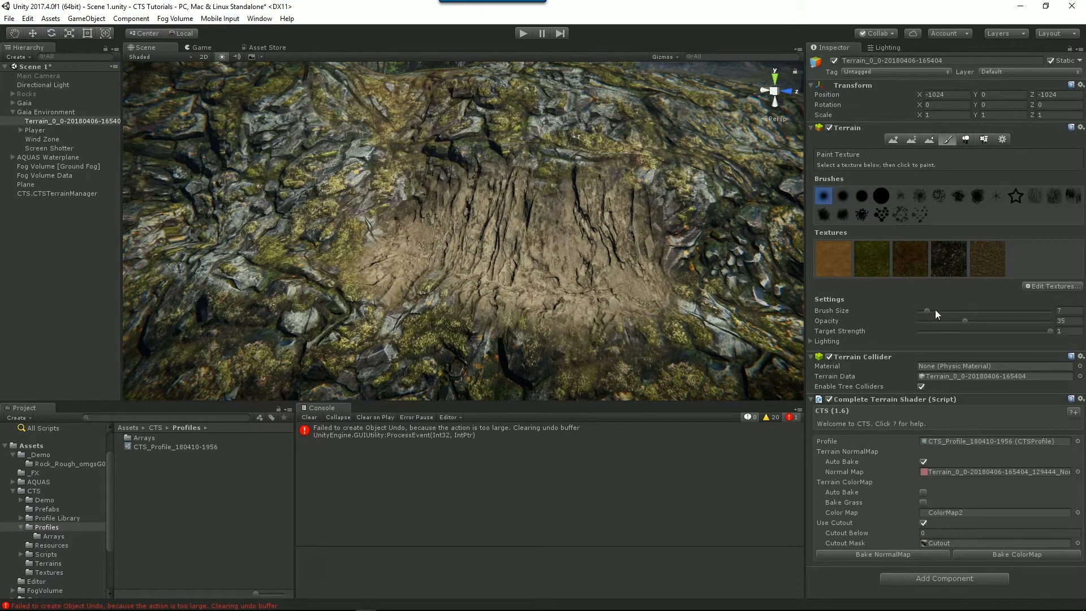
pyautogui.moveTo(926, 310); pyautogui.dragTo(940, 310)
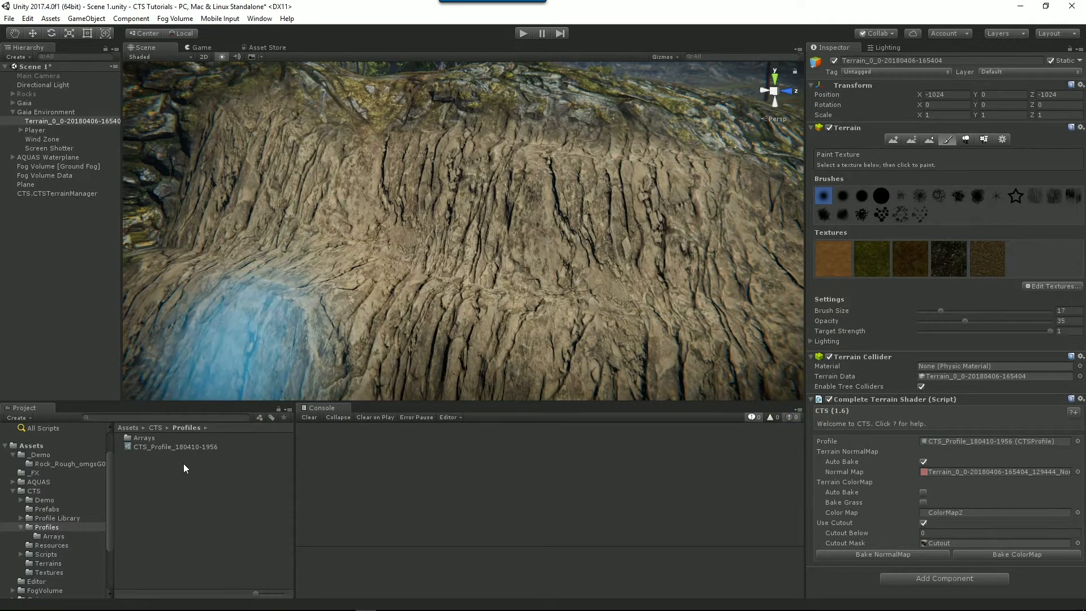
pyautogui.click(175, 447)
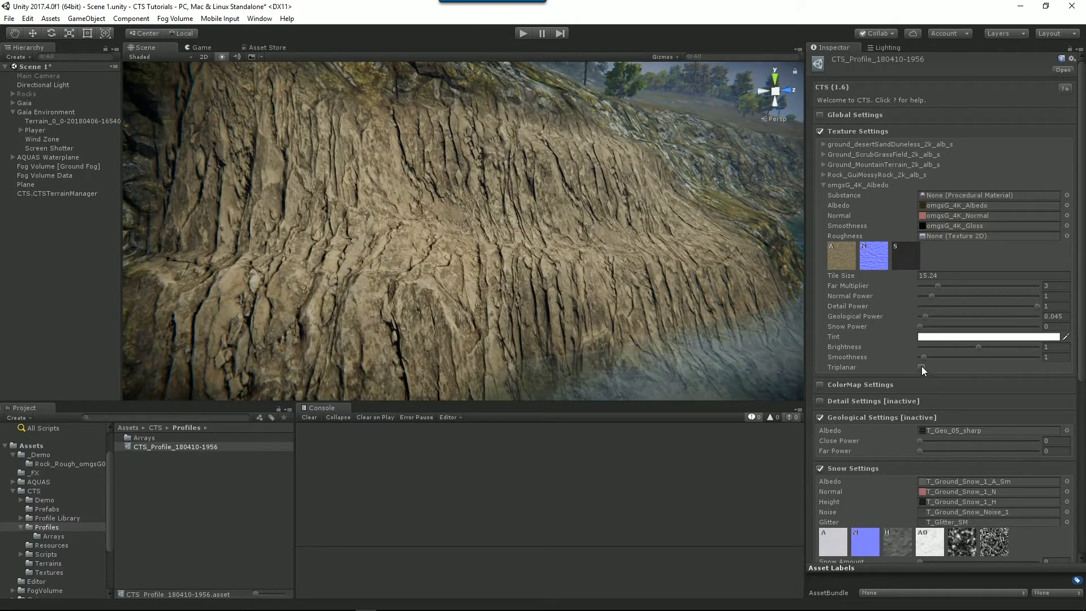
# Step: Enable Triplanar mapping on the omgsG_4K rock texture, toggling it to compare the cliff face
pyautogui.click(921, 367)
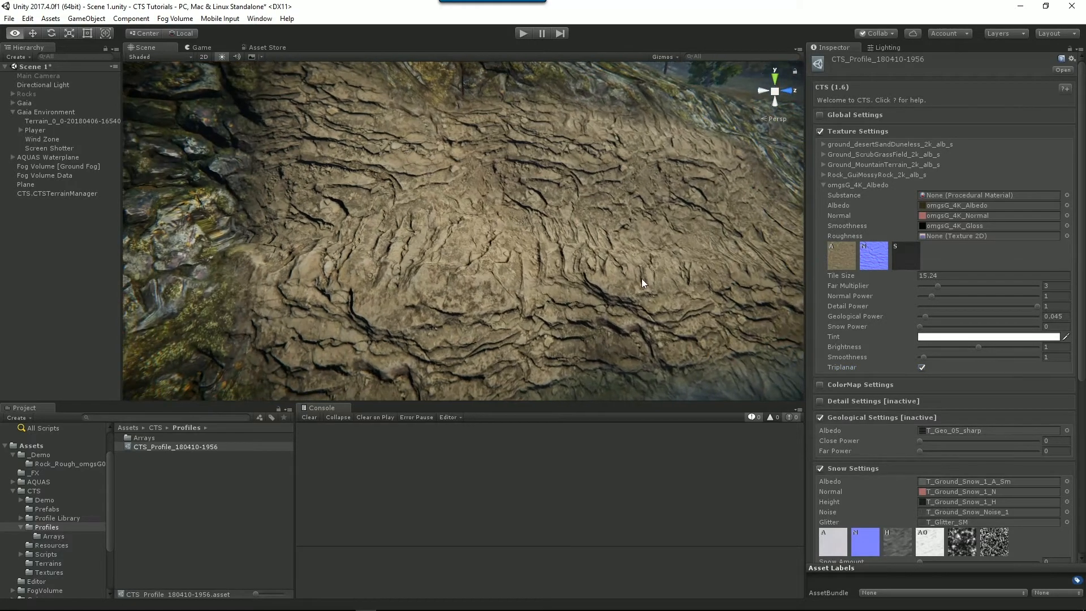
pyautogui.moveTo(605, 187)
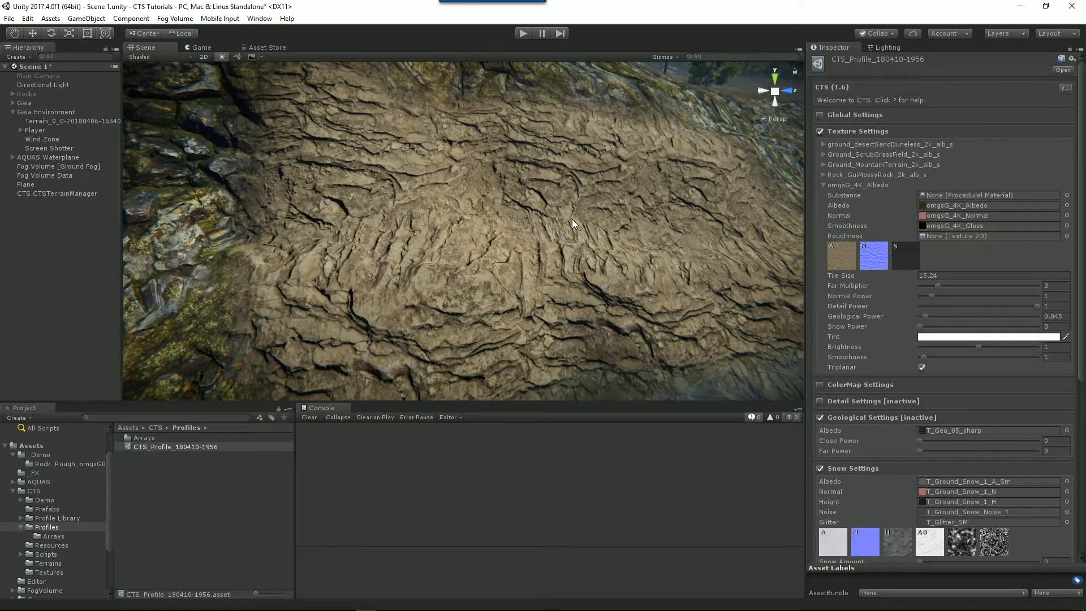
pyautogui.click(921, 367)
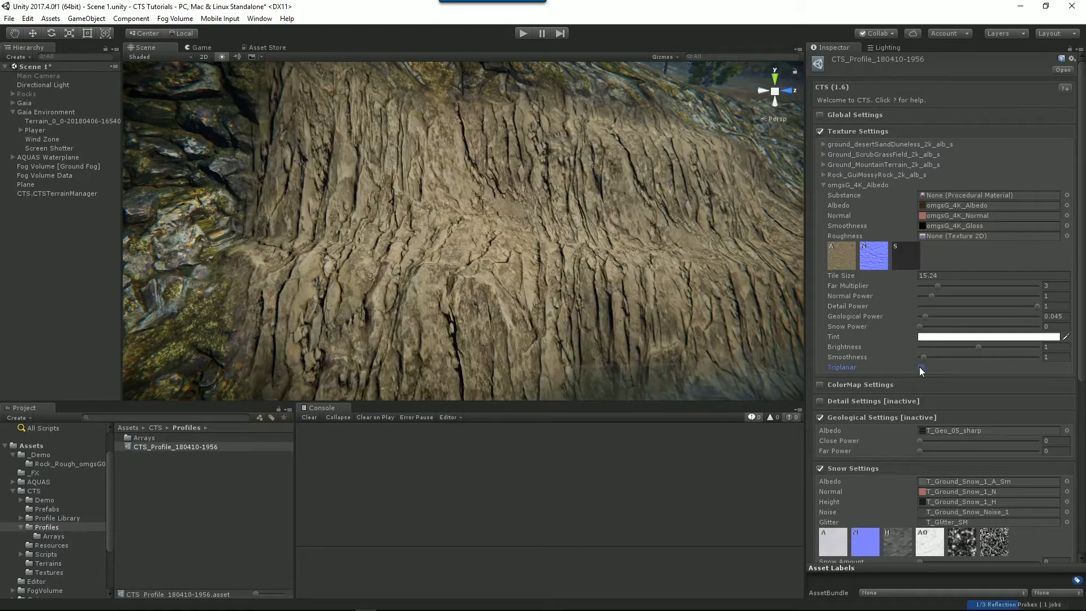
pyautogui.click(921, 367)
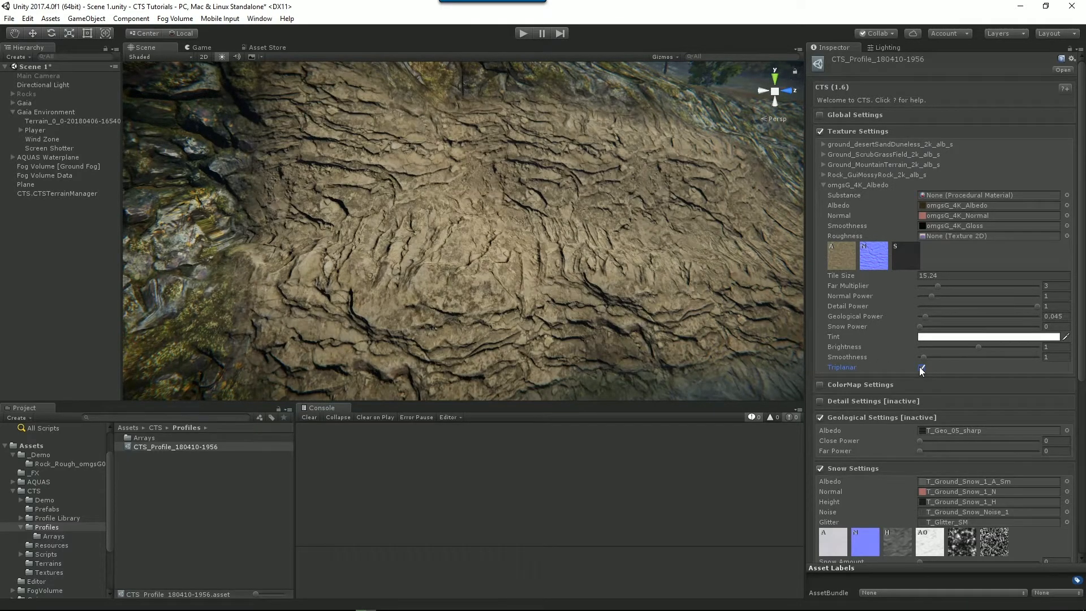
pyautogui.click(921, 367)
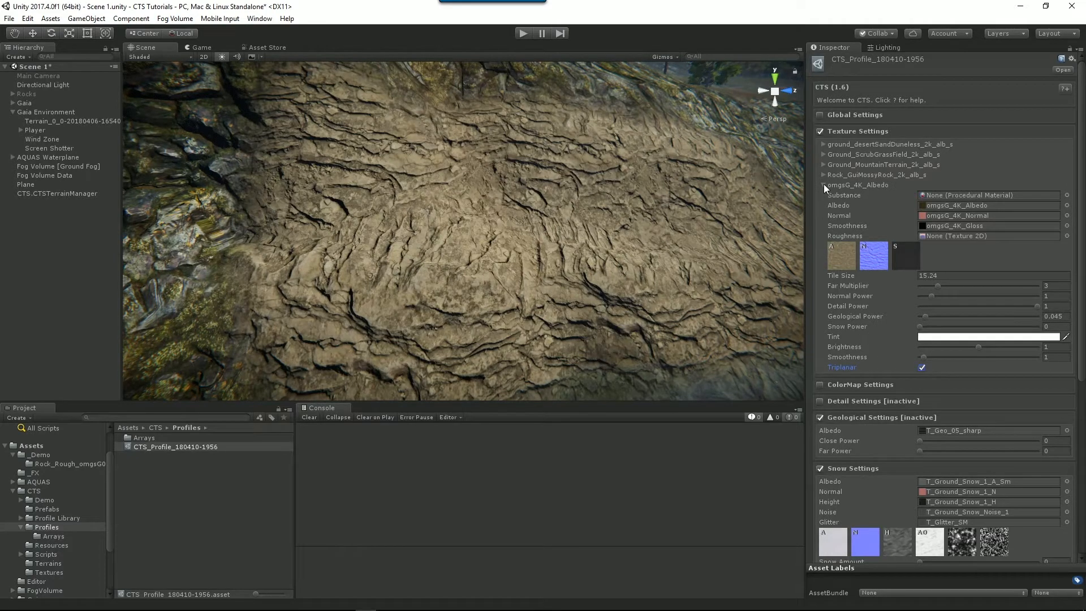
pyautogui.moveTo(872, 287)
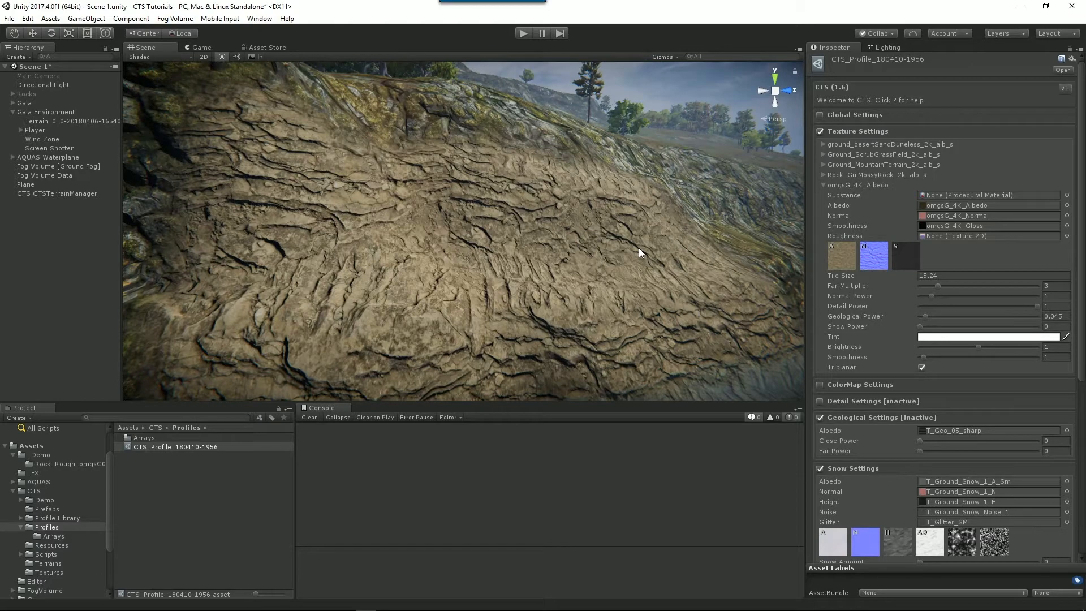
pyautogui.moveTo(899, 261)
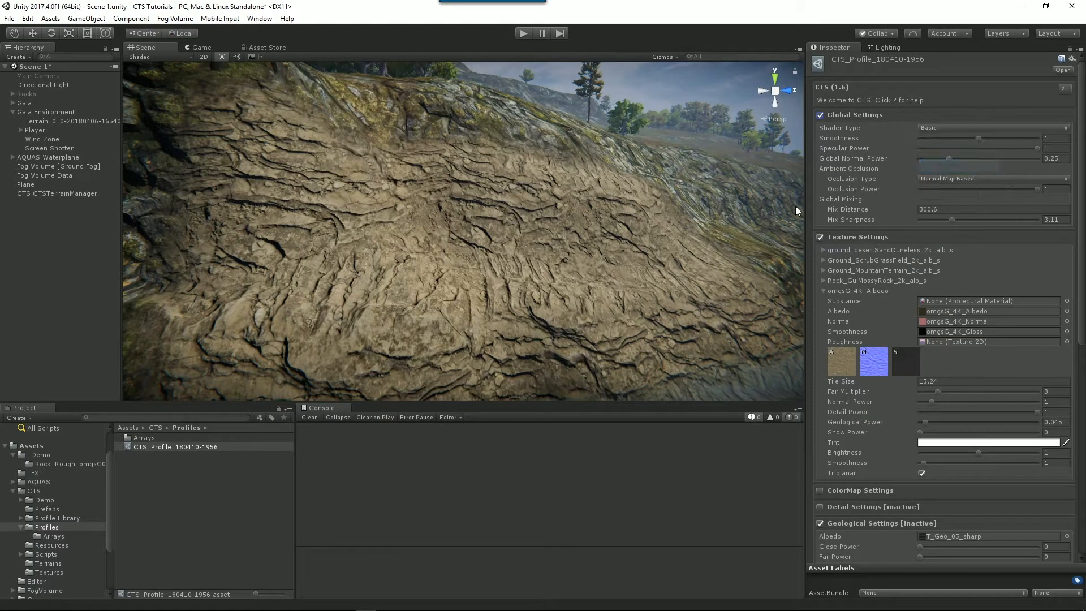
pyautogui.moveTo(684, 260)
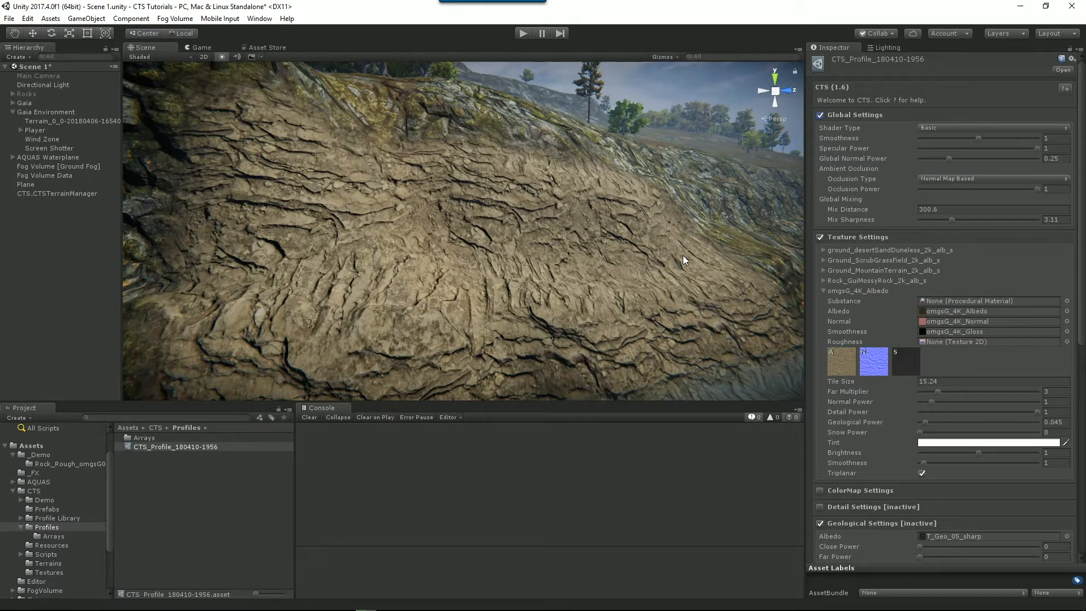
pyautogui.moveTo(672, 264)
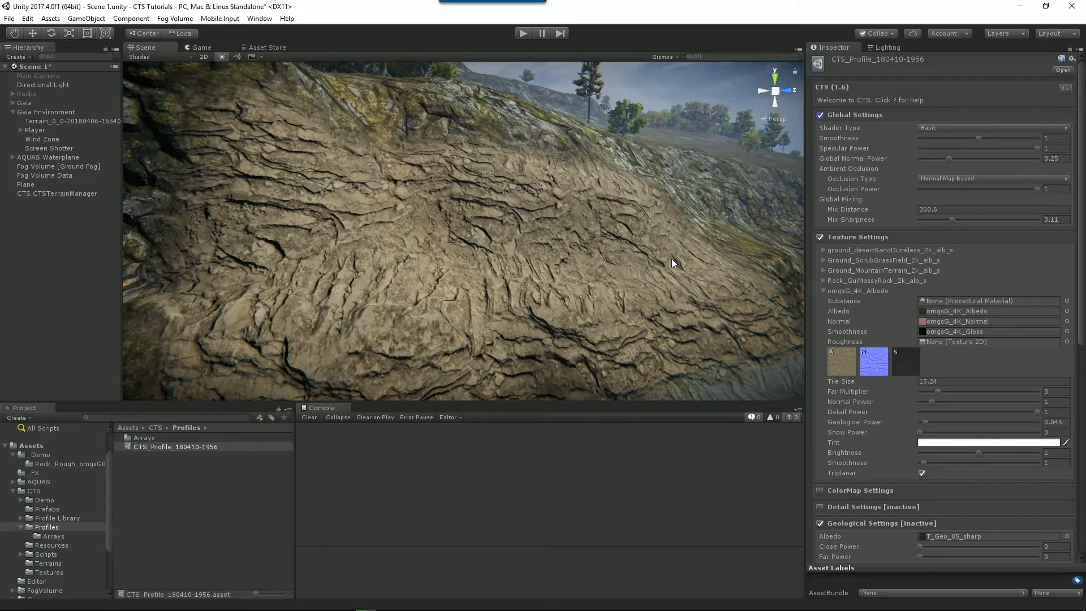
# Step: Change the CTS profile's Shader Type from Basic to Advanced and reselect the profile asset
pyautogui.click(991, 128)
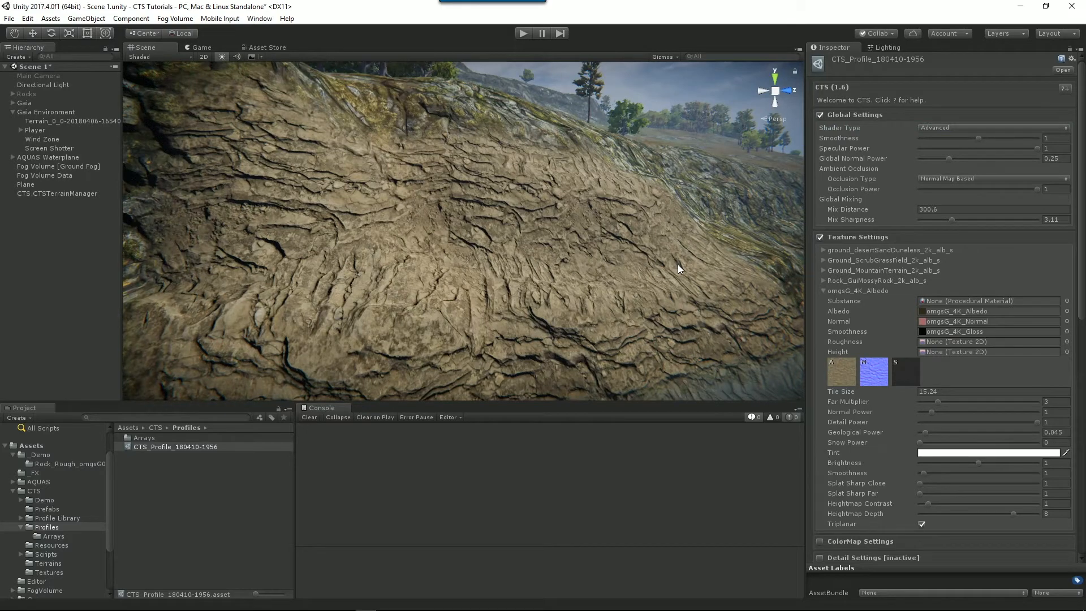
pyautogui.moveTo(656, 271)
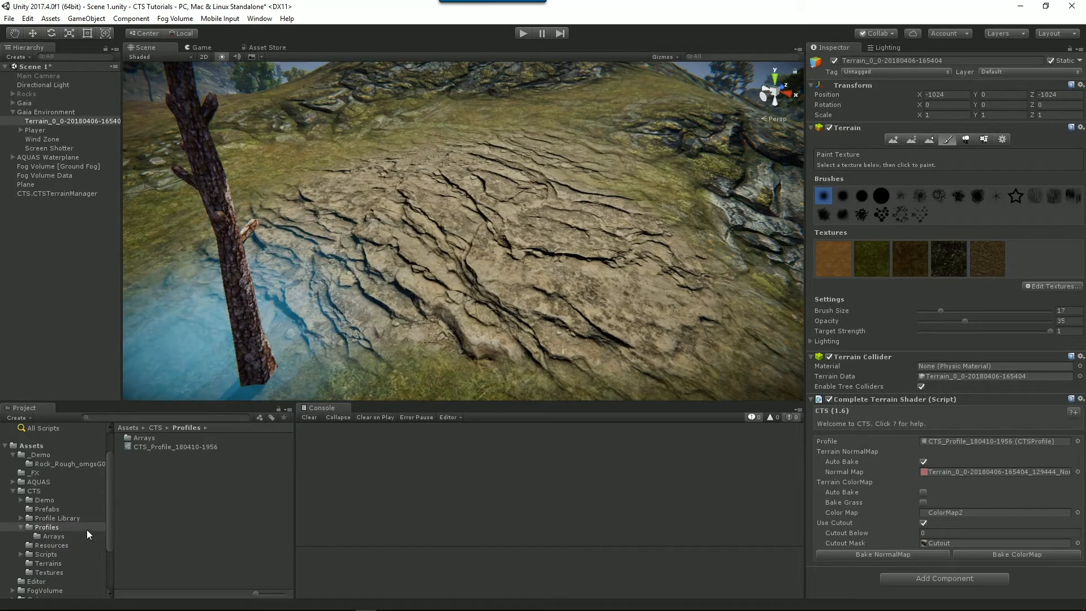
pyautogui.click(176, 447)
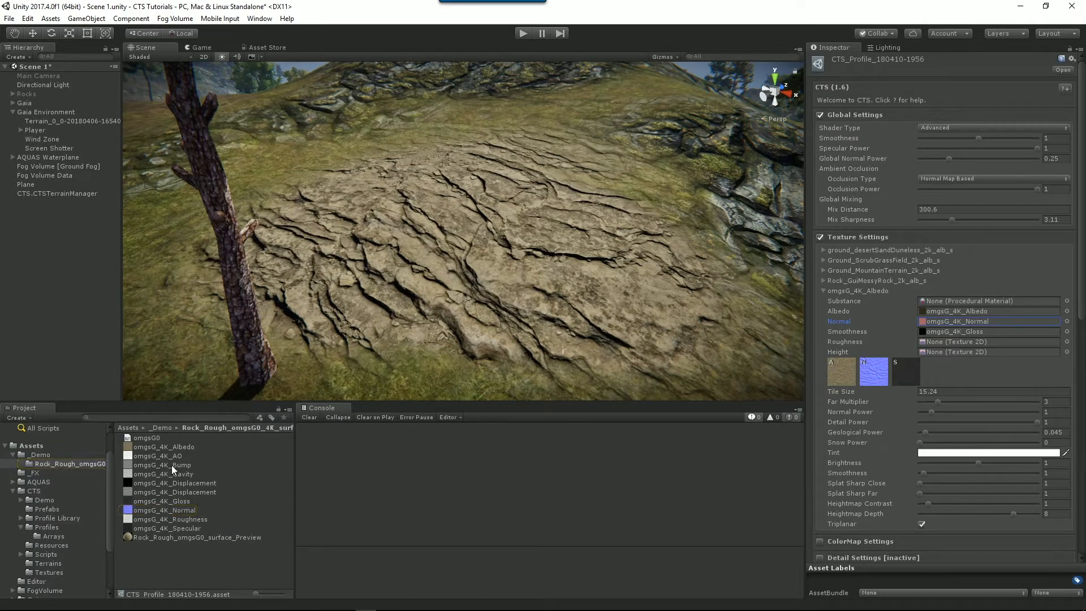
# Step: Preview both omgsG_4K_Displacement textures' import settings, then reselect the CTS profile
pyautogui.click(175, 483)
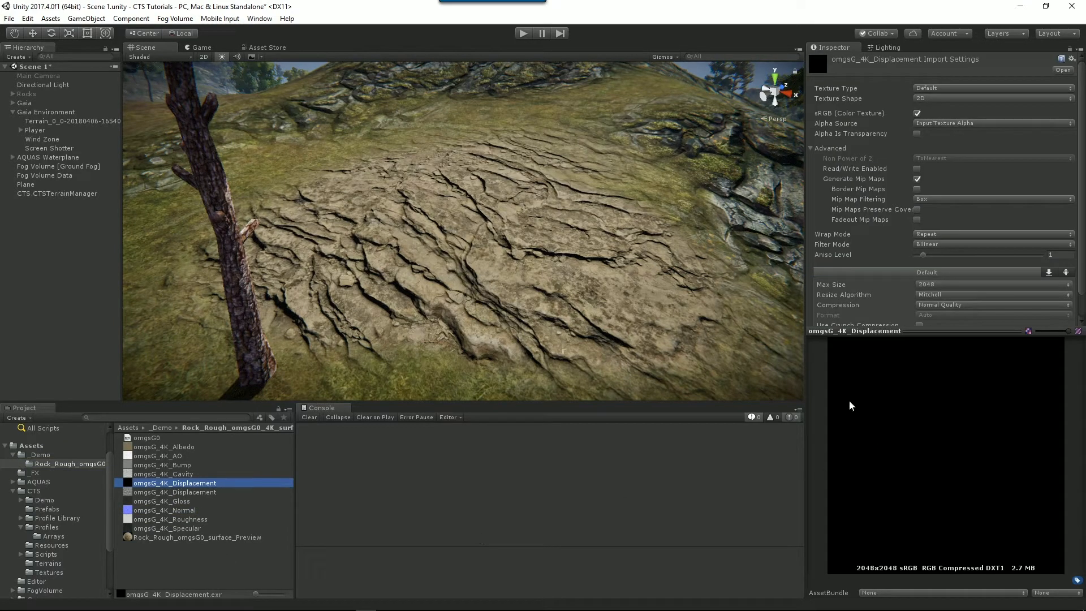
pyautogui.click(174, 483)
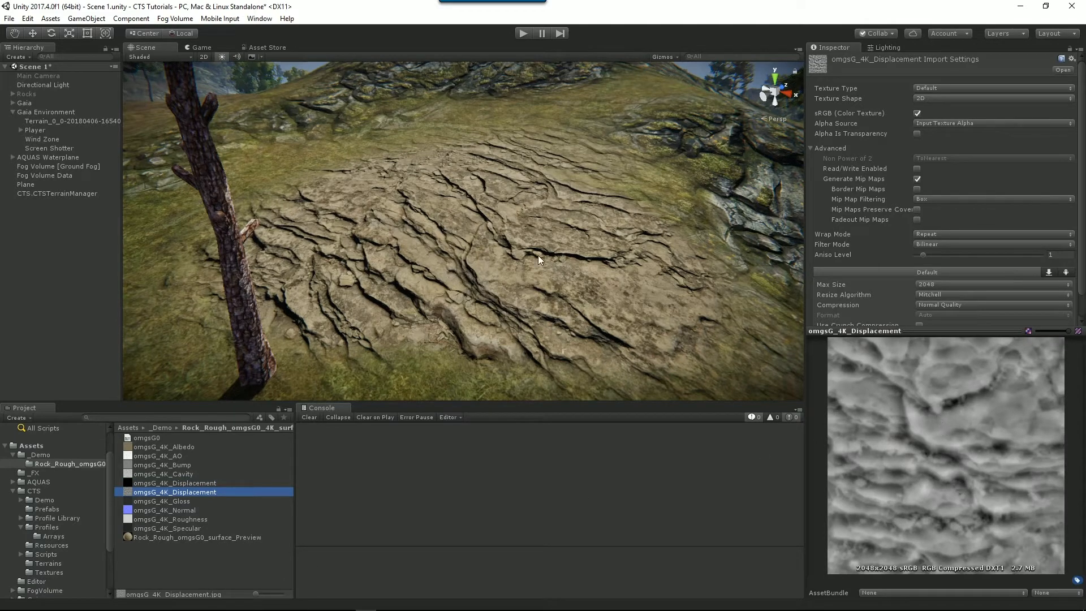
pyautogui.moveTo(64, 489)
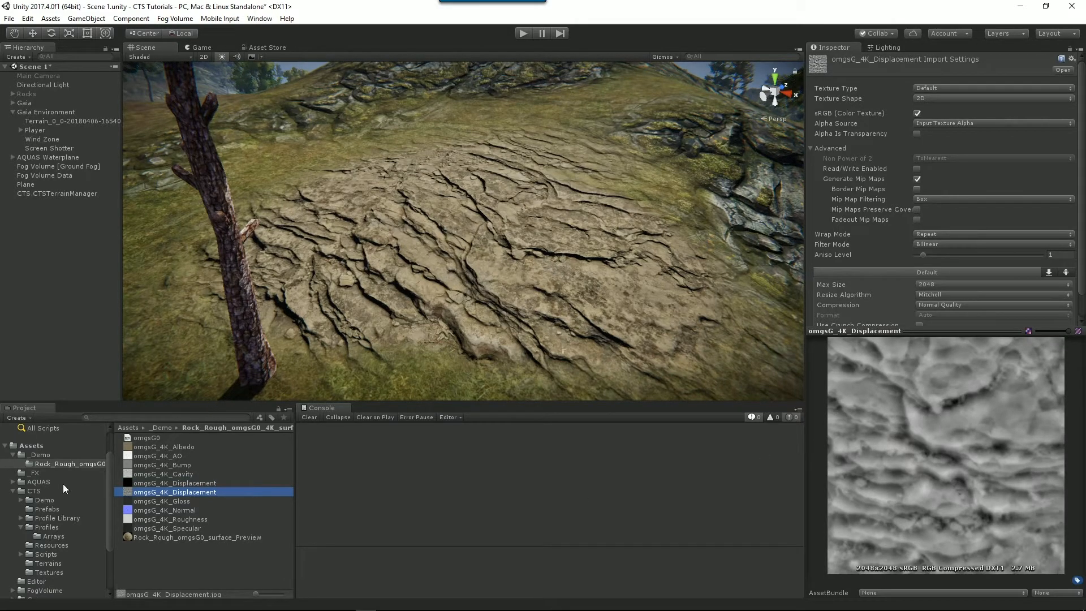
pyautogui.click(58, 517)
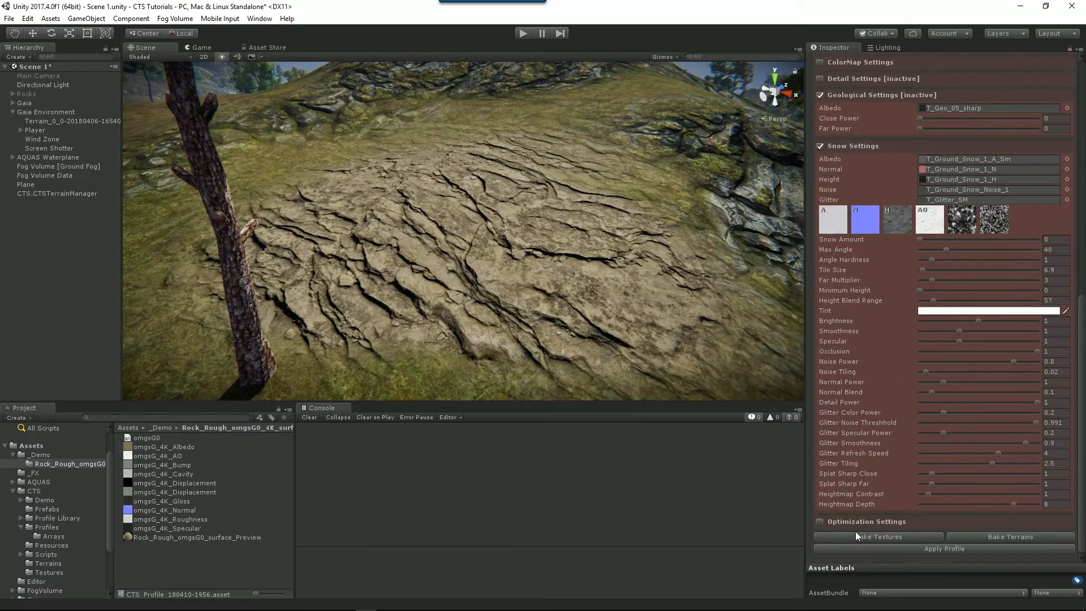
pyautogui.click(878, 537)
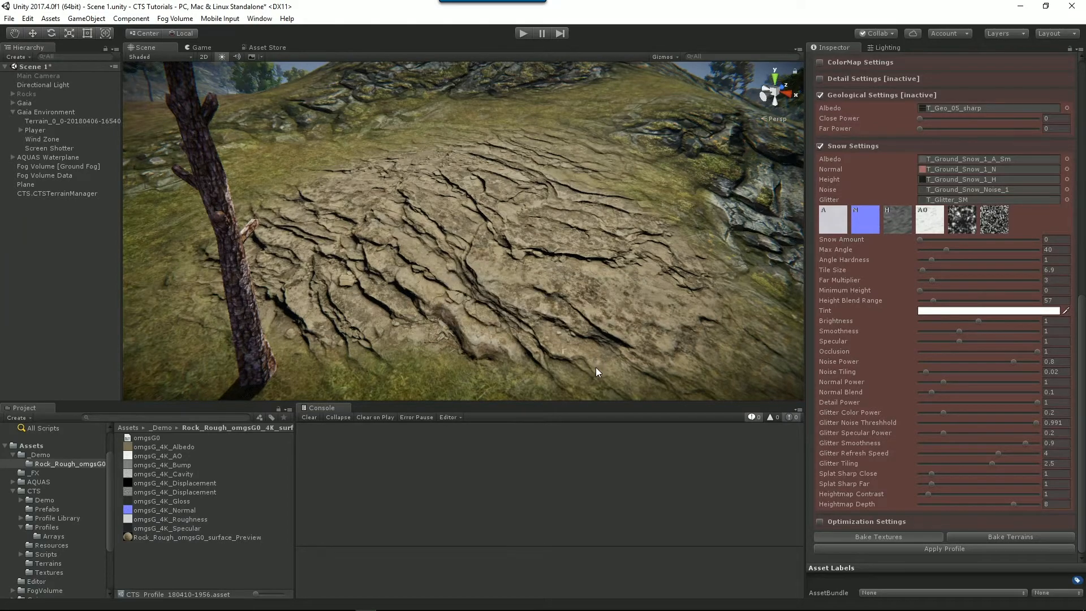
pyautogui.moveTo(598, 372); pyautogui.dragTo(521, 317)
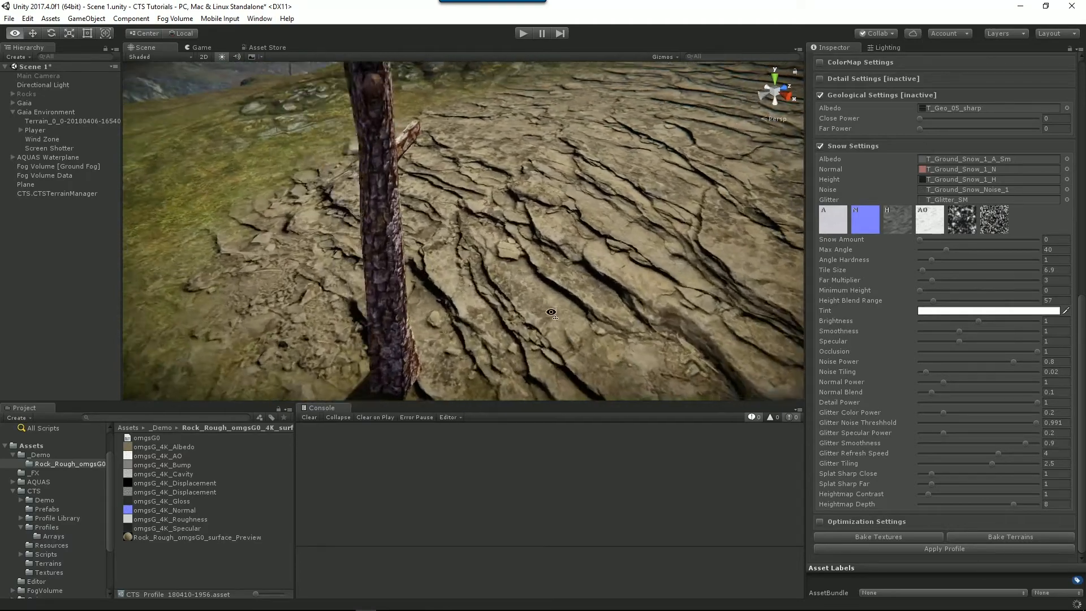
pyautogui.moveTo(551, 312); pyautogui.dragTo(703, 321)
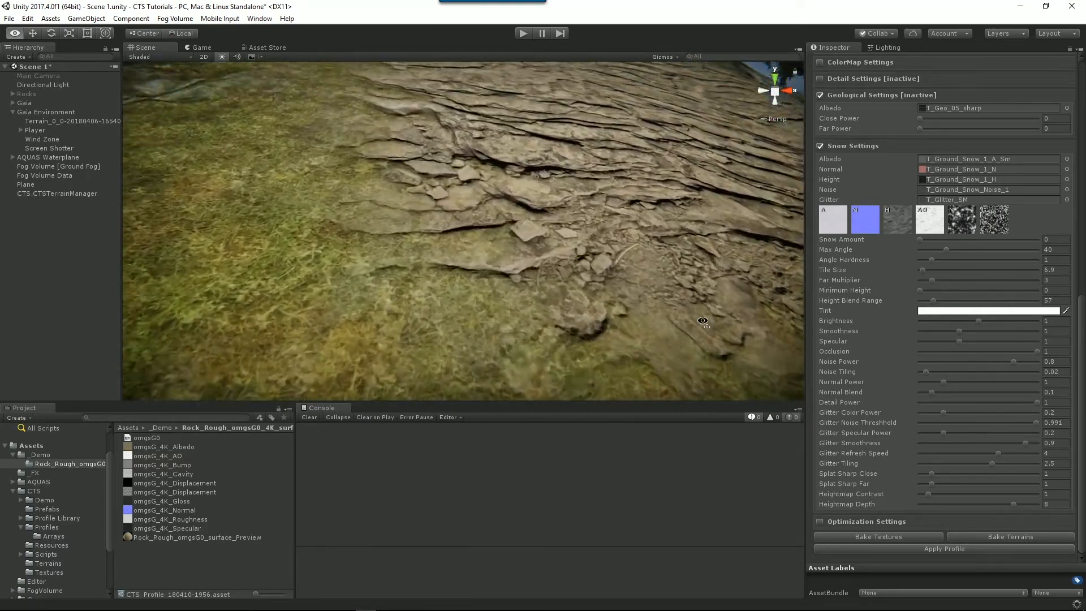
pyautogui.moveTo(703, 320); pyautogui.dragTo(666, 332)
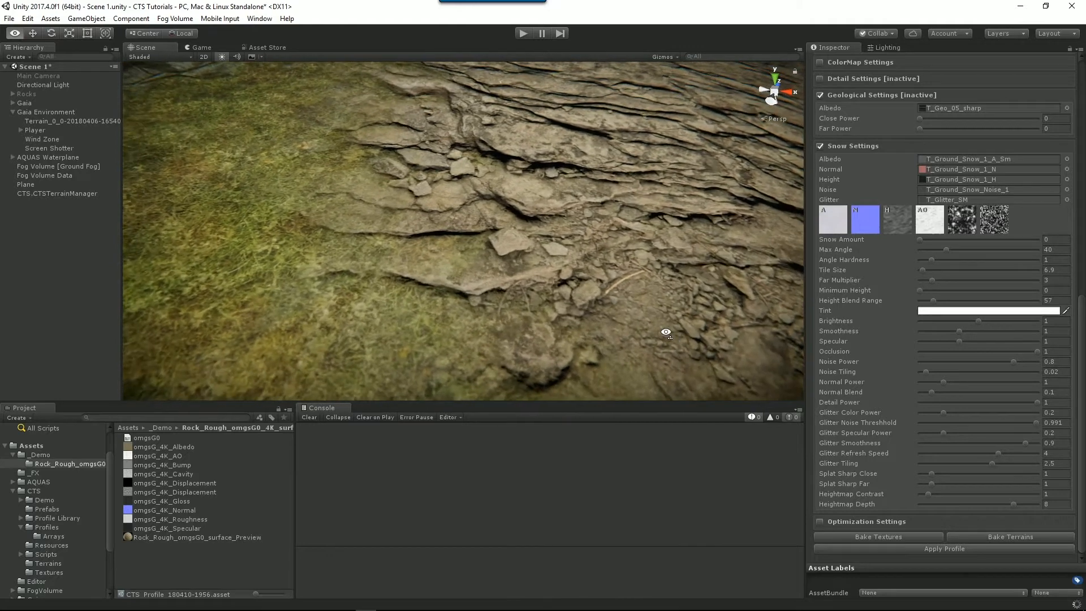
pyautogui.moveTo(665, 332); pyautogui.dragTo(495, 278)
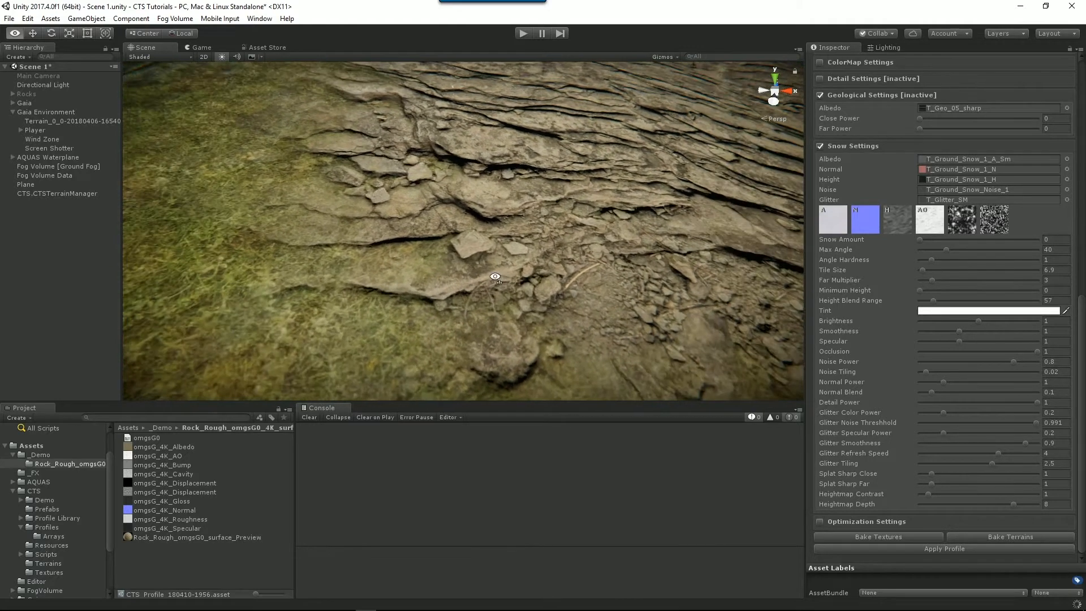
pyautogui.scroll(-3)
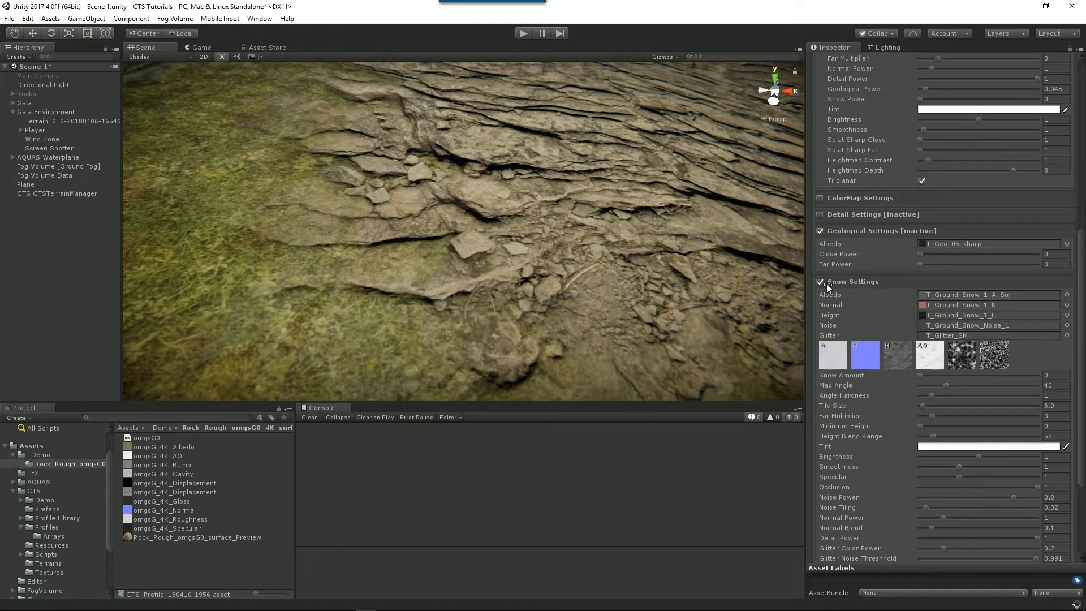
# Step: Collapse Snow Settings and set the rock layer's Splat Sharp Close to about 7.11
pyautogui.click(819, 282)
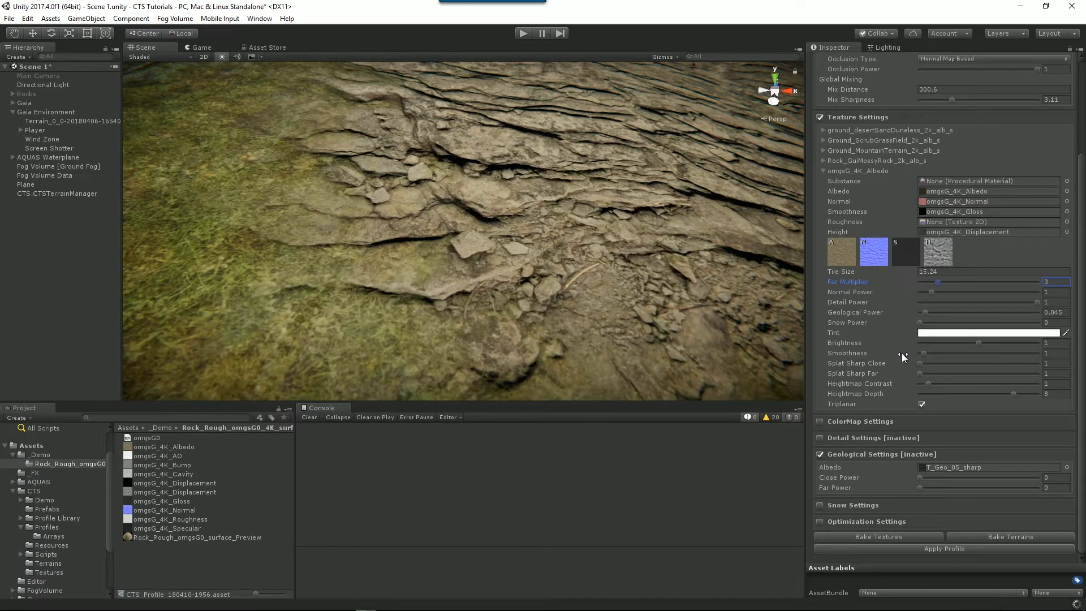
pyautogui.moveTo(823, 367)
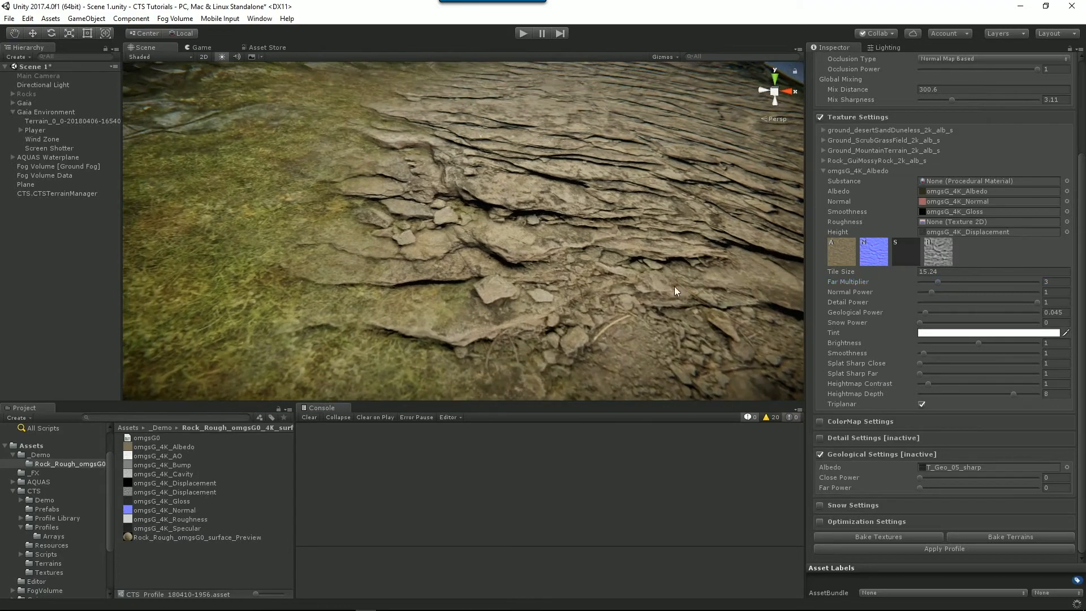
pyautogui.moveTo(921, 366)
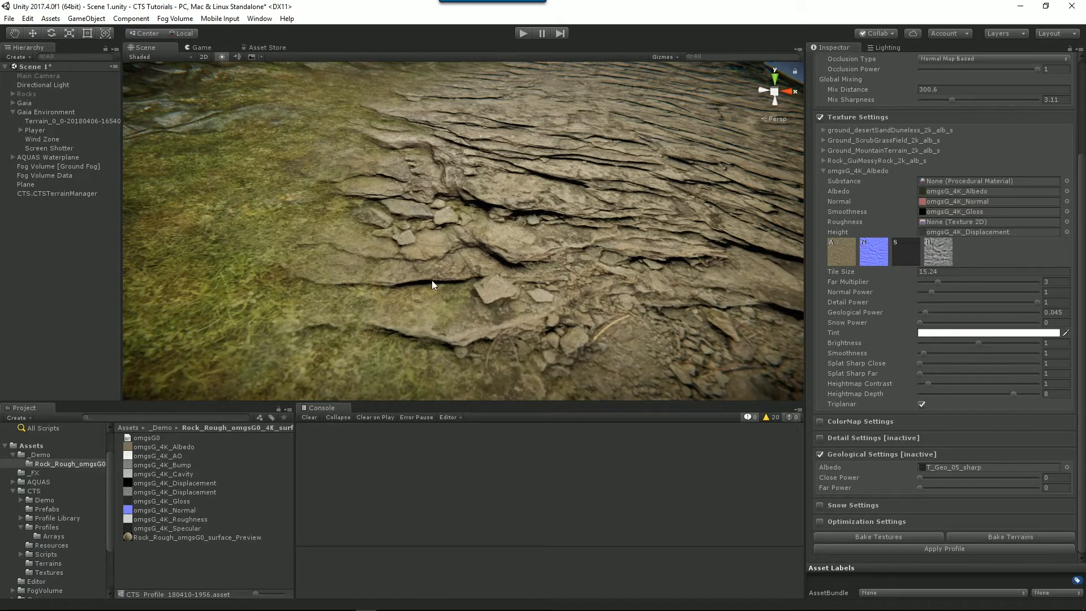
pyautogui.moveTo(915, 381)
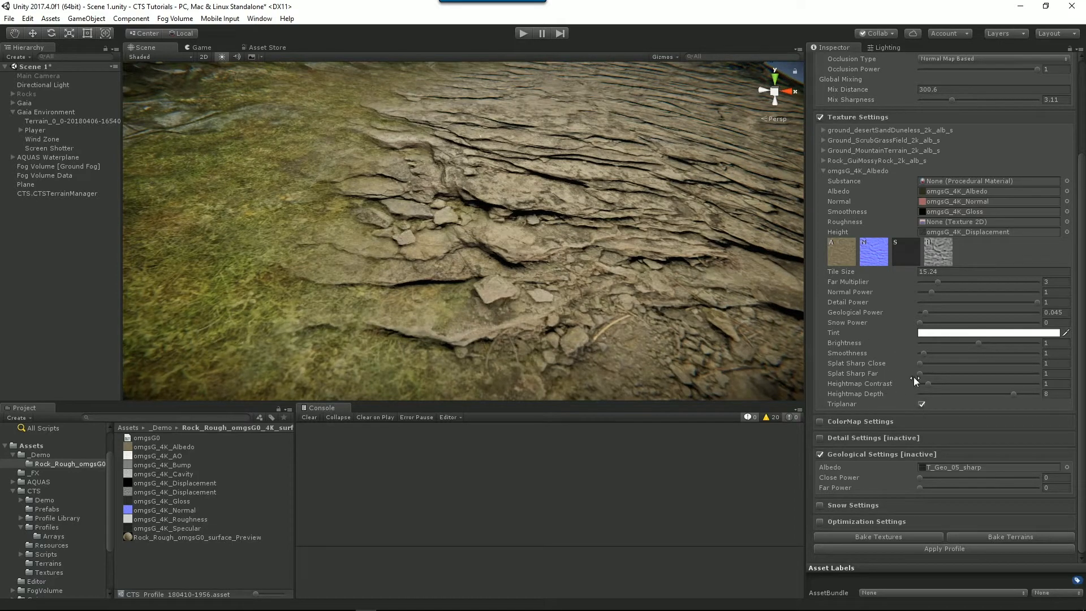
pyautogui.moveTo(899, 383)
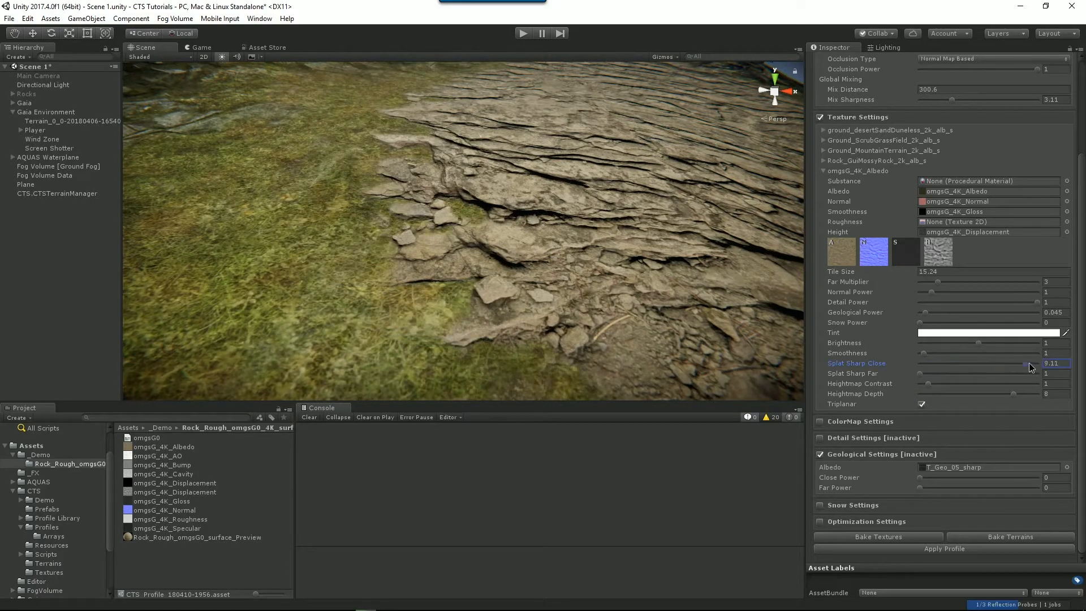
pyautogui.moveTo(1028, 363); pyautogui.dragTo(921, 363)
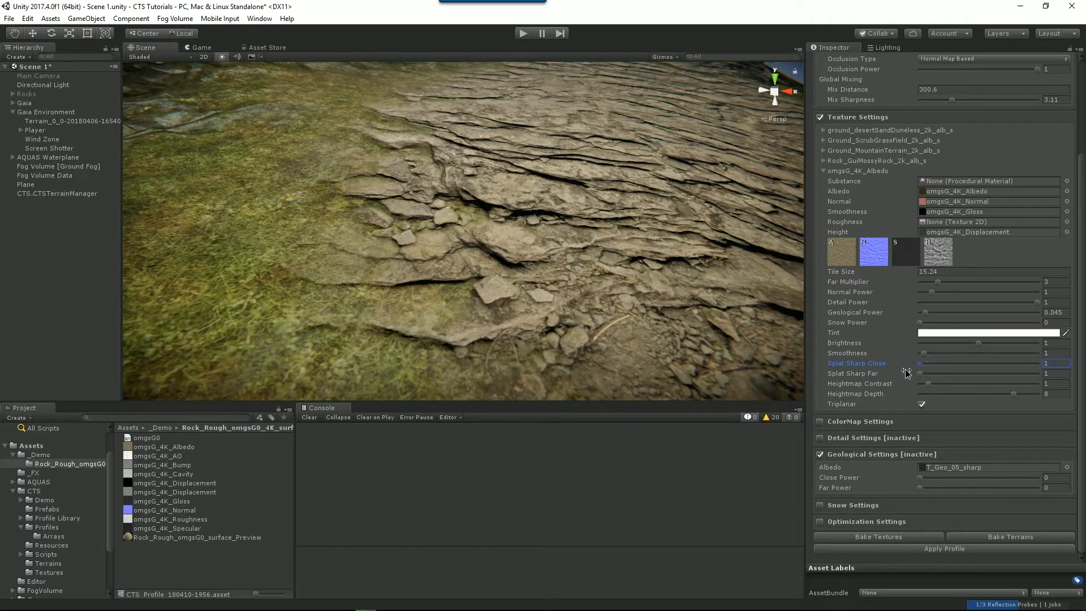
pyautogui.moveTo(920, 363); pyautogui.dragTo(1001, 363)
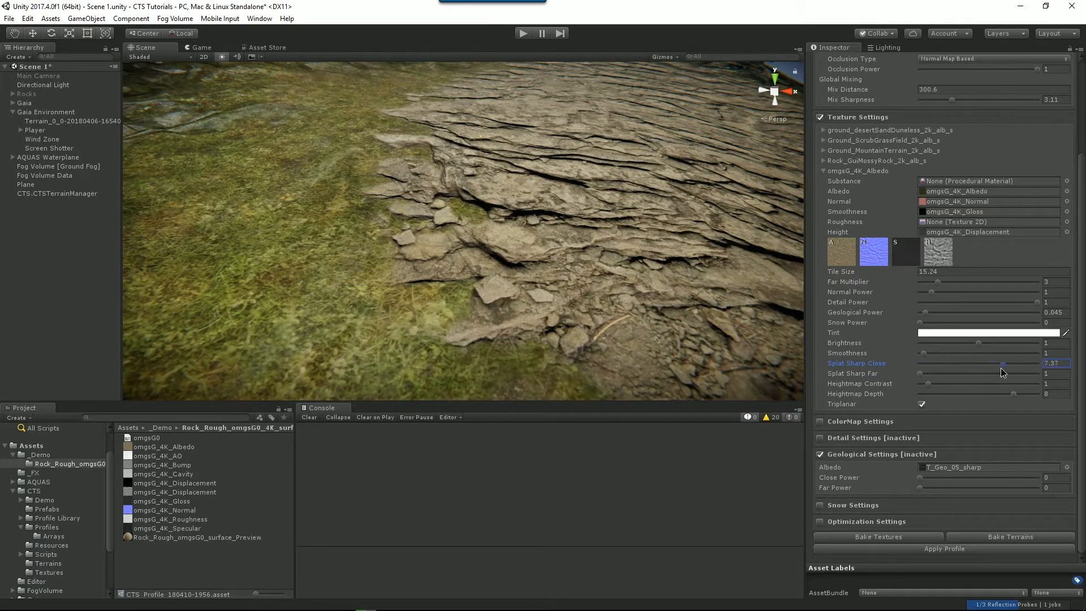
pyautogui.moveTo(1002, 364); pyautogui.dragTo(999, 363)
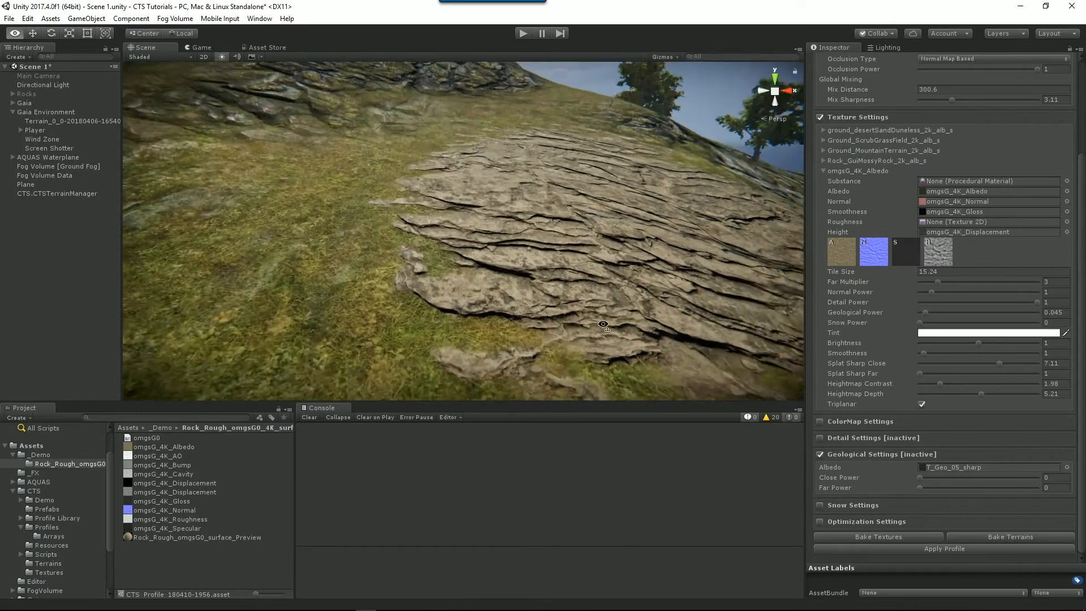
# Step: Orbit the terrain to inspect where the rock slab blends into the moss
pyautogui.moveTo(603, 324); pyautogui.dragTo(541, 354)
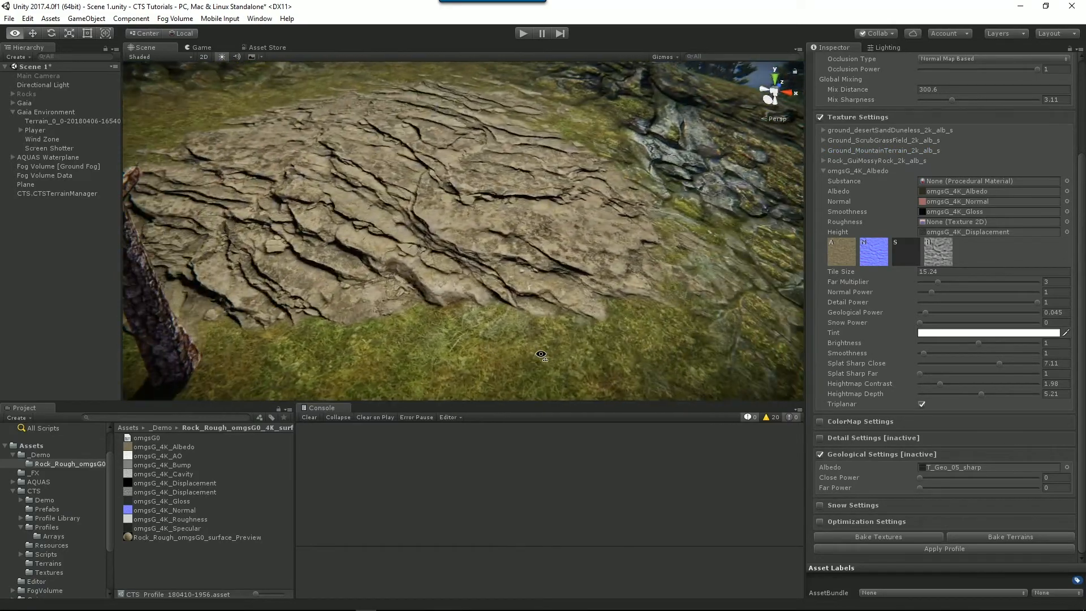
pyautogui.moveTo(540, 354); pyautogui.dragTo(536, 386)
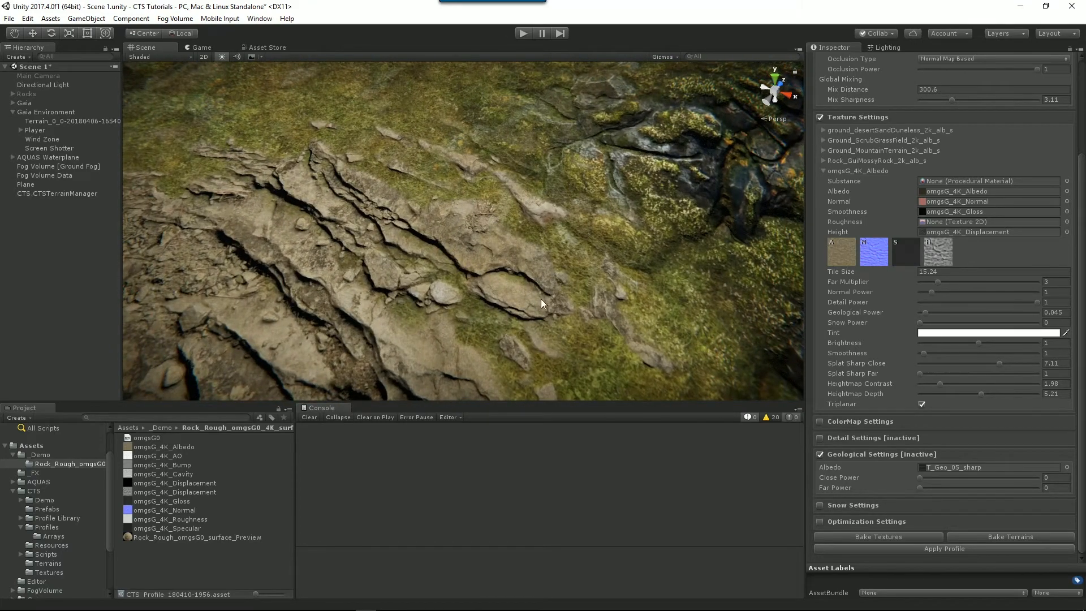
pyautogui.moveTo(542, 304); pyautogui.dragTo(597, 304)
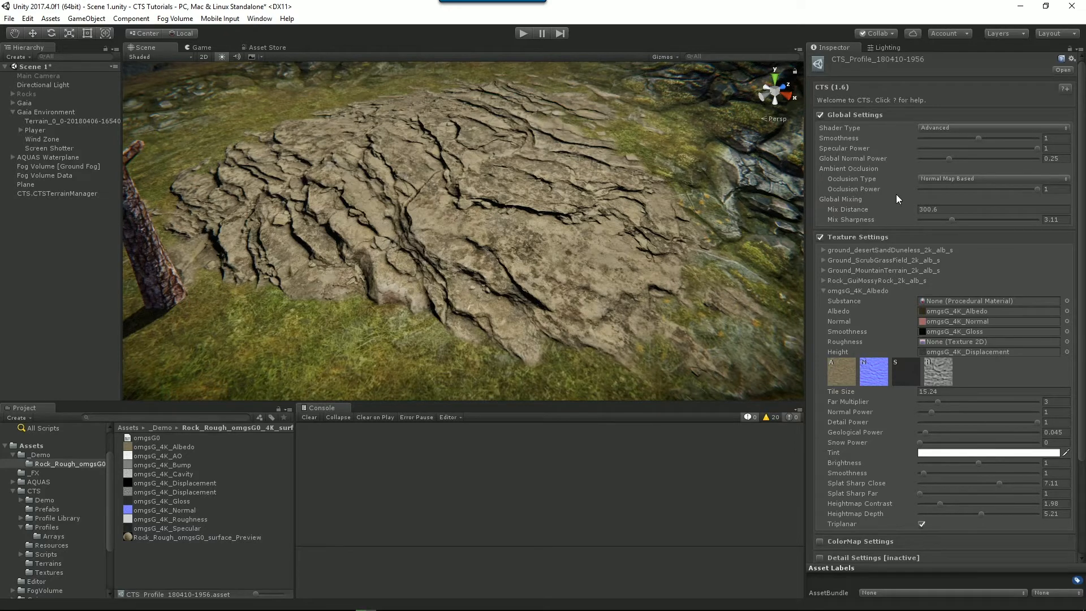
# Step: Set Shader Type to Tesselation and Tesselation Max Distance to about 63.8
pyautogui.click(994, 128)
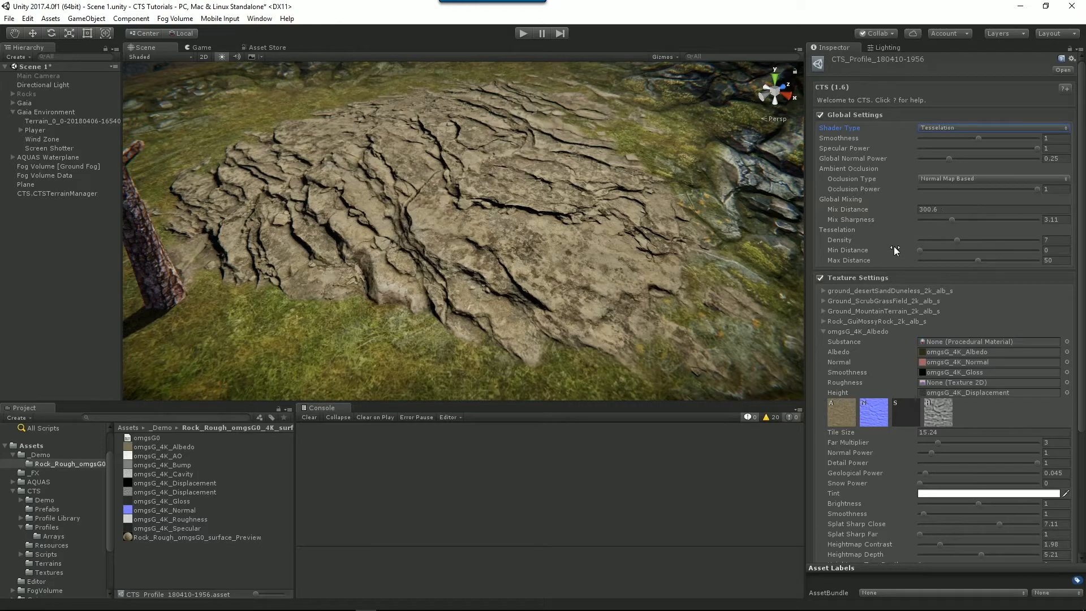
pyautogui.moveTo(991, 267)
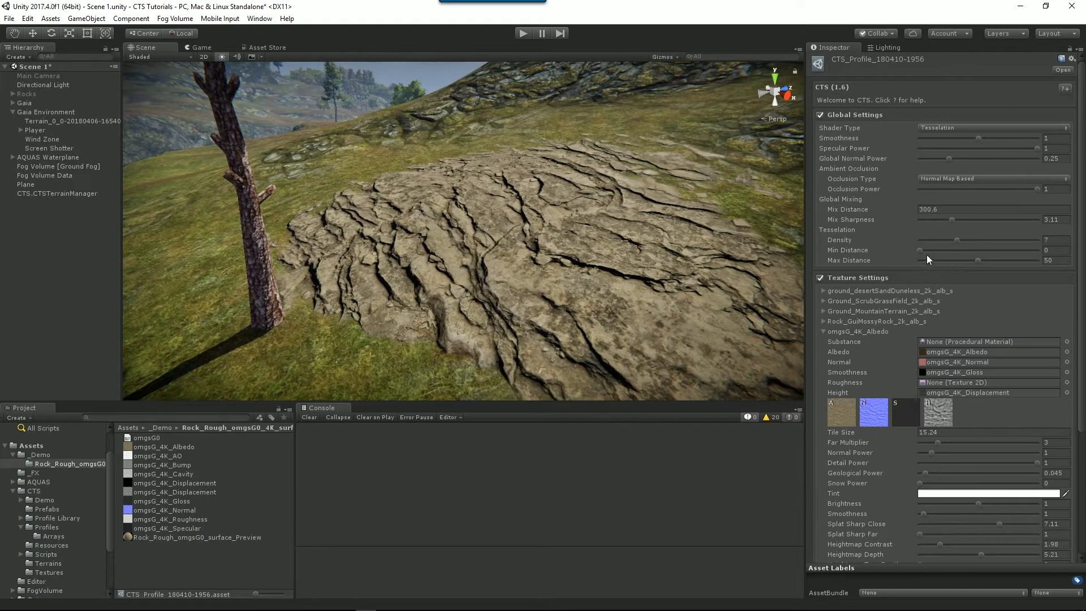
pyautogui.moveTo(977, 260); pyautogui.dragTo(1015, 261)
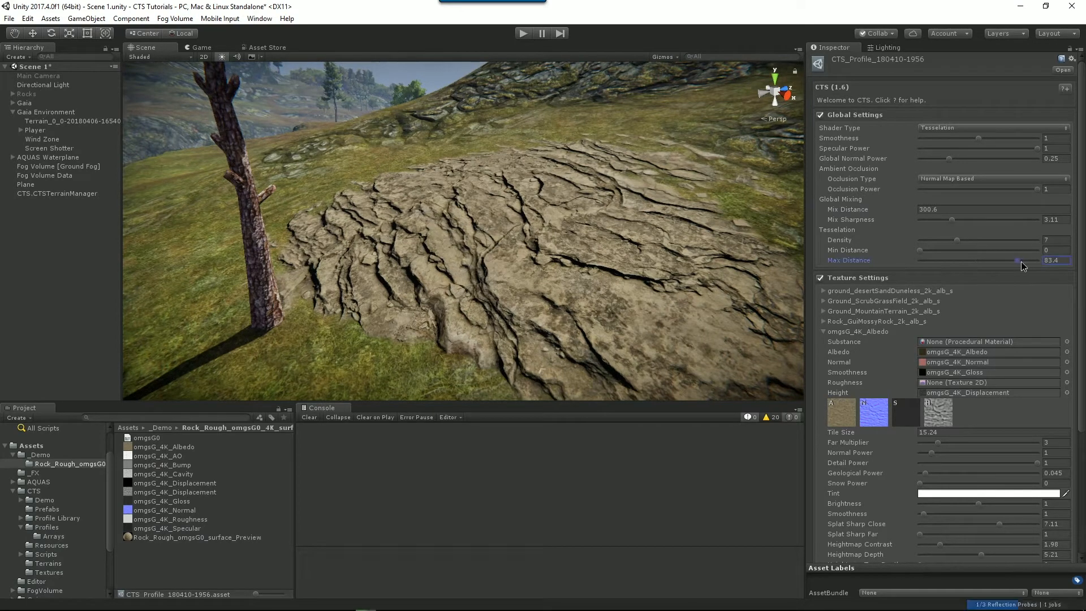
pyautogui.moveTo(1019, 260); pyautogui.dragTo(995, 260)
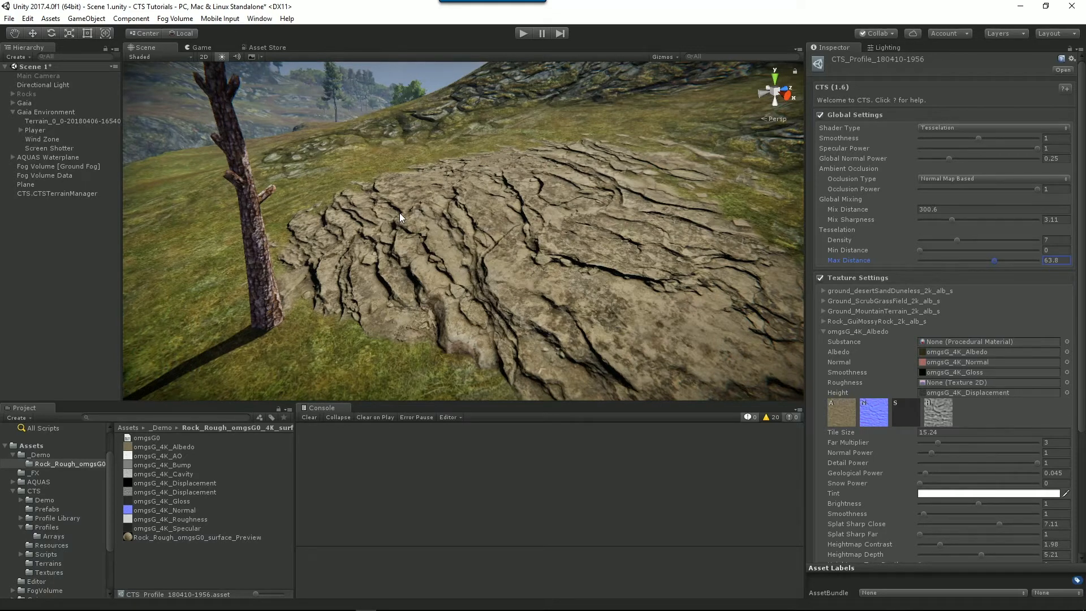
pyautogui.scroll(-3)
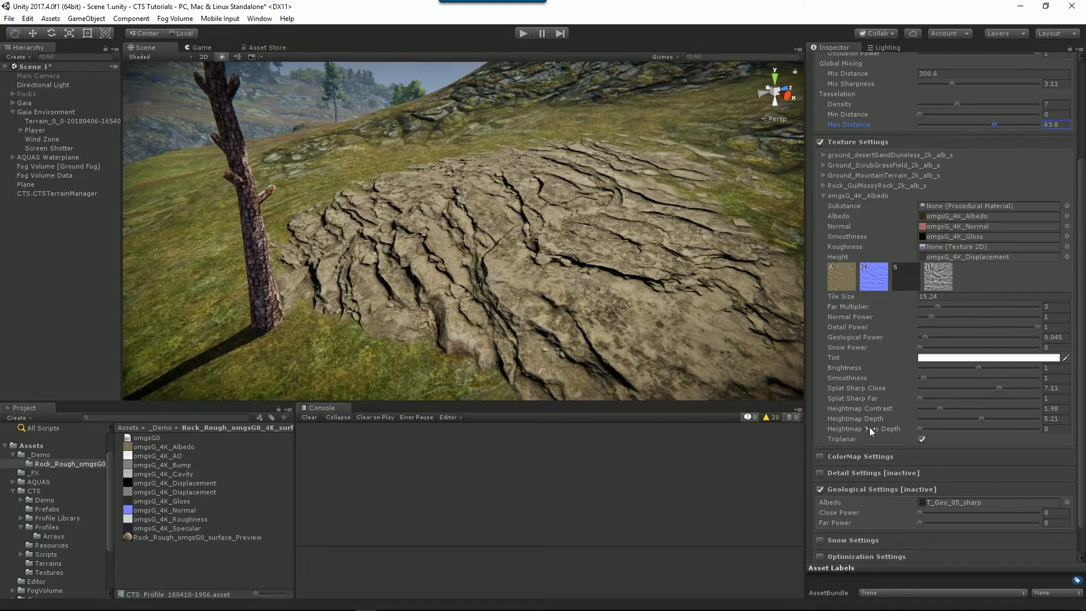
pyautogui.moveTo(890, 327)
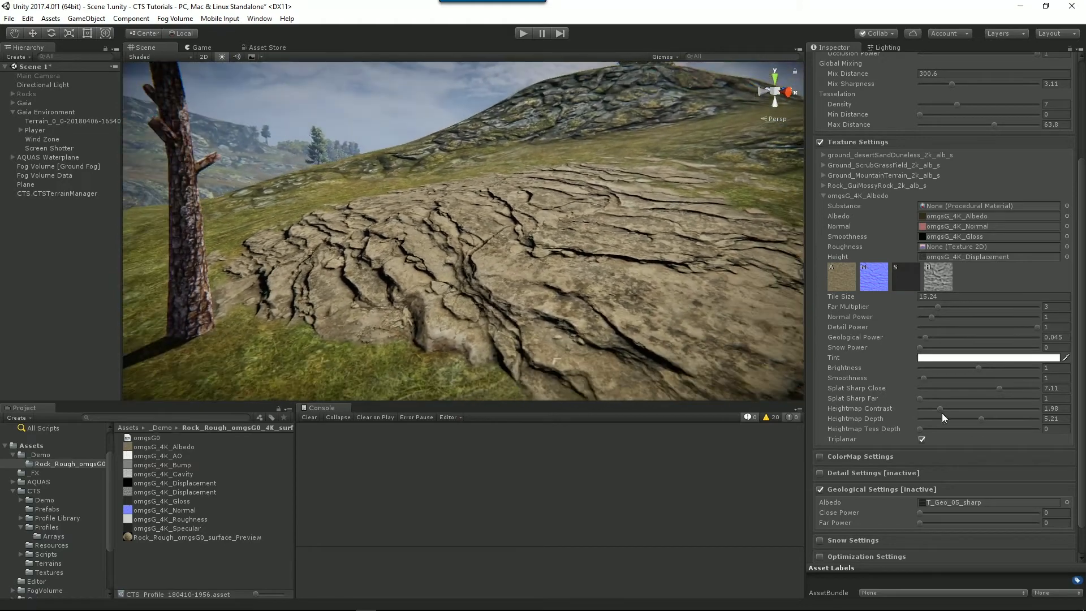
# Step: Tune the rock texture's Heightmap Tess Depth, settling it at 0.58
pyautogui.moveTo(923, 433); pyautogui.dragTo(928, 433)
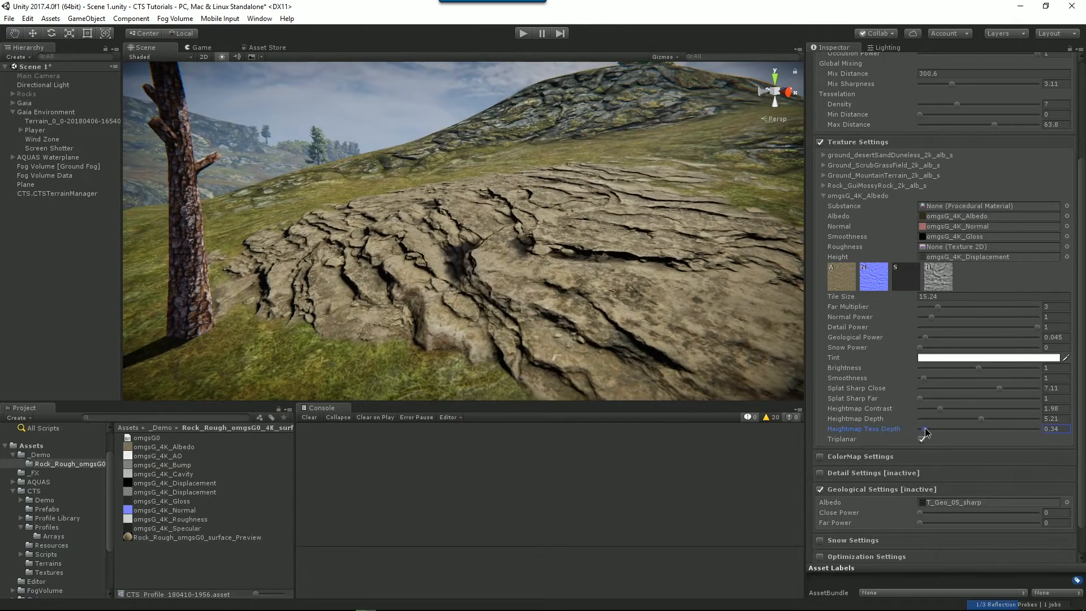
pyautogui.moveTo(925, 432); pyautogui.dragTo(950, 433)
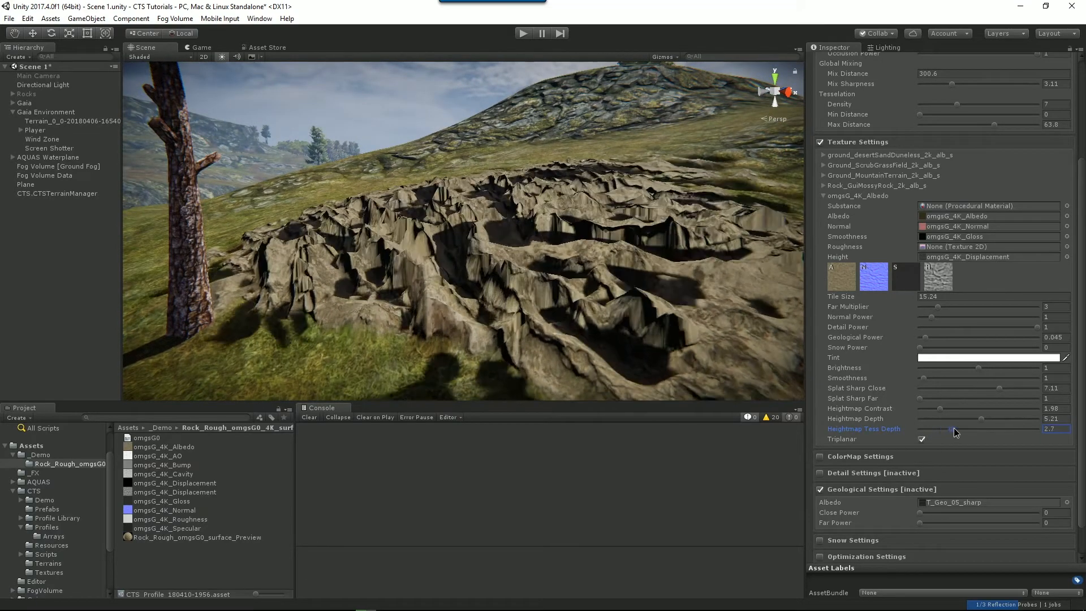
pyautogui.moveTo(952, 429); pyautogui.dragTo(924, 429)
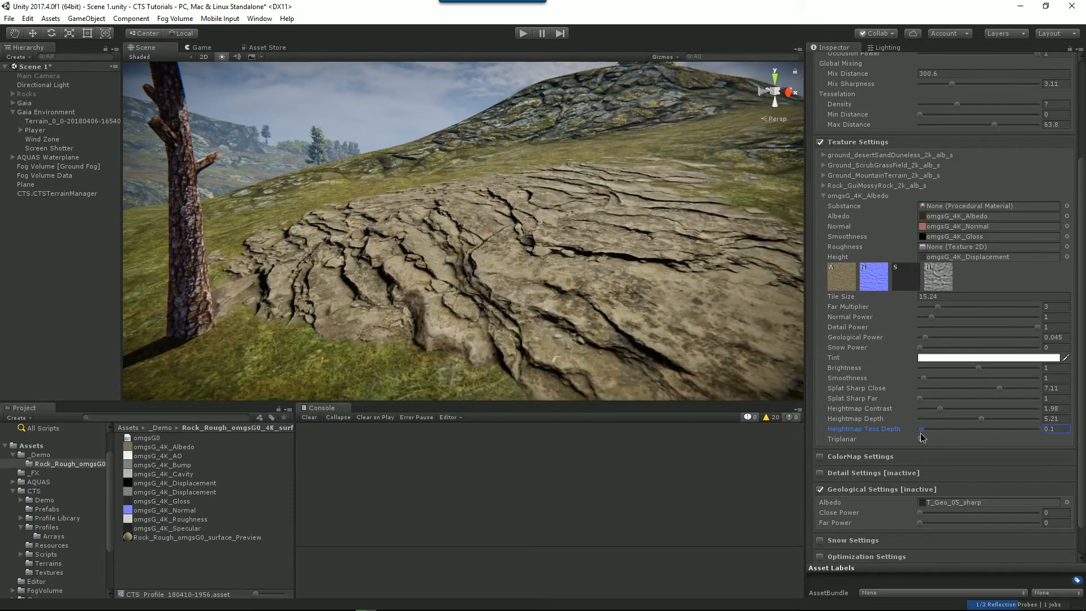
pyautogui.moveTo(921, 428); pyautogui.dragTo(928, 428)
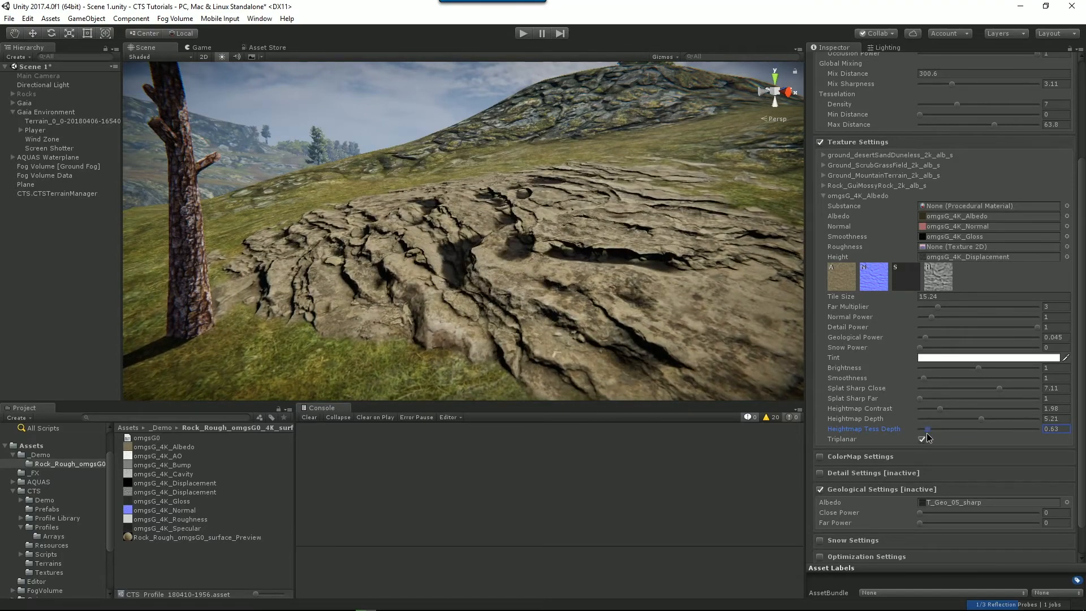
pyautogui.moveTo(924, 429); pyautogui.dragTo(931, 429)
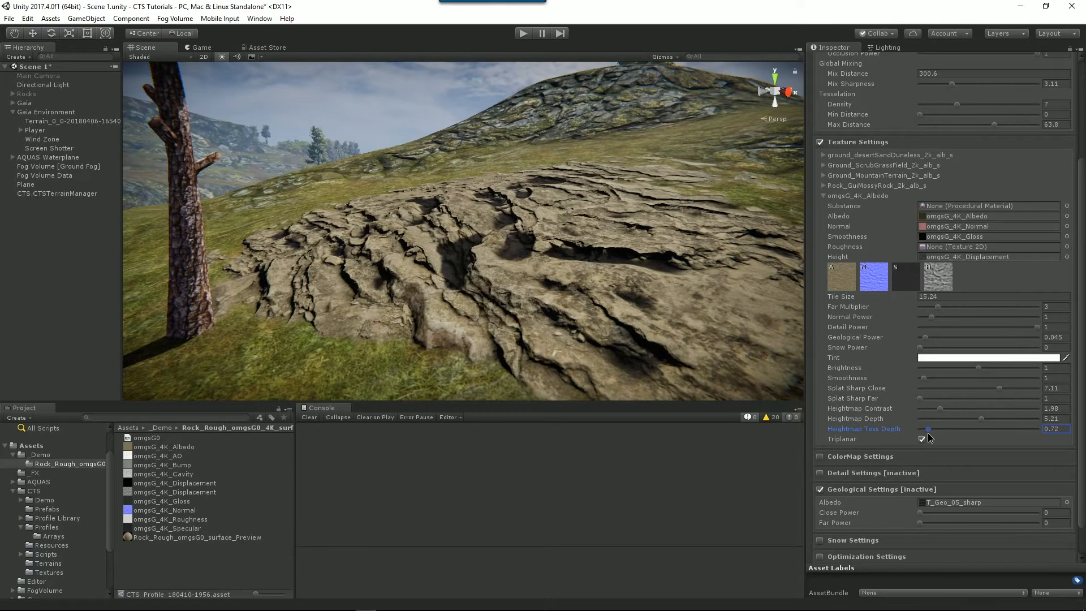
pyautogui.moveTo(931, 429); pyautogui.dragTo(926, 429)
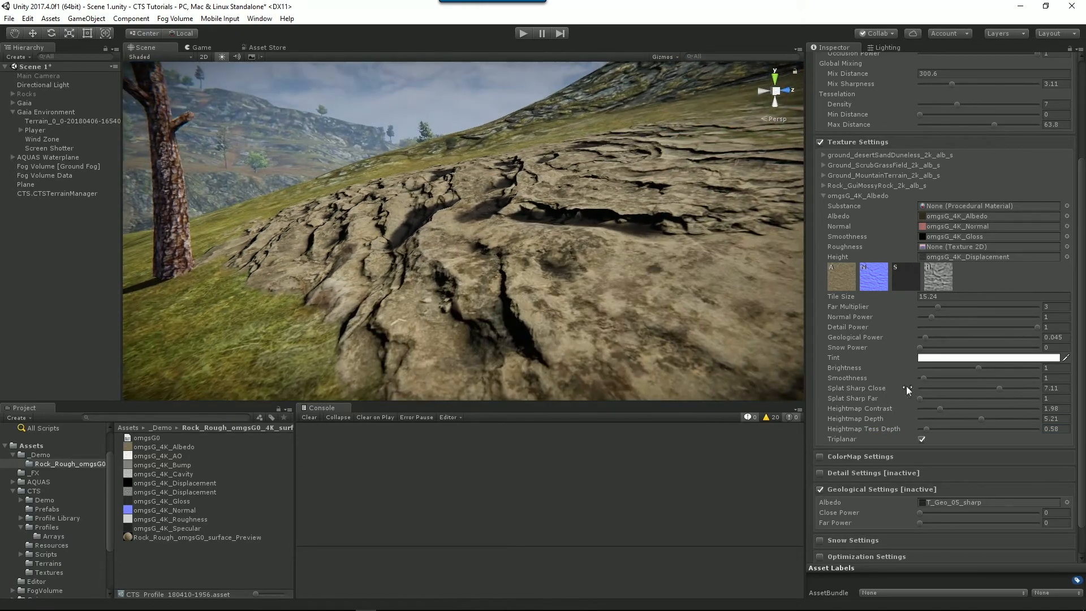
# Step: Raise the rock texture's Normal Power, then bring it back near 1
pyautogui.moveTo(921, 317); pyautogui.dragTo(939, 317)
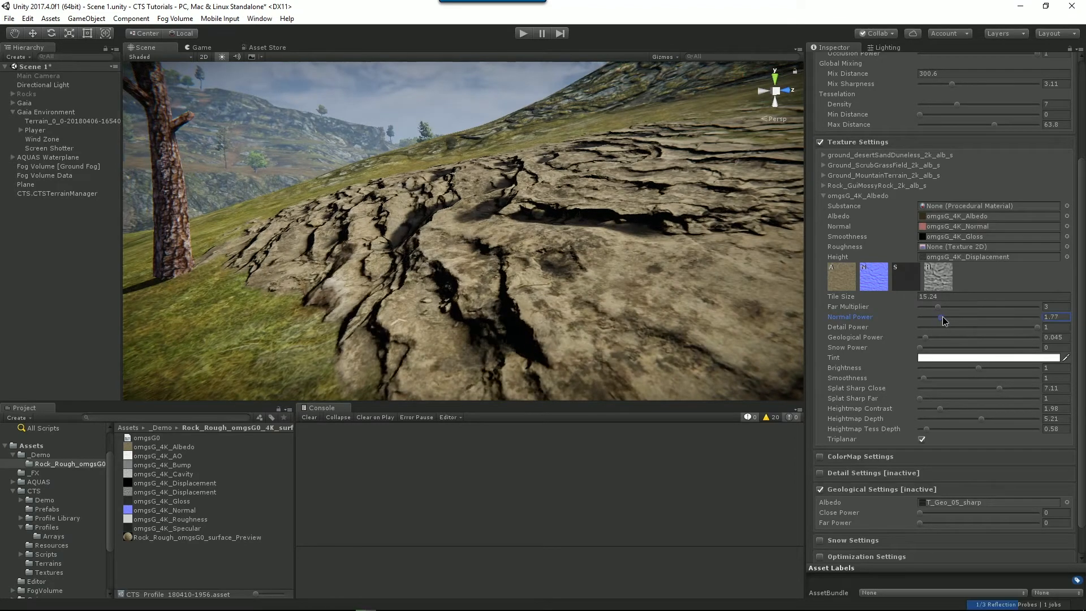
pyautogui.moveTo(943, 321); pyautogui.dragTo(936, 321)
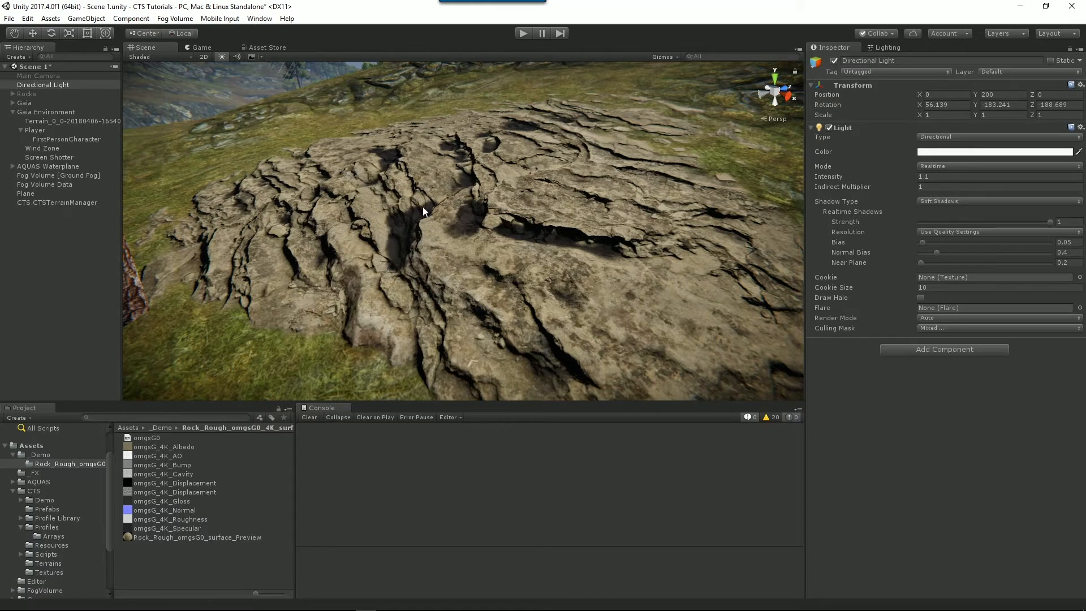
pyautogui.moveTo(140, 119)
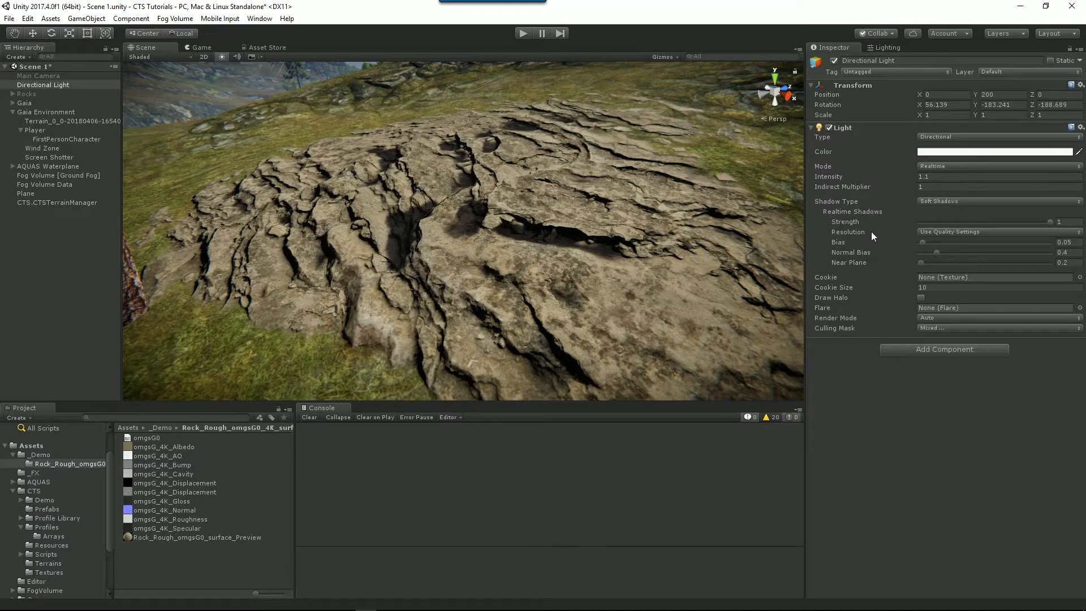
# Step: Raise the Directional Light's realtime shadow bias to 0.24 and view the result on the terrain
pyautogui.moveTo(924, 242); pyautogui.dragTo(943, 242)
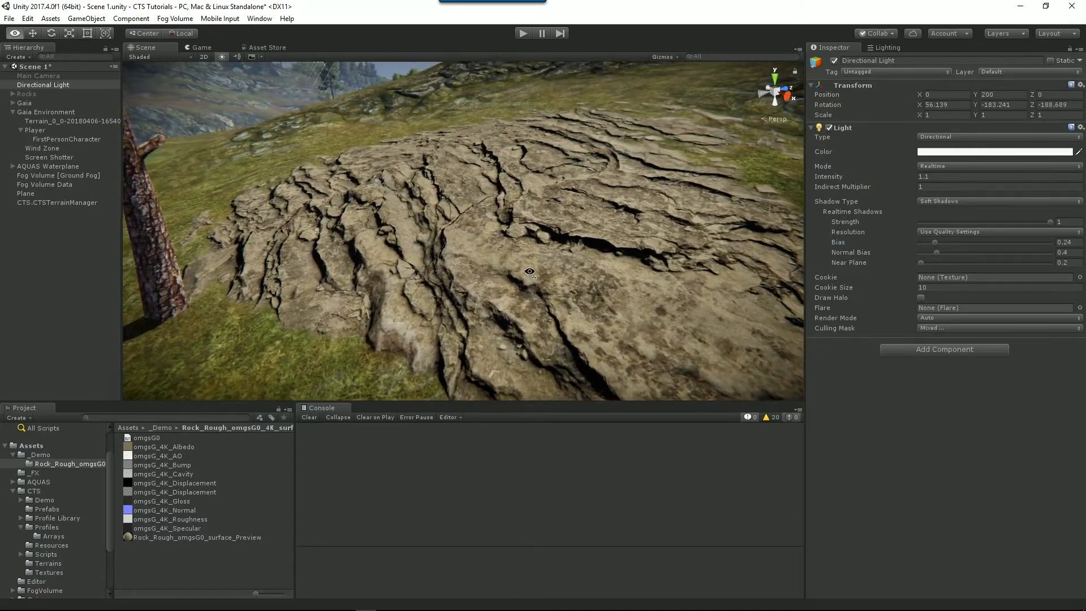
pyautogui.moveTo(530, 271); pyautogui.dragTo(570, 200)
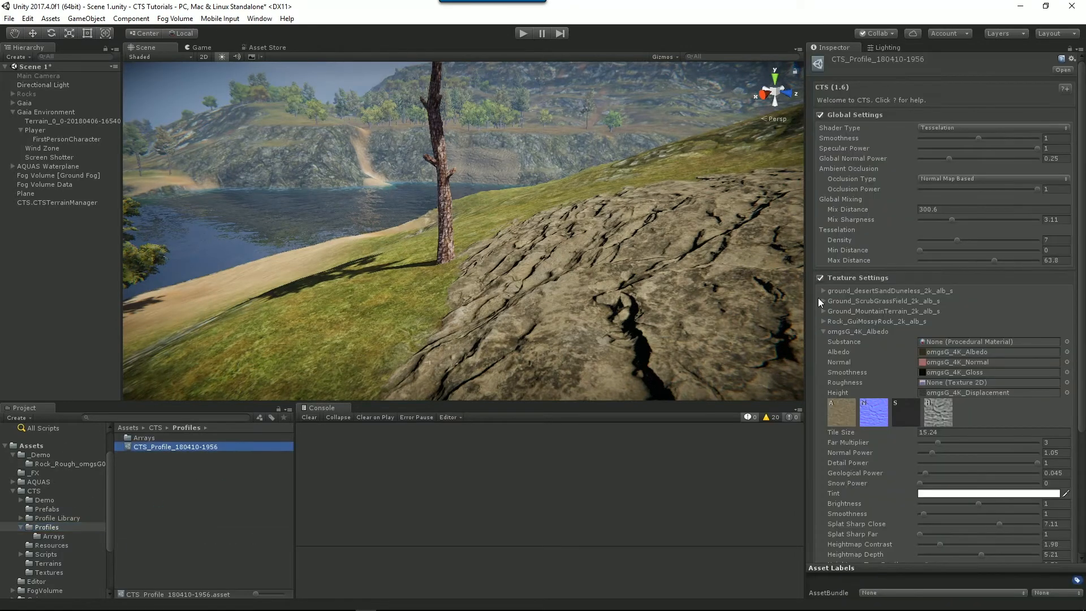
# Step: Raise the rock texture's far multiplier to about 4.45
pyautogui.scroll(-3)
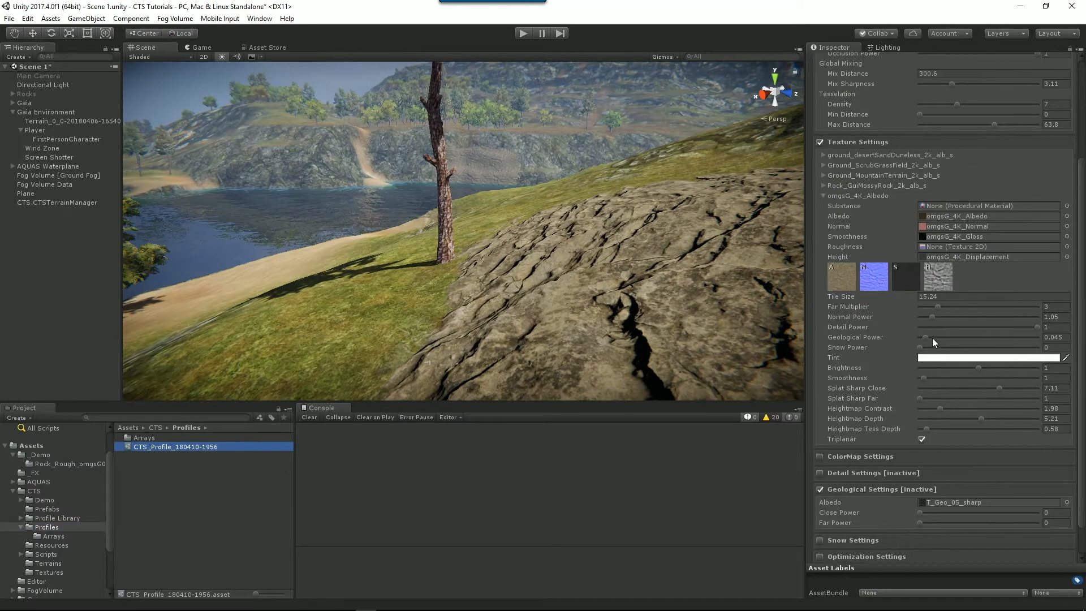
pyautogui.moveTo(939, 310)
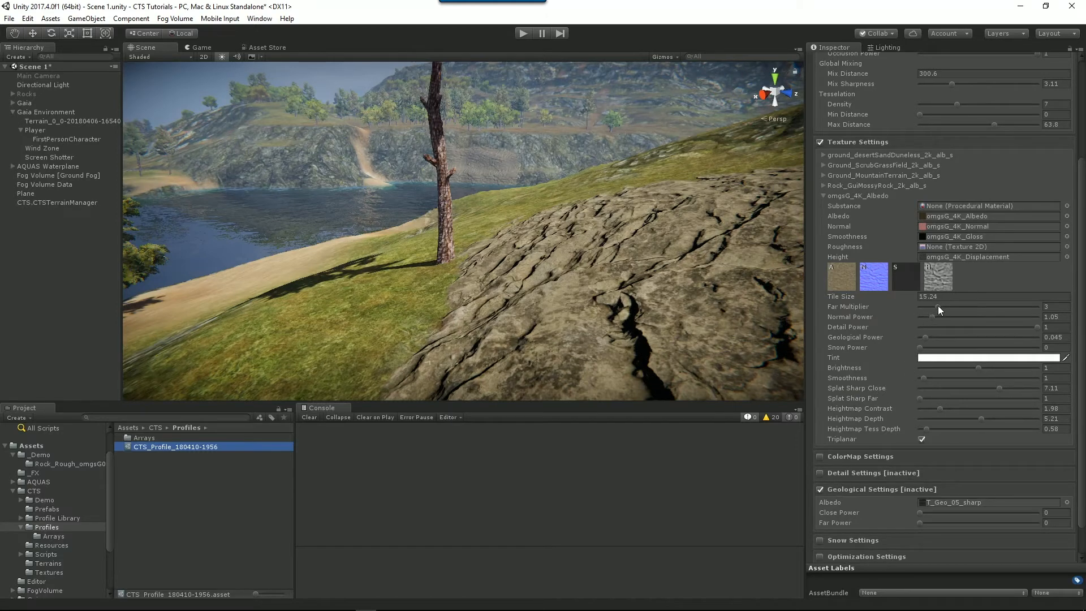
pyautogui.moveTo(932, 310); pyautogui.dragTo(949, 310)
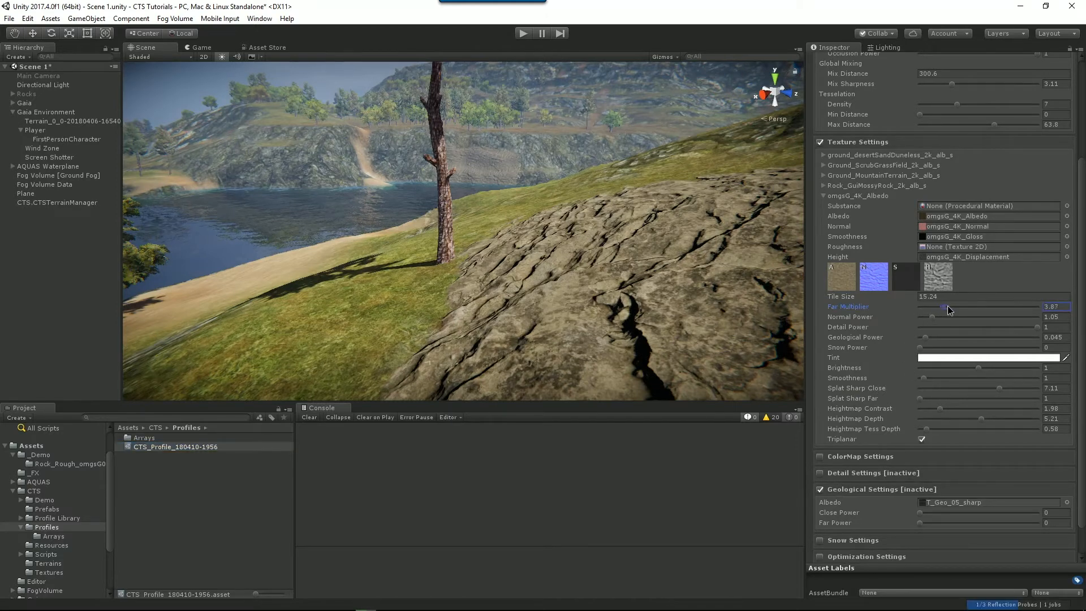
pyautogui.moveTo(948, 310); pyautogui.dragTo(967, 310)
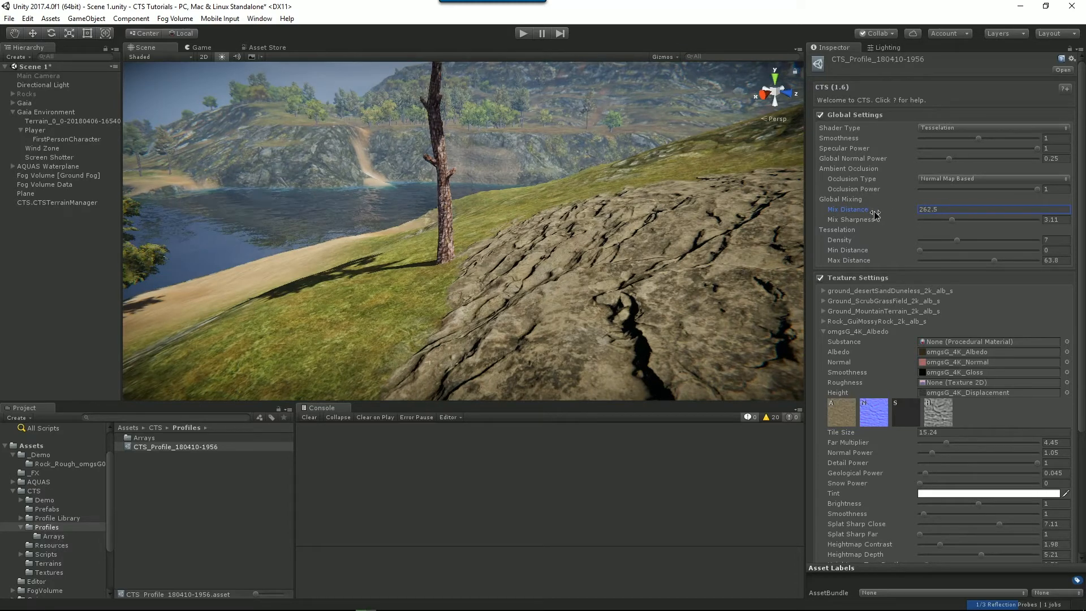
# Step: Set the global mix distance to 305.3 and mix sharpness to 2.61
pyautogui.moveTo(876, 215); pyautogui.dragTo(958, 225)
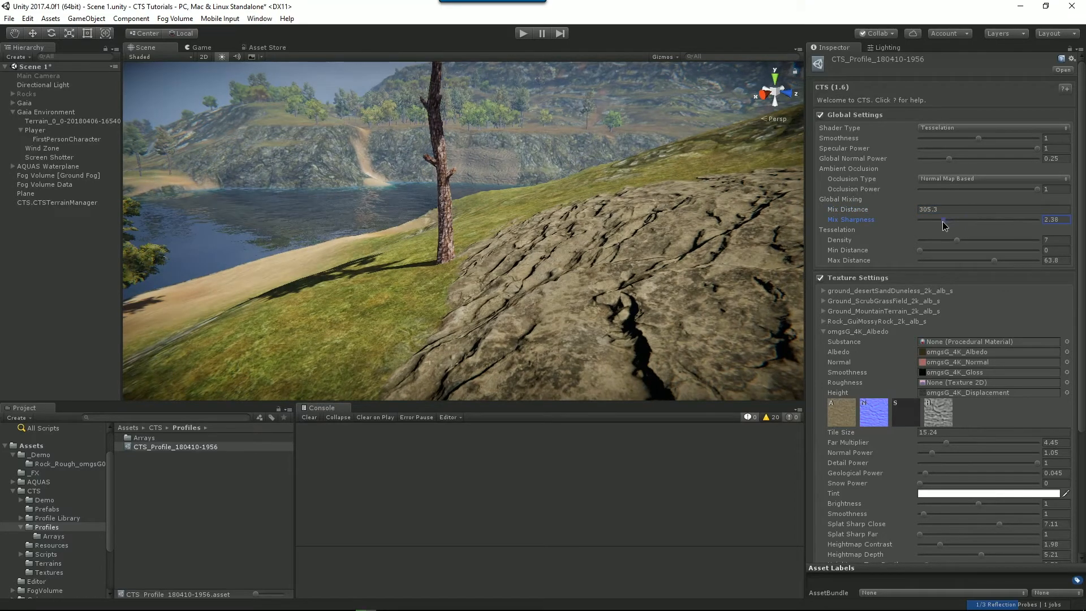
pyautogui.moveTo(942, 219); pyautogui.dragTo(951, 220)
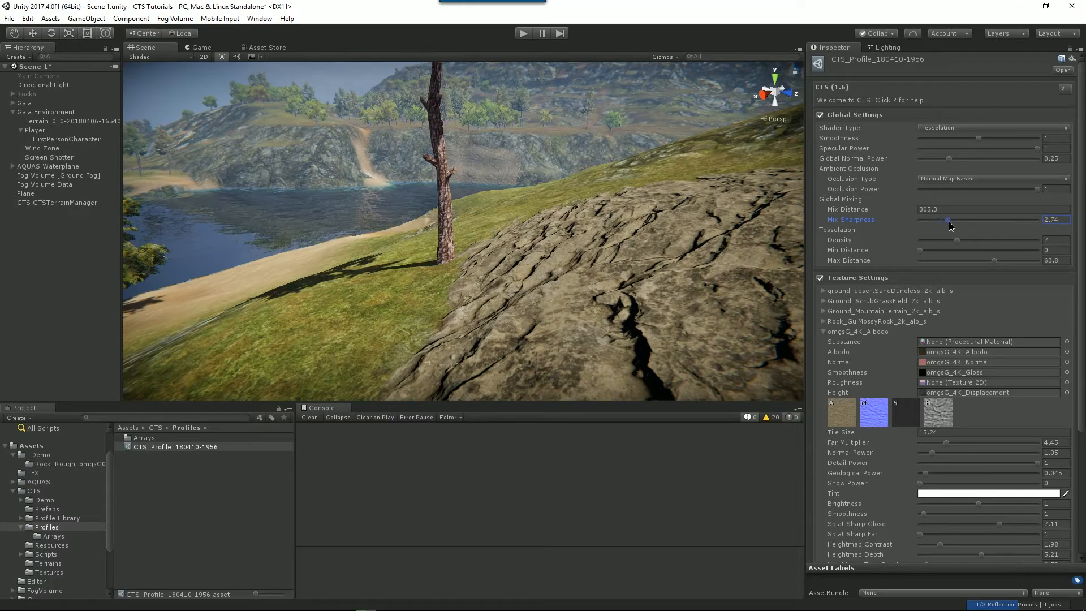
pyautogui.moveTo(949, 219); pyautogui.dragTo(936, 220)
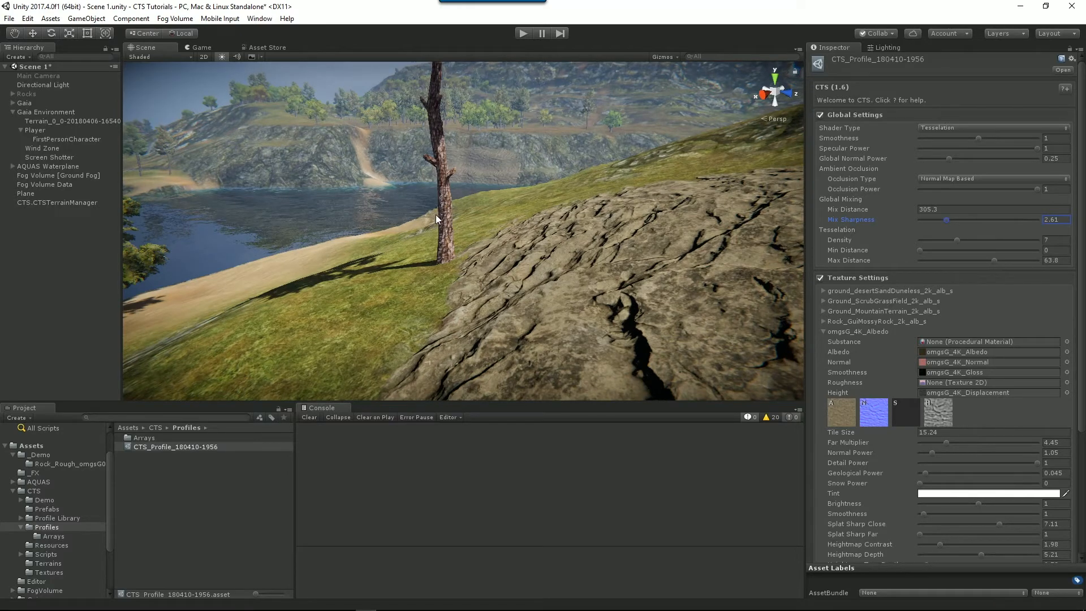
pyautogui.click(991, 209)
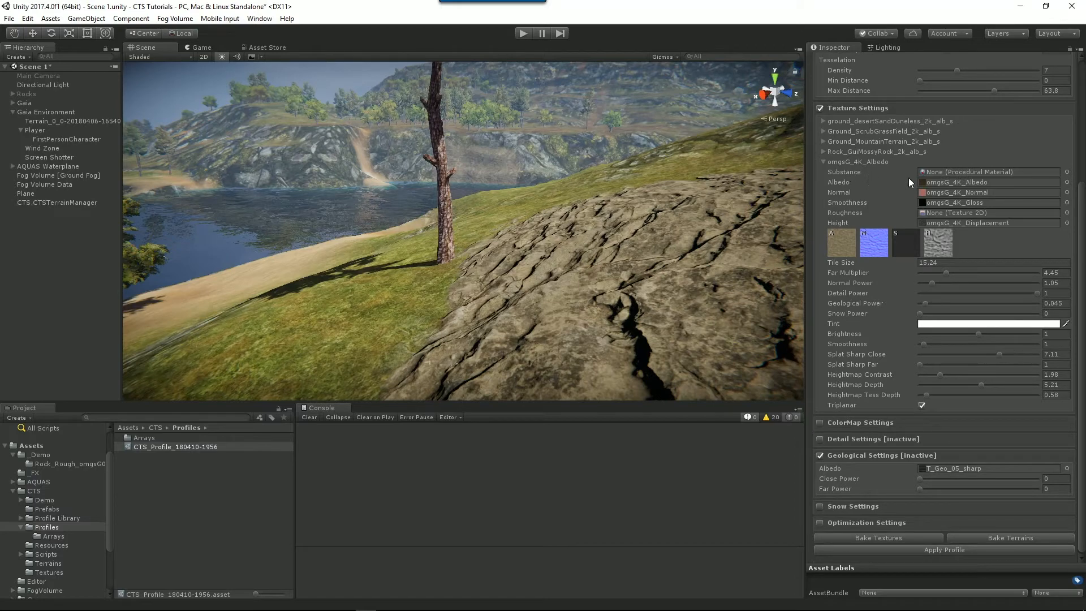
# Step: Experiment with the rock's far multiplier and settle it at 8.98
pyautogui.moveTo(942, 273); pyautogui.dragTo(962, 272)
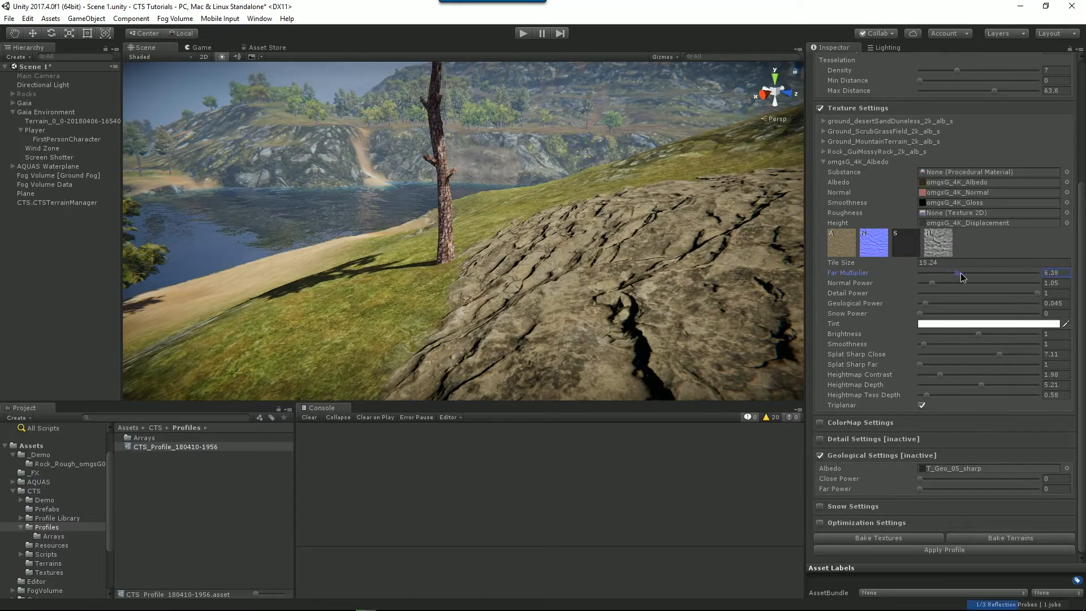
pyautogui.moveTo(959, 273); pyautogui.dragTo(980, 272)
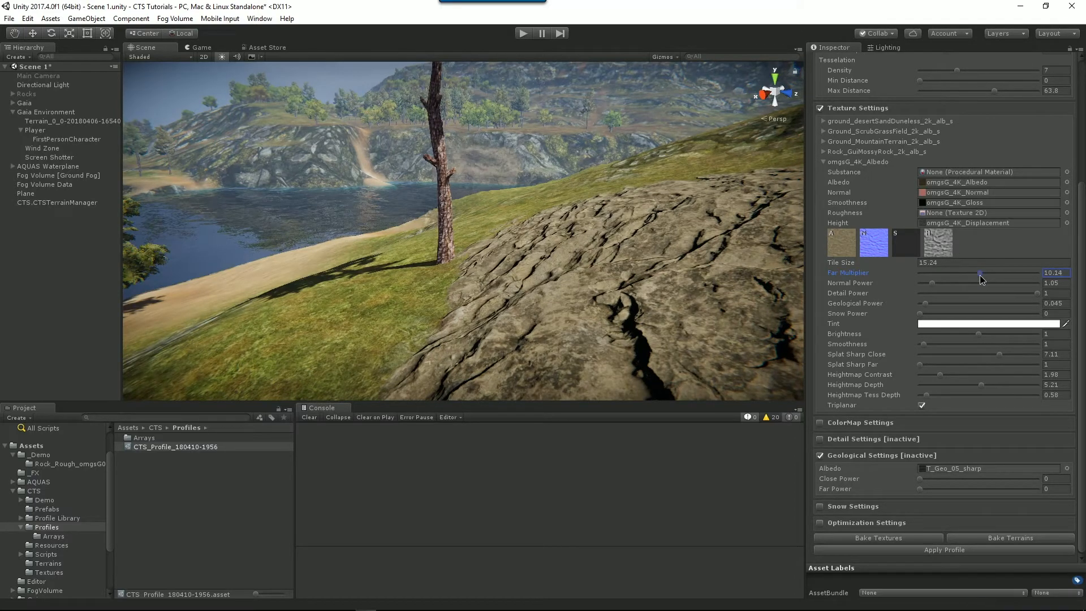
pyautogui.moveTo(980, 273); pyautogui.dragTo(937, 273)
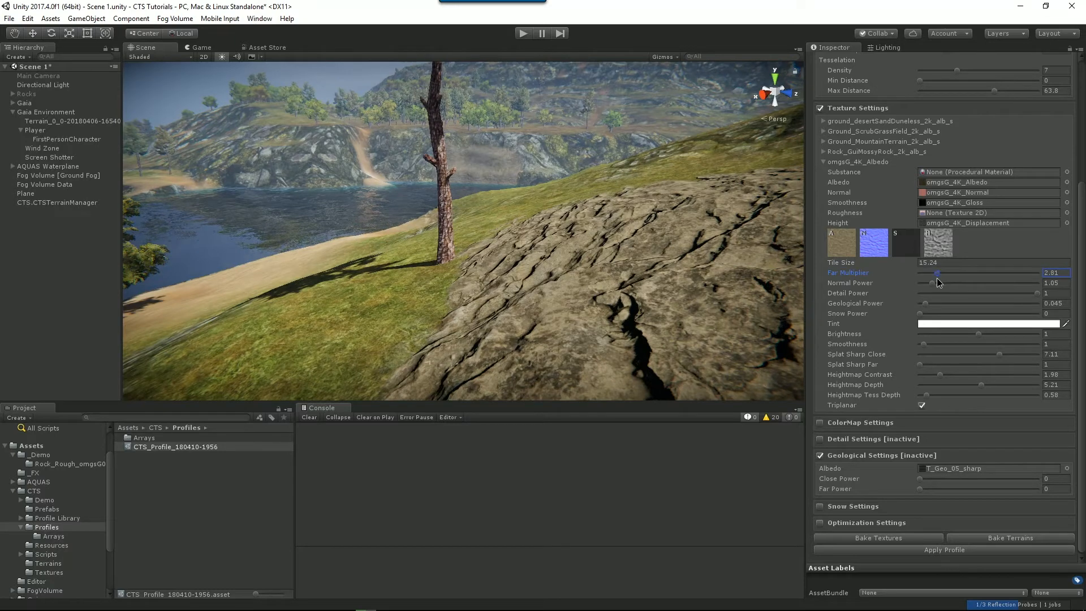
pyautogui.moveTo(939, 272); pyautogui.dragTo(965, 273)
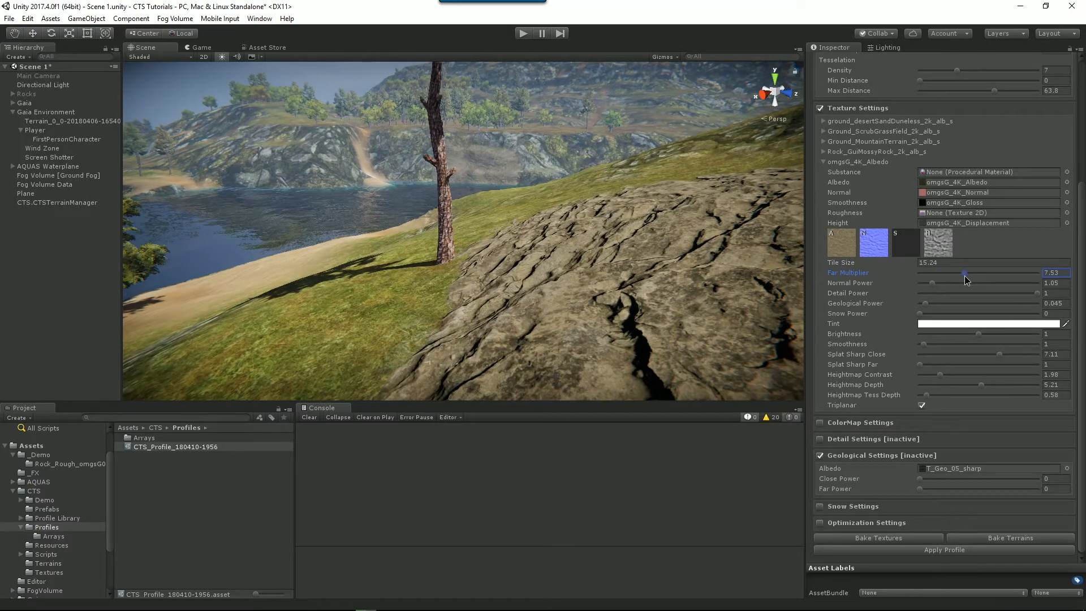
pyautogui.moveTo(963, 273); pyautogui.dragTo(969, 273)
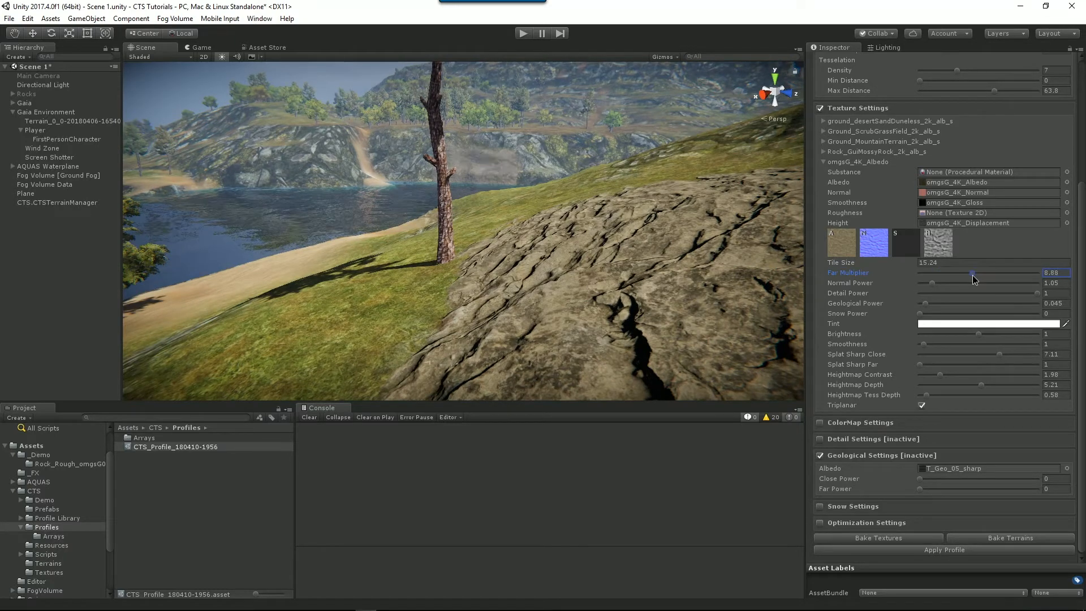
pyautogui.moveTo(968, 273); pyautogui.dragTo(973, 273)
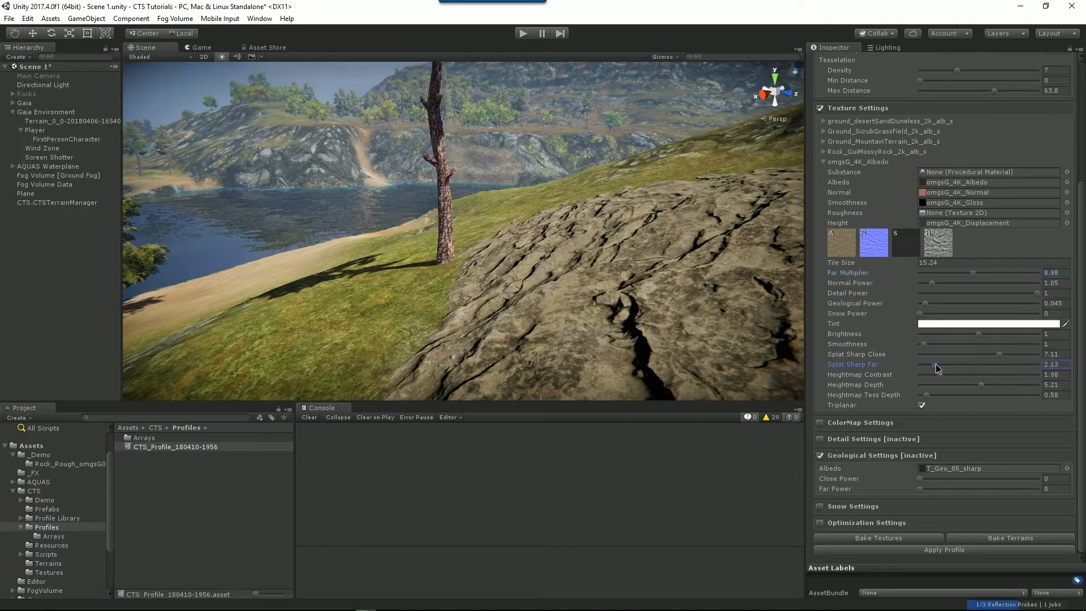
# Step: Set the rock texture's far splat sharpness to 7.2
pyautogui.moveTo(936, 363); pyautogui.dragTo(999, 365)
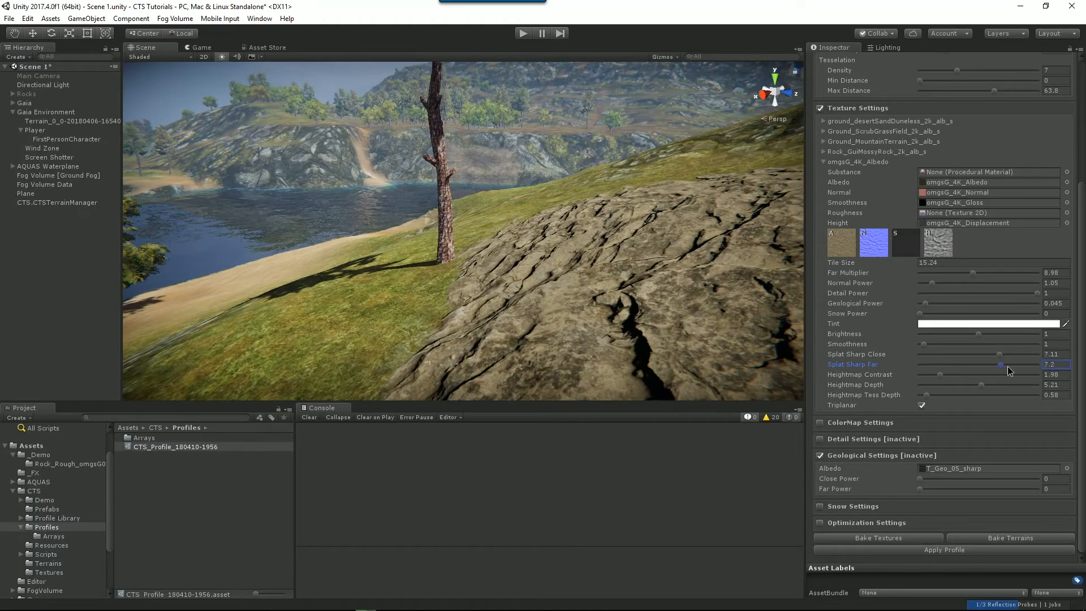
pyautogui.moveTo(1001, 364); pyautogui.dragTo(953, 365)
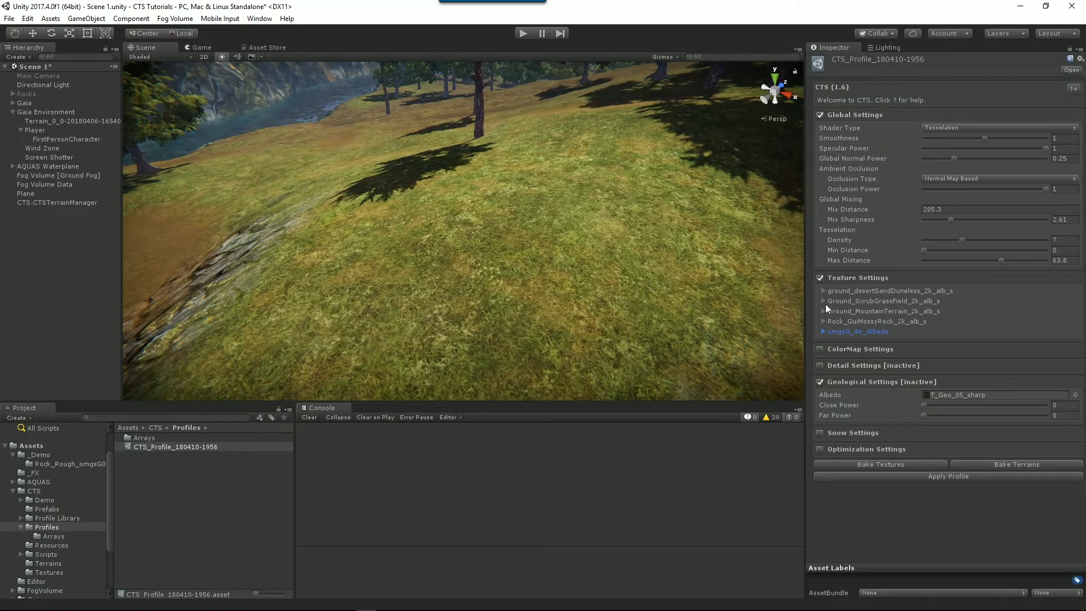
# Step: Assign T_Ground_Stylized_Grass_02_A_Sm_Dark as the grass layer's albedo
pyautogui.click(823, 301)
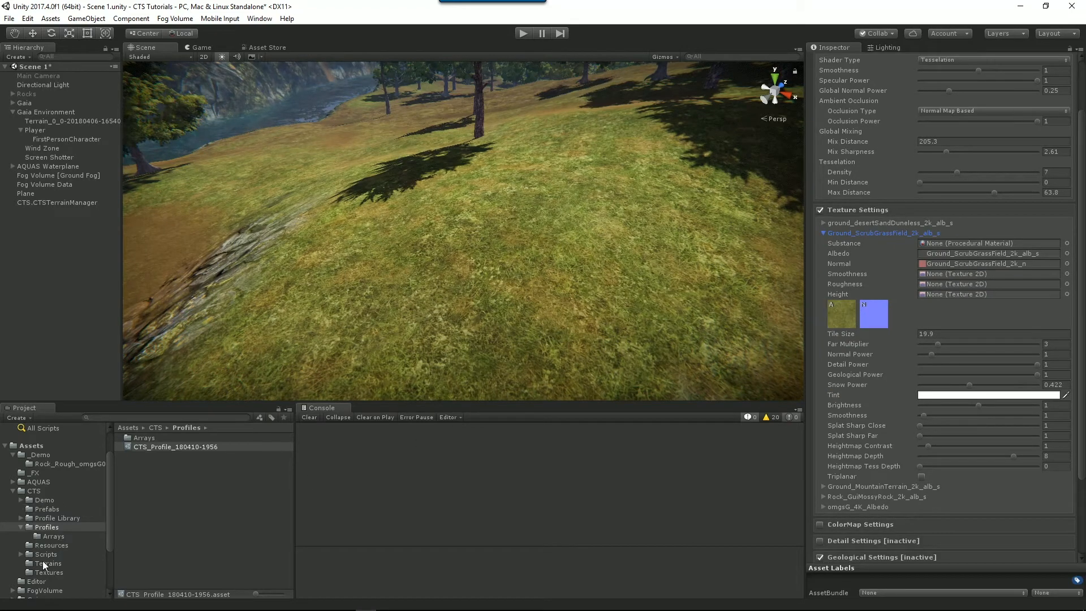
pyautogui.click(49, 572)
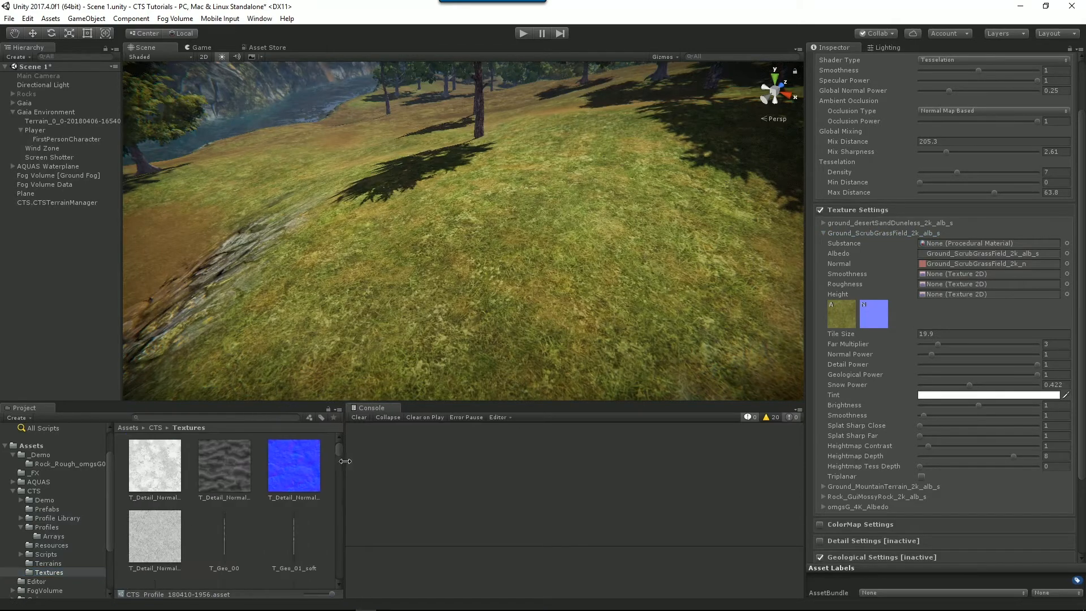
pyautogui.scroll(-3)
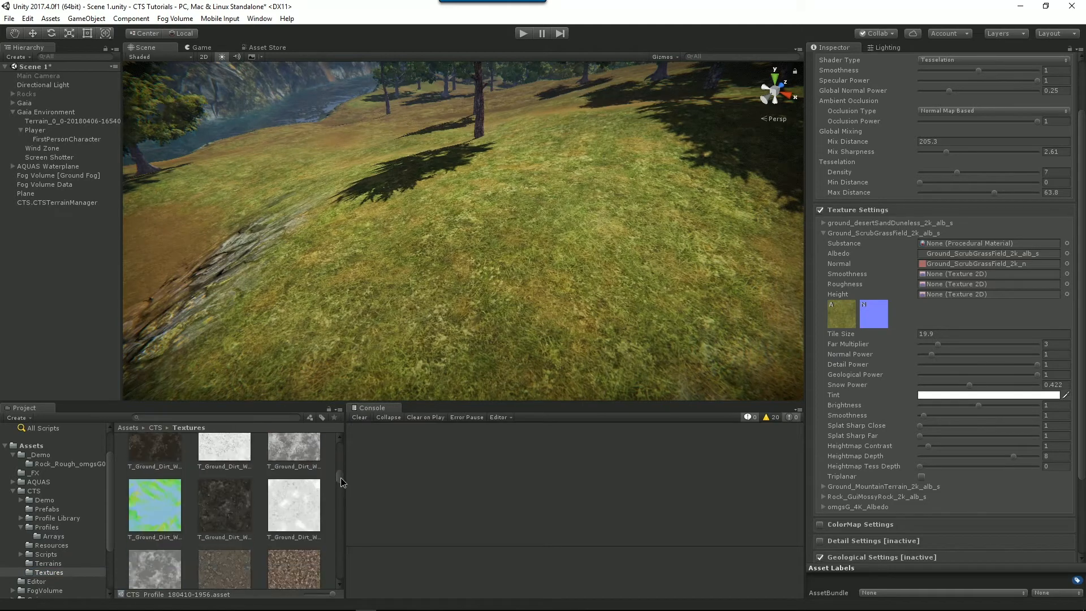
pyautogui.scroll(-3)
pyautogui.write('grass')
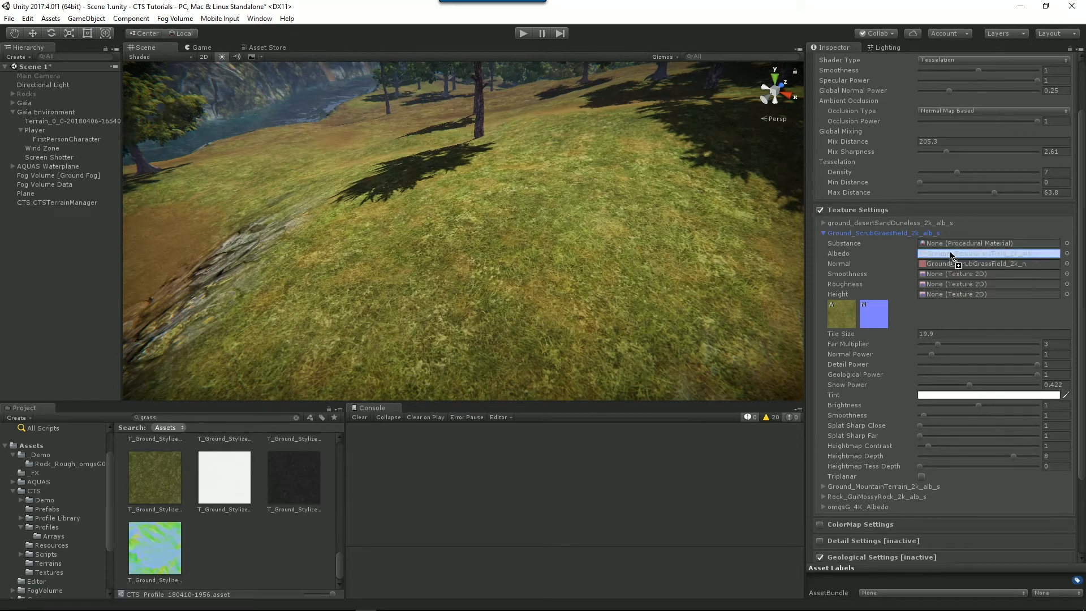
pyautogui.click(984, 252)
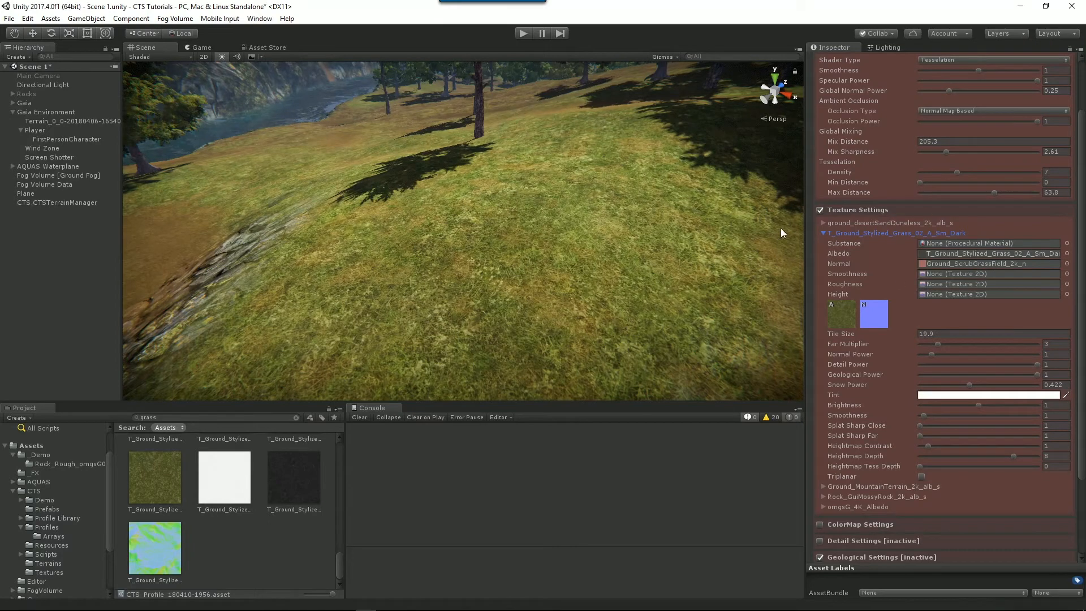
# Step: Assign the stylized grass 02 height map to the grass layer and collapse the entry
pyautogui.click(47, 572)
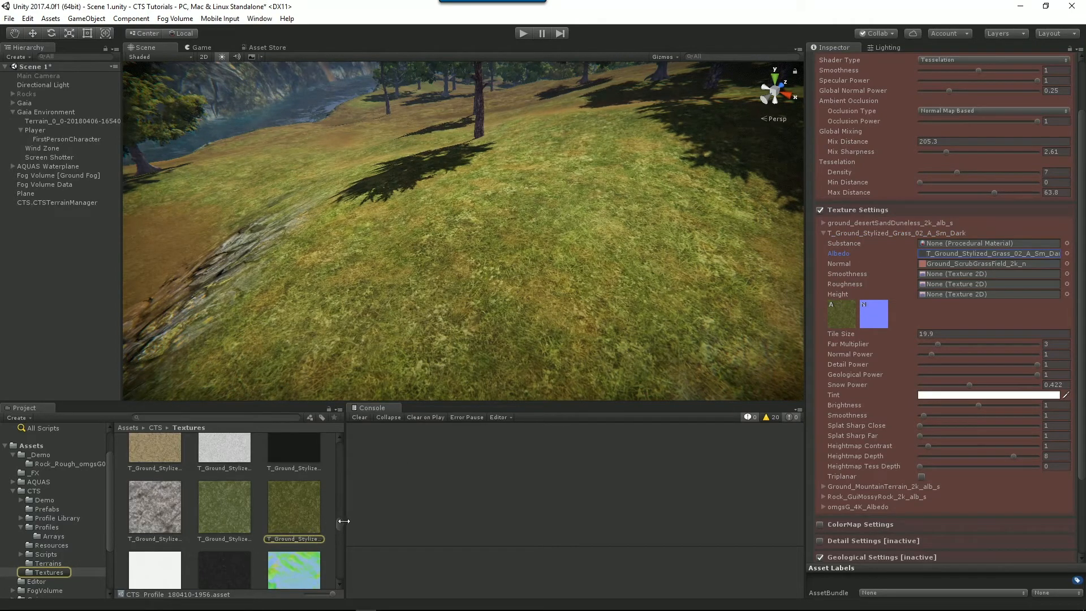
pyautogui.scroll(-3)
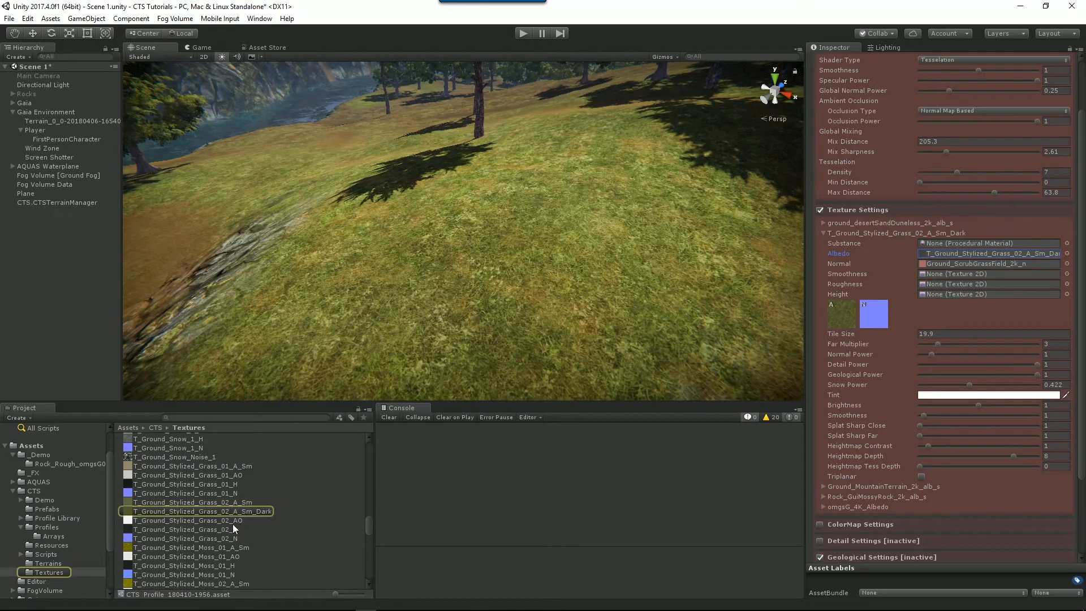
pyautogui.click(185, 530)
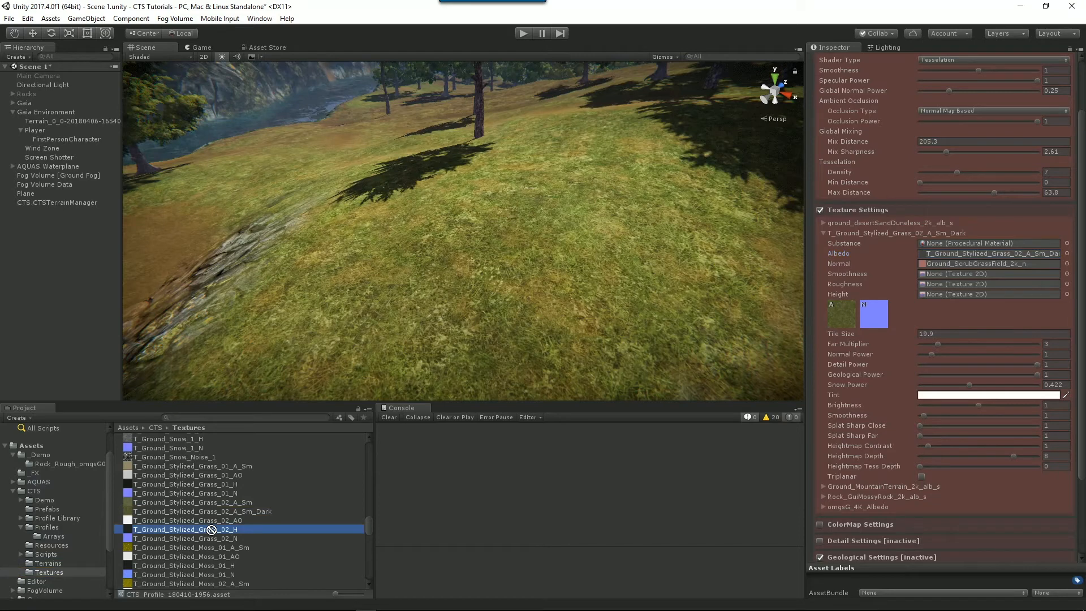
pyautogui.moveTo(183, 529); pyautogui.dragTo(991, 294)
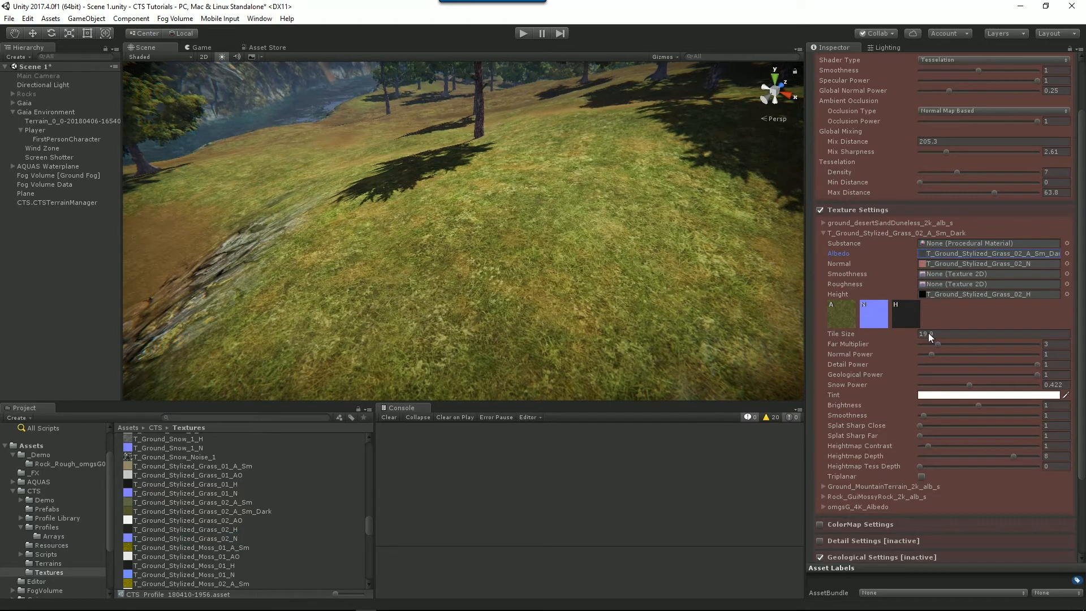
pyautogui.click(878, 536)
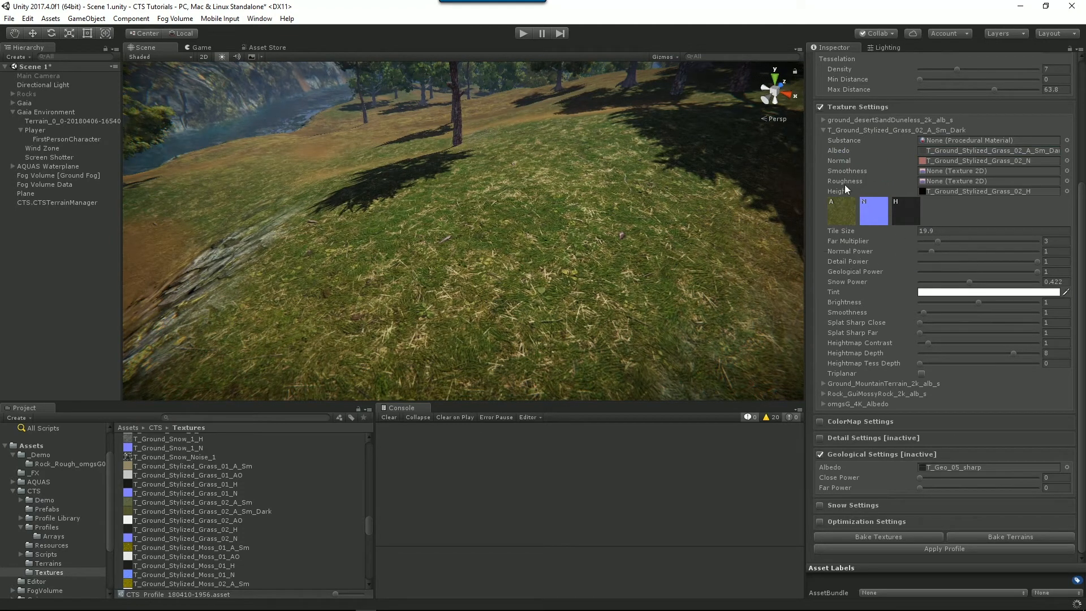
pyautogui.moveTo(837, 191)
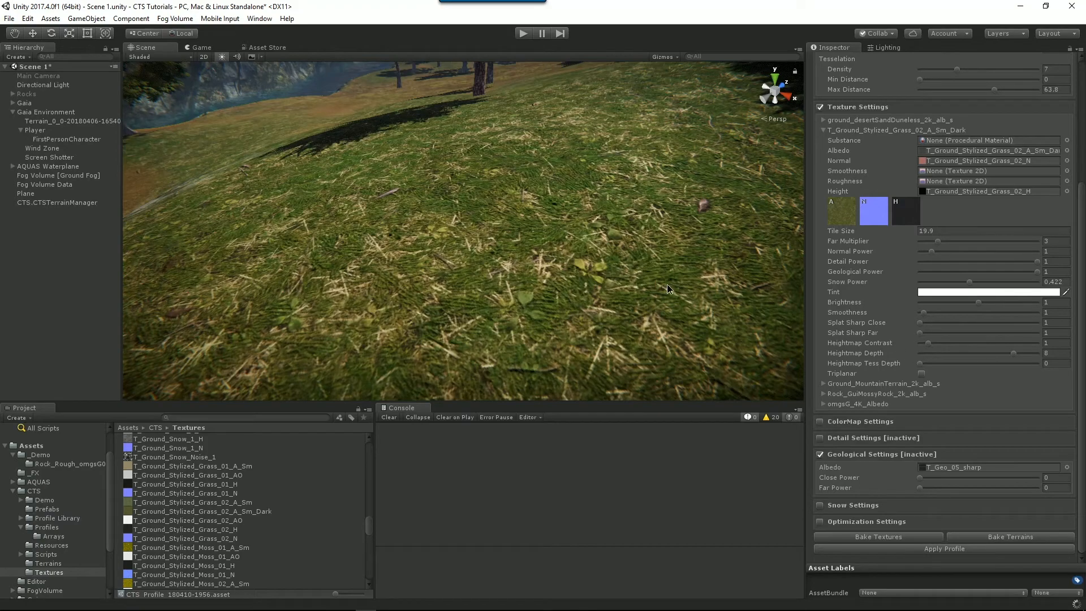
# Step: Orbit the Scene view back from the grass close-up across the rocky hillside
pyautogui.moveTo(668, 288); pyautogui.dragTo(551, 279)
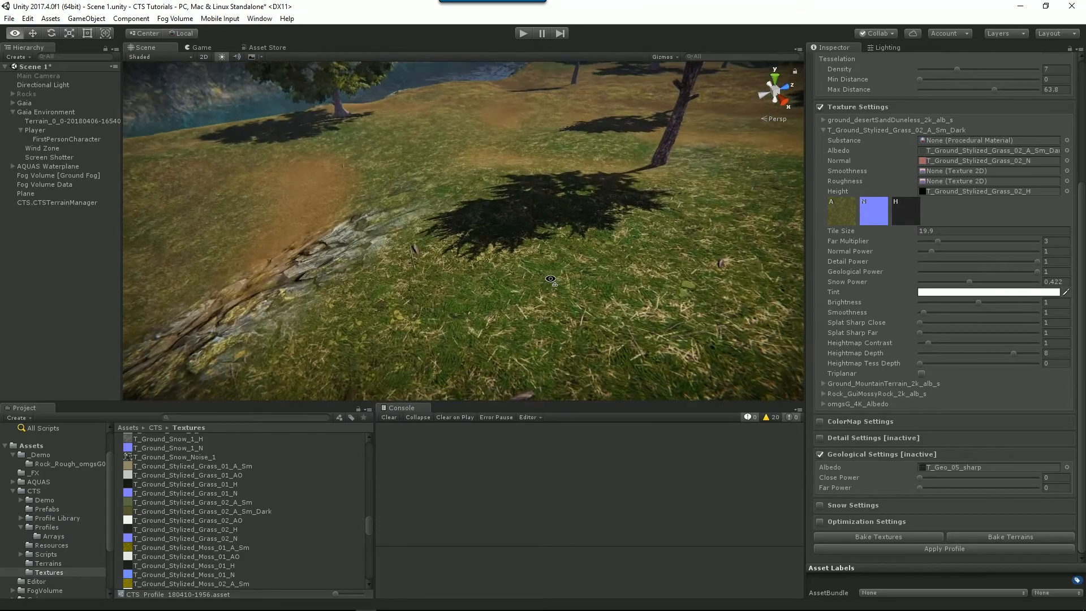
pyautogui.moveTo(551, 279); pyautogui.dragTo(648, 250)
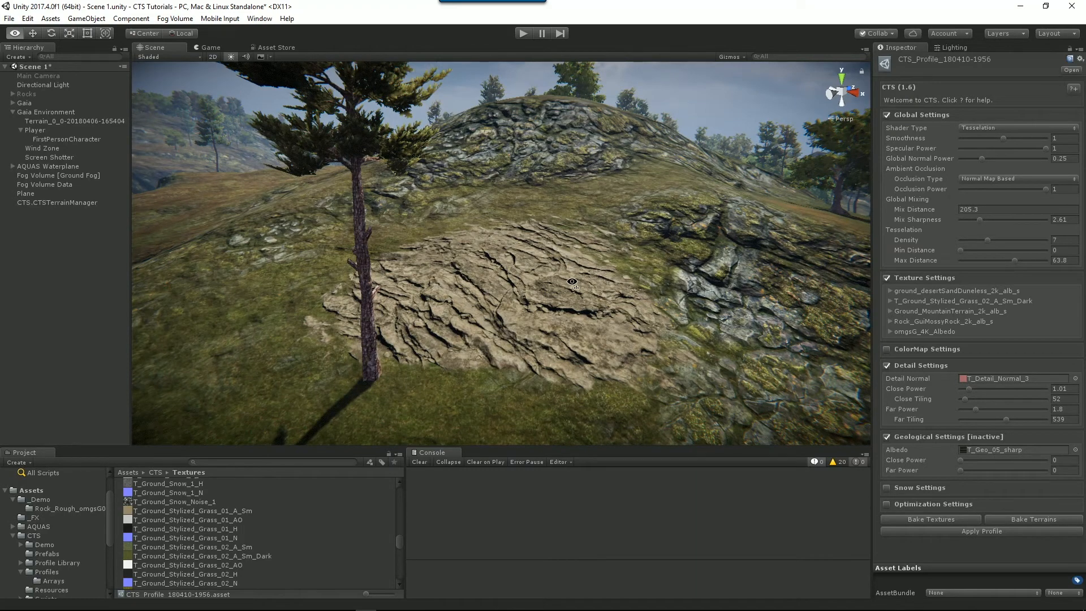
pyautogui.moveTo(510, 295)
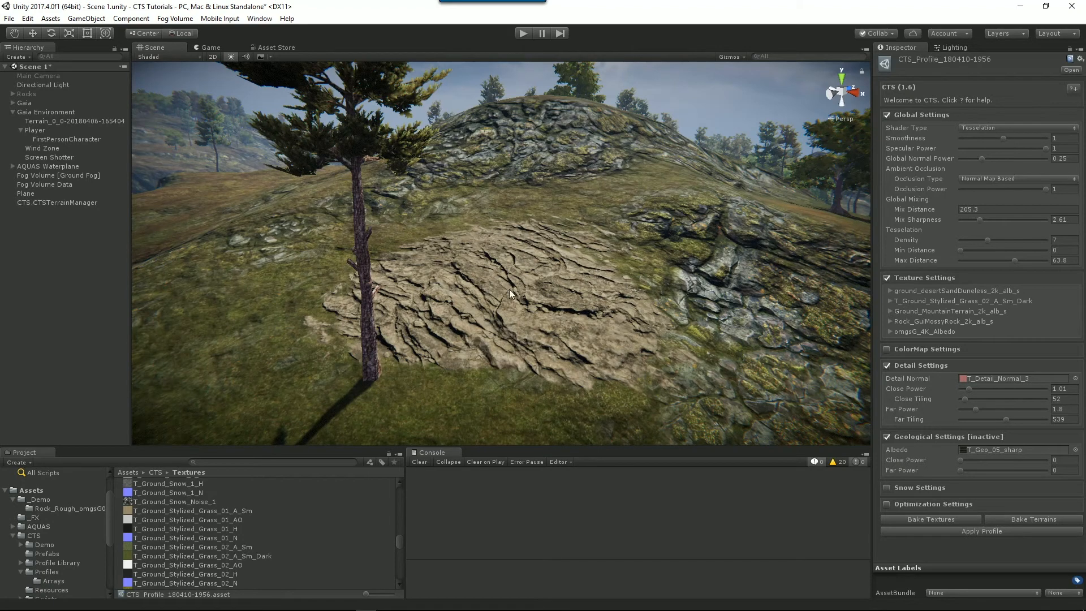
pyautogui.moveTo(896, 178)
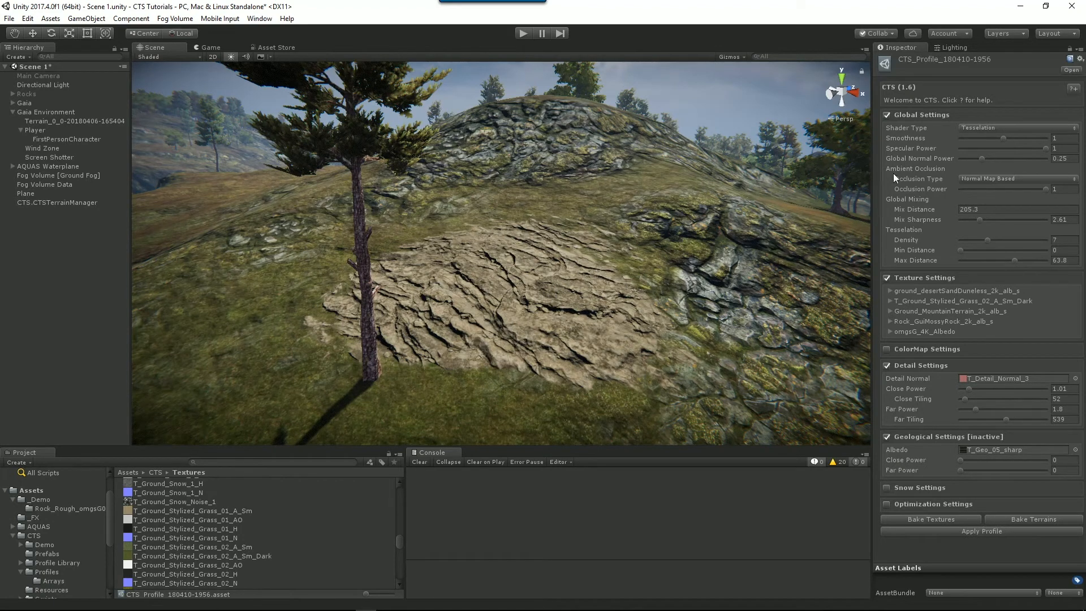
pyautogui.moveTo(904, 310)
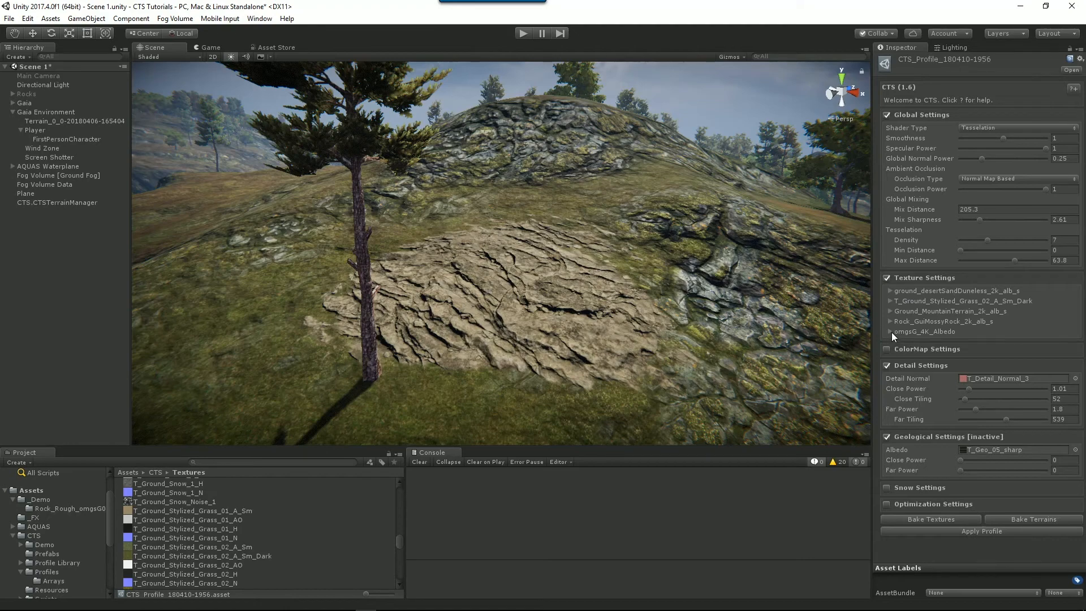
pyautogui.moveTo(571, 294)
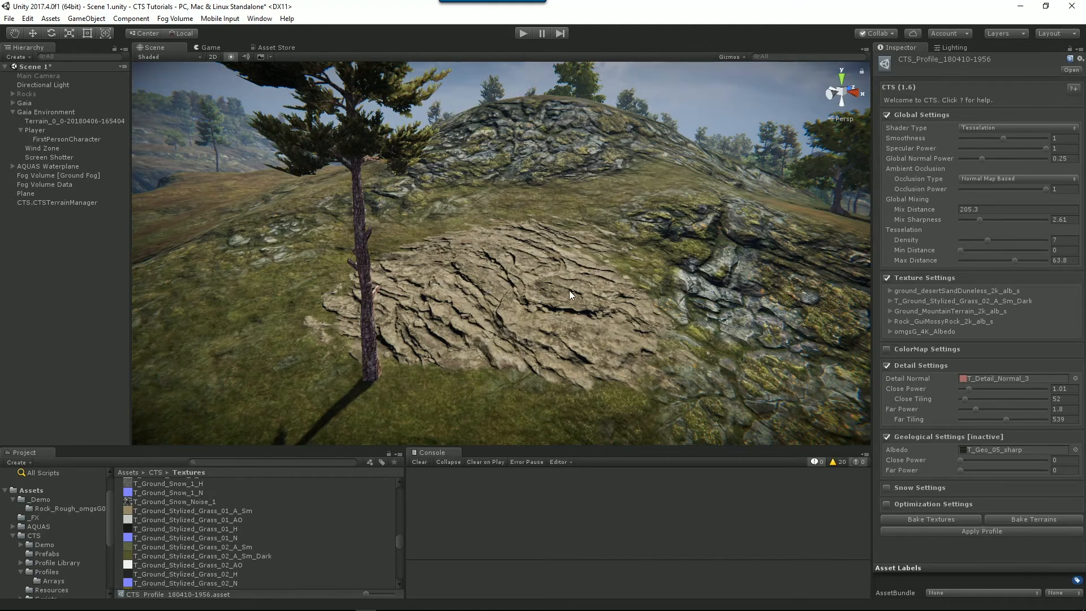
# Step: Select the Terrain, inspect a paint texture's edit settings, then remove the last (rock) texture
pyautogui.click(74, 121)
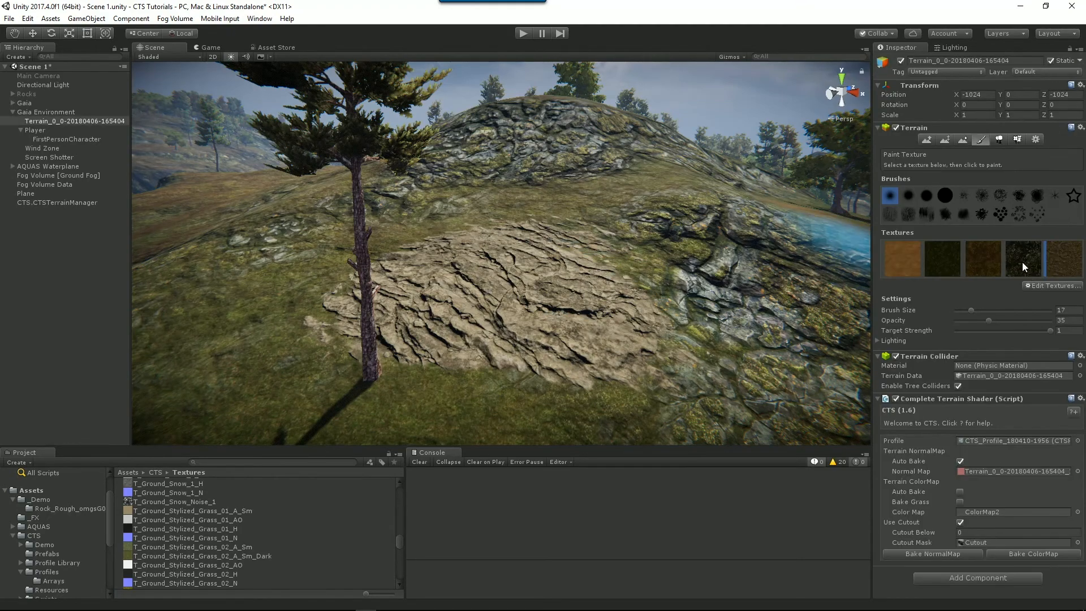
pyautogui.rightClick(1024, 258)
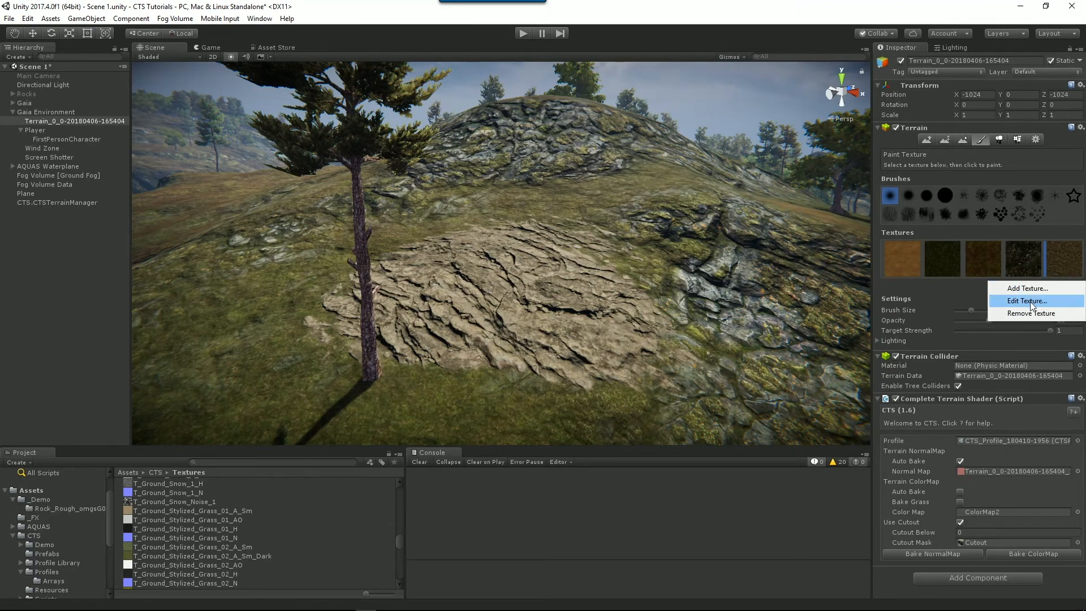
pyautogui.click(1027, 301)
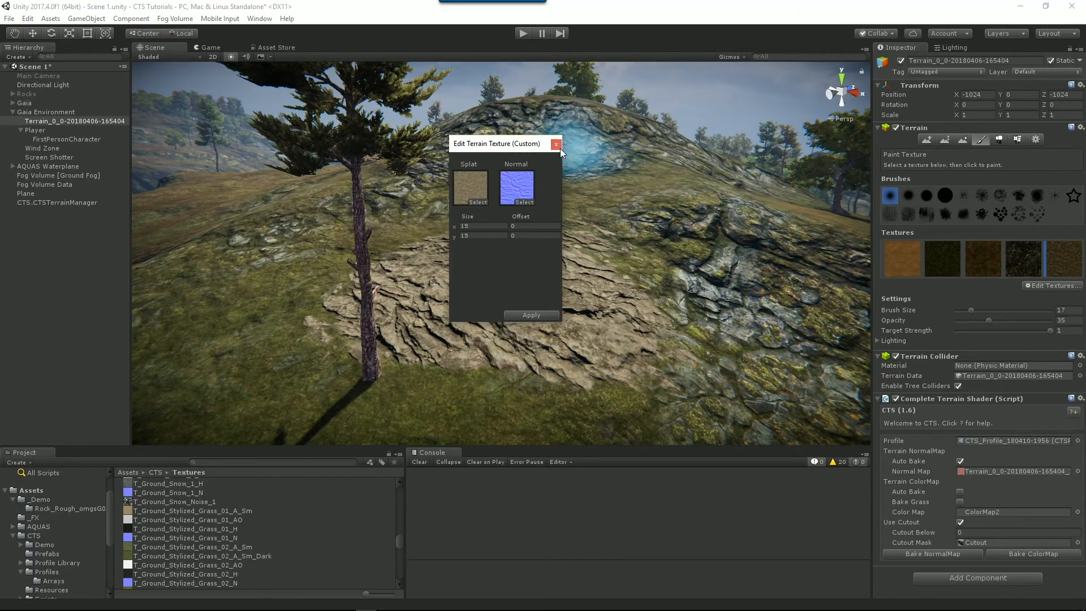
pyautogui.click(557, 144)
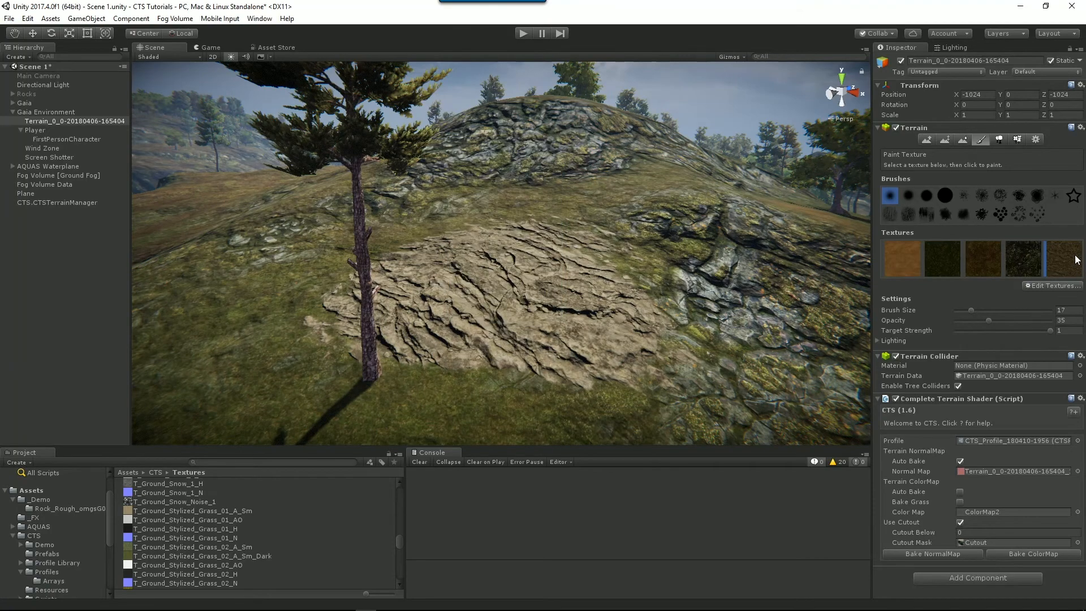
pyautogui.rightClick(1064, 258)
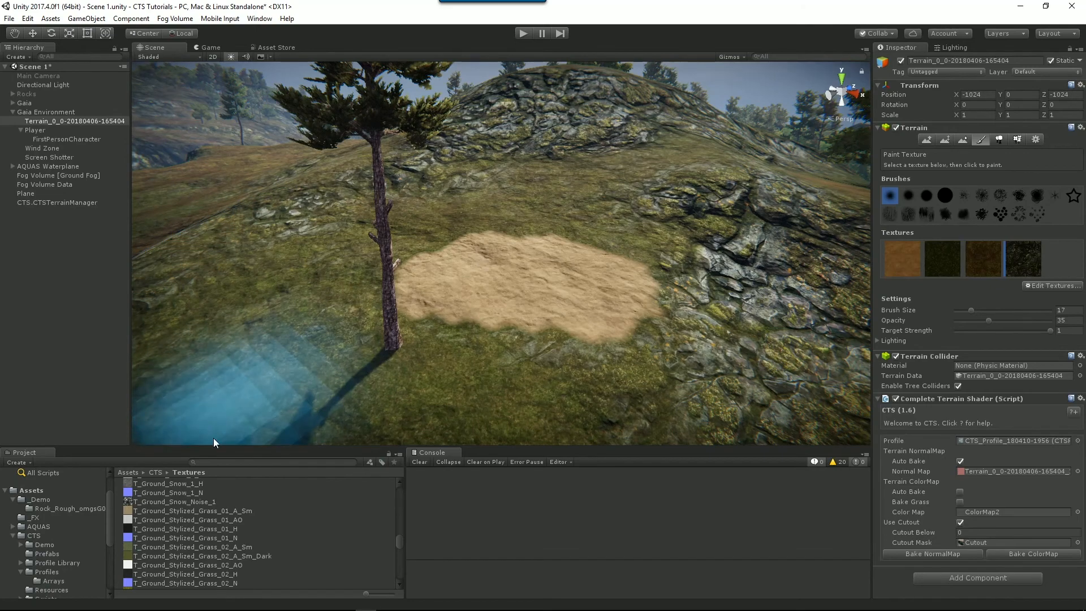
pyautogui.click(57, 562)
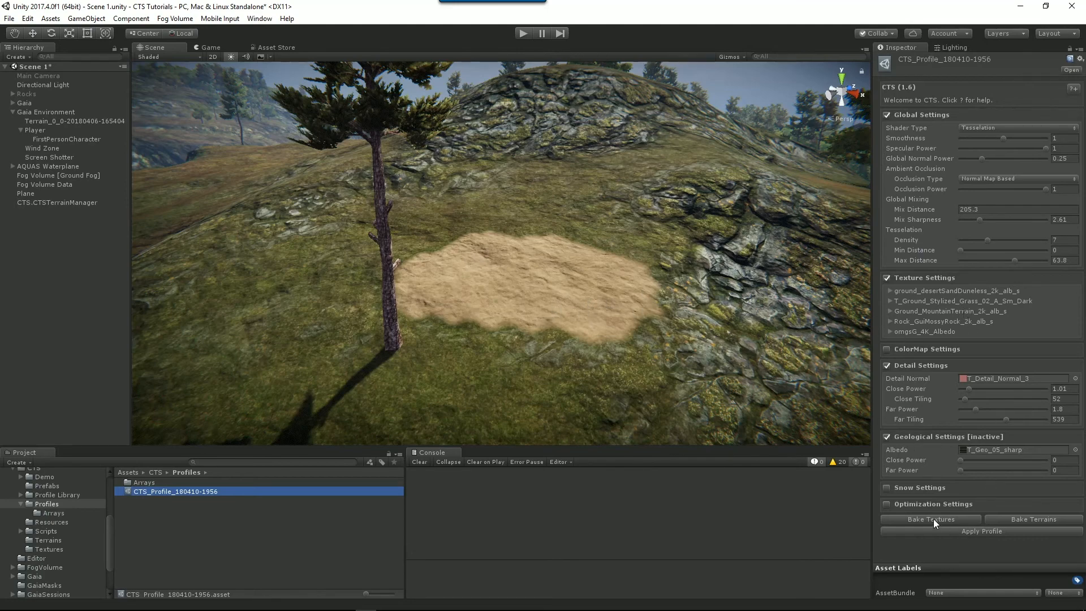
pyautogui.click(930, 519)
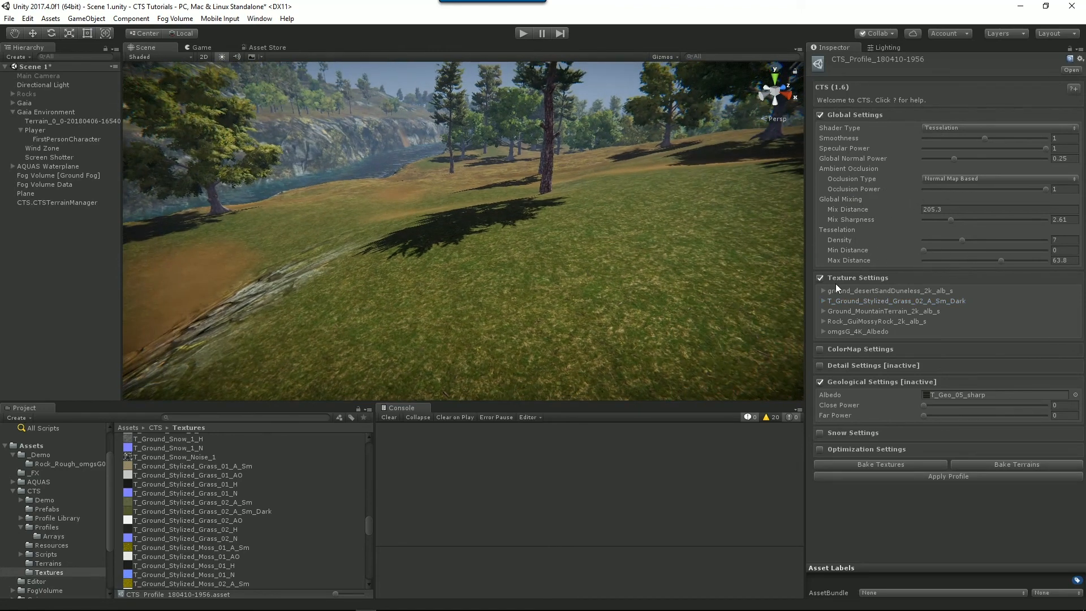
# Step: Enable Detail Settings with close power 1.01 and far power about 1.49
pyautogui.click(819, 365)
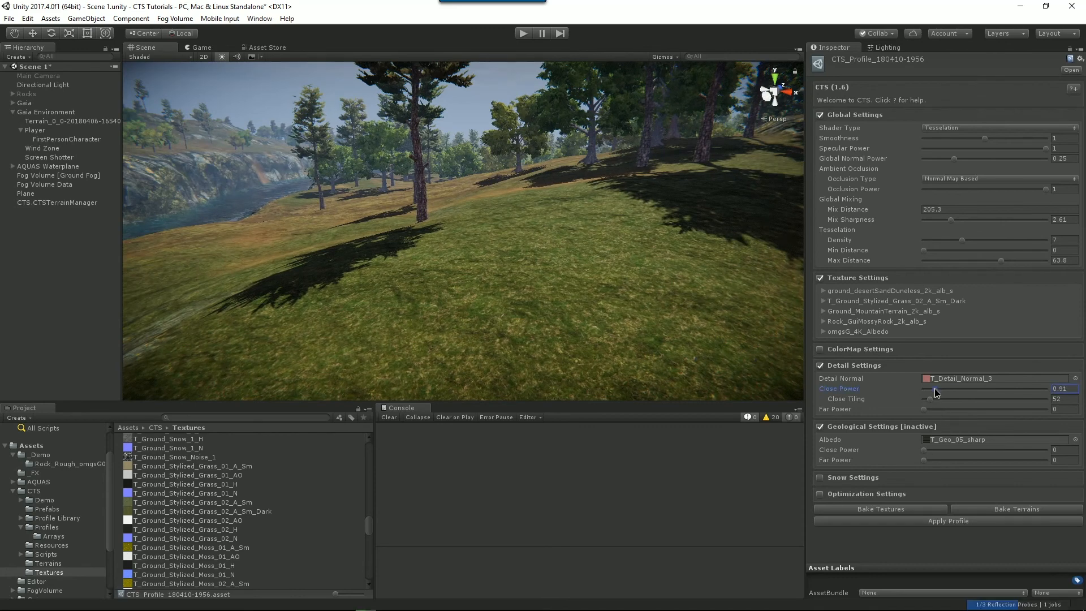
pyautogui.moveTo(933, 388); pyautogui.dragTo(937, 388)
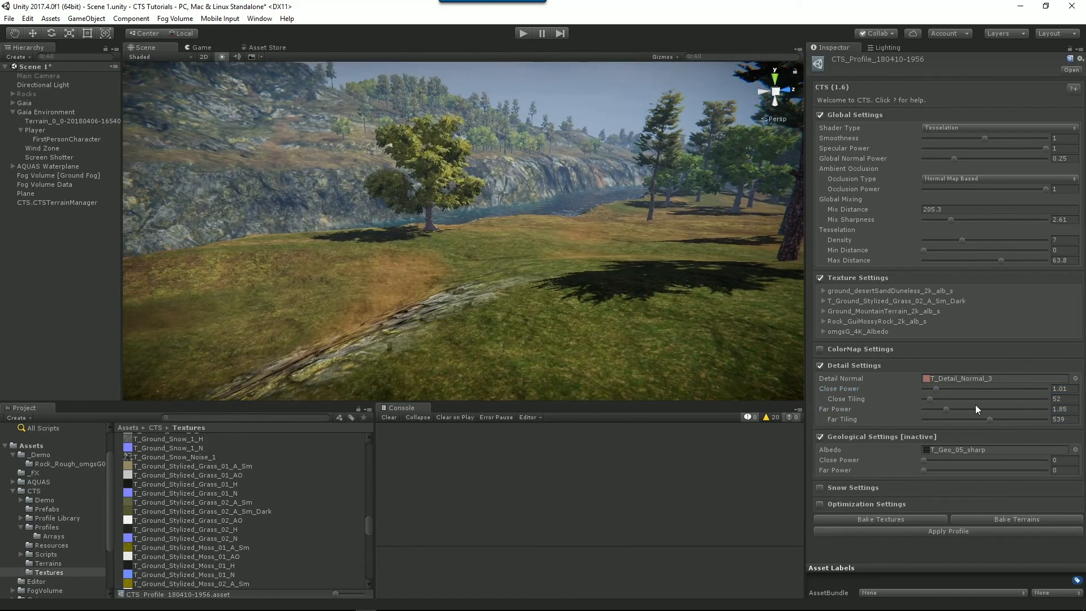
pyautogui.moveTo(956, 412); pyautogui.dragTo(931, 412)
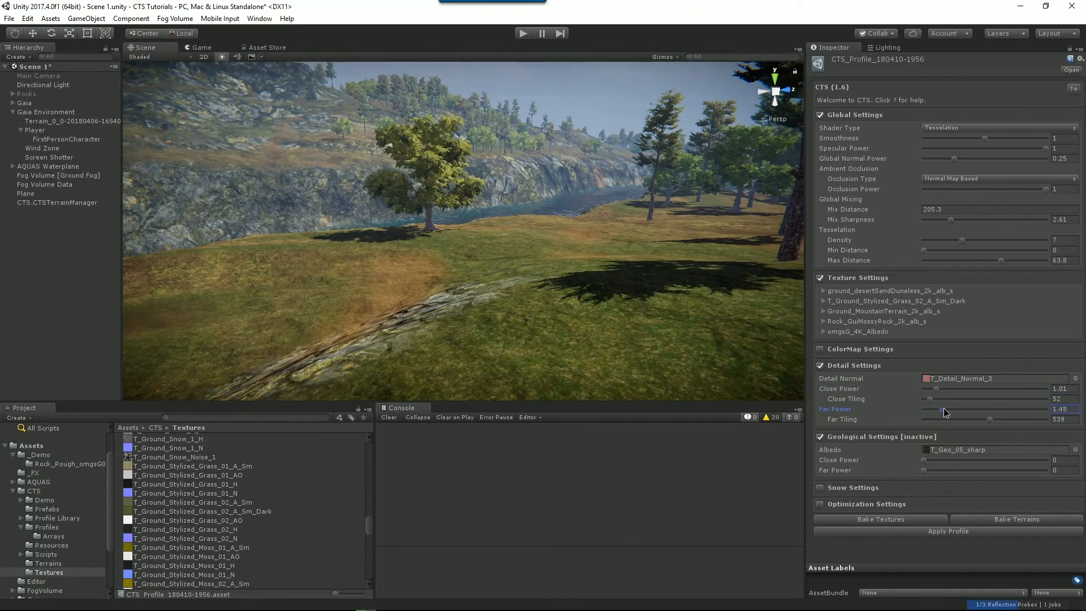